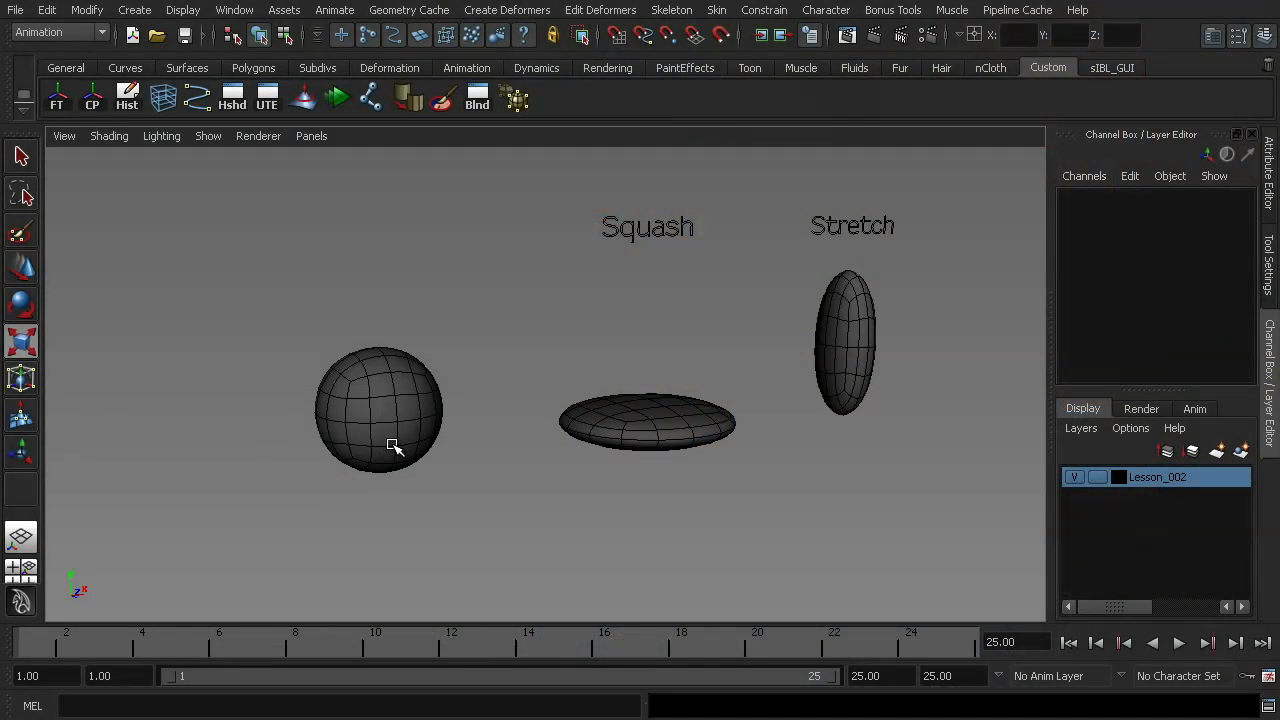
{"action": "mouse_move", "coordinate": [388, 448]}
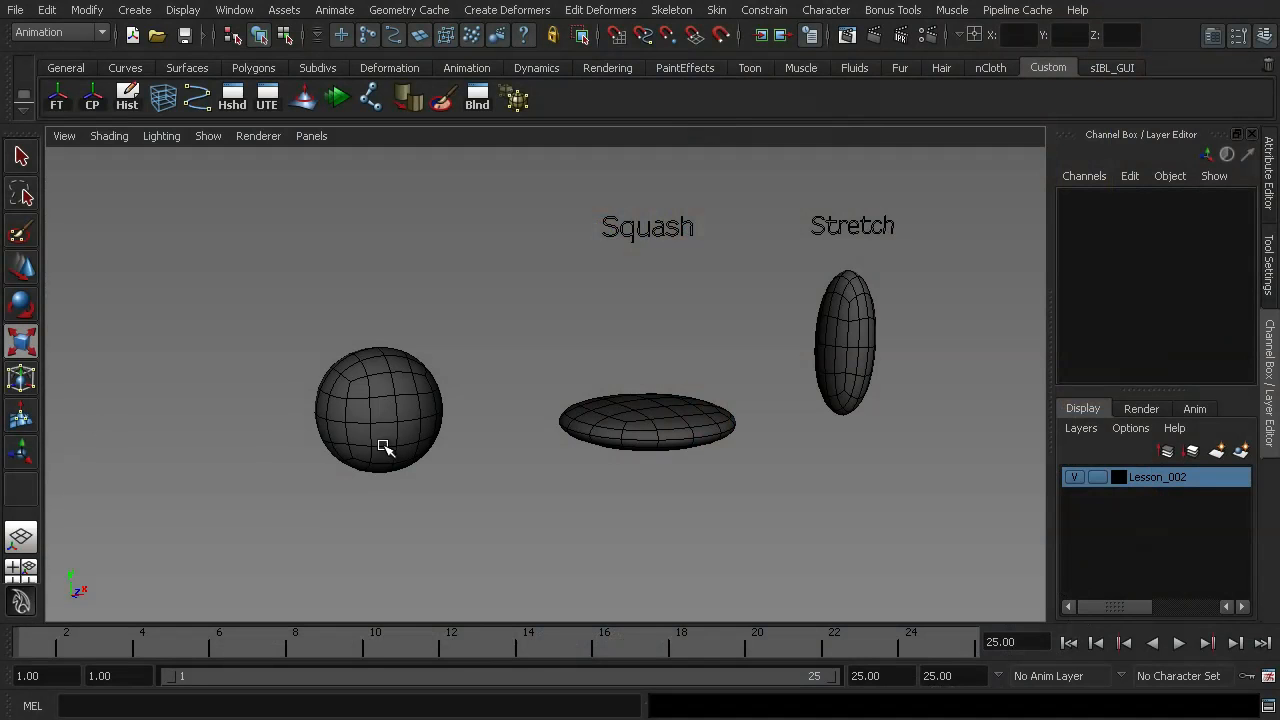
{"action": "mouse_move", "coordinate": [542, 448]}
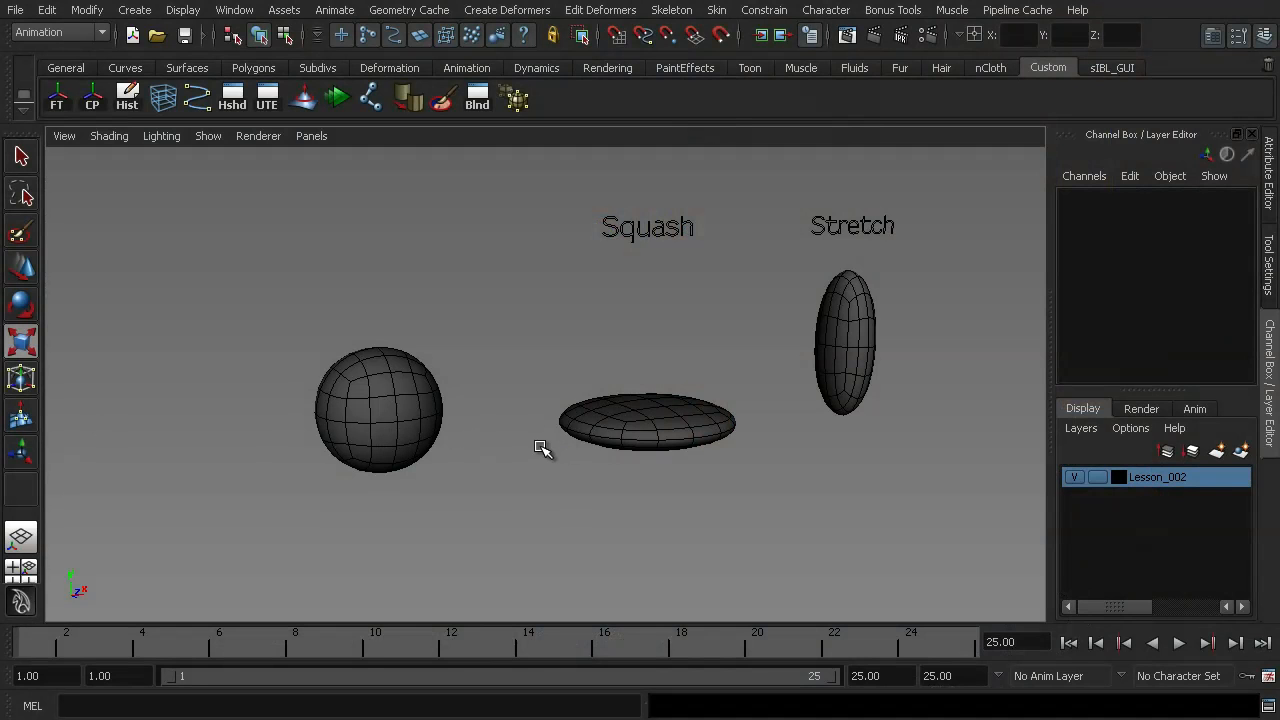
{"action": "mouse_move", "coordinate": [512, 438]}
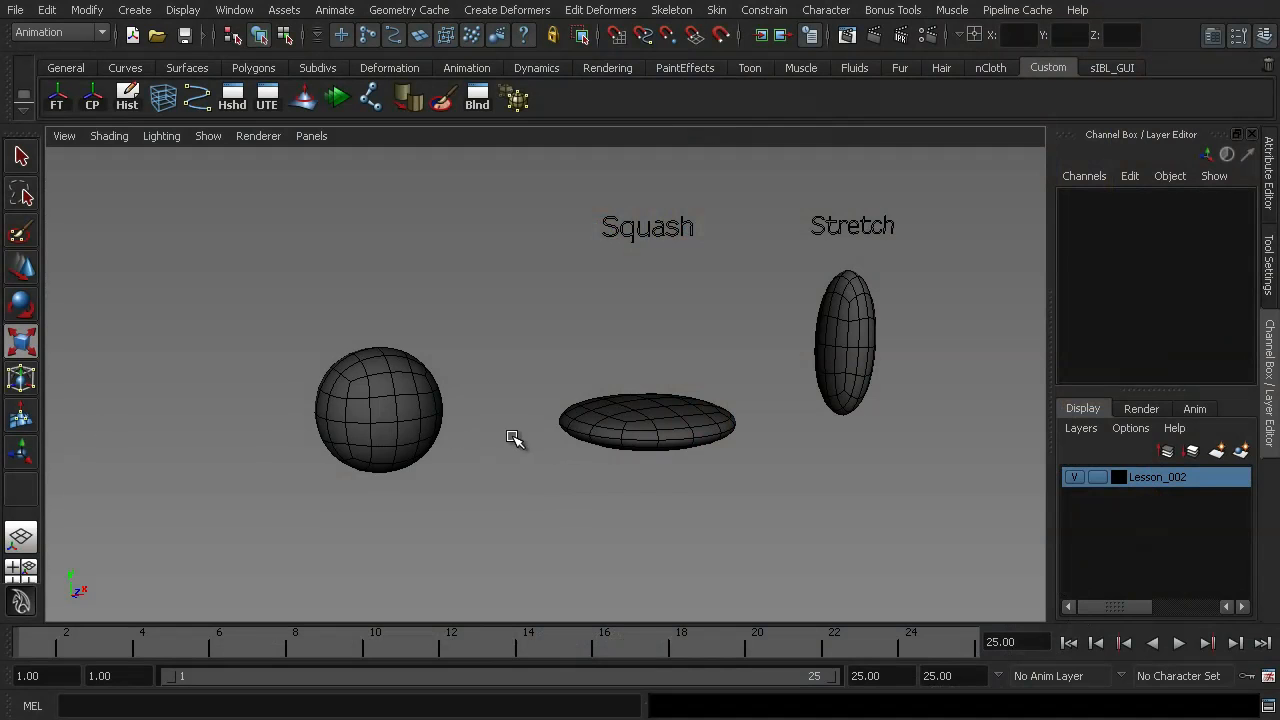
{"action": "mouse_move", "coordinate": [372, 416]}
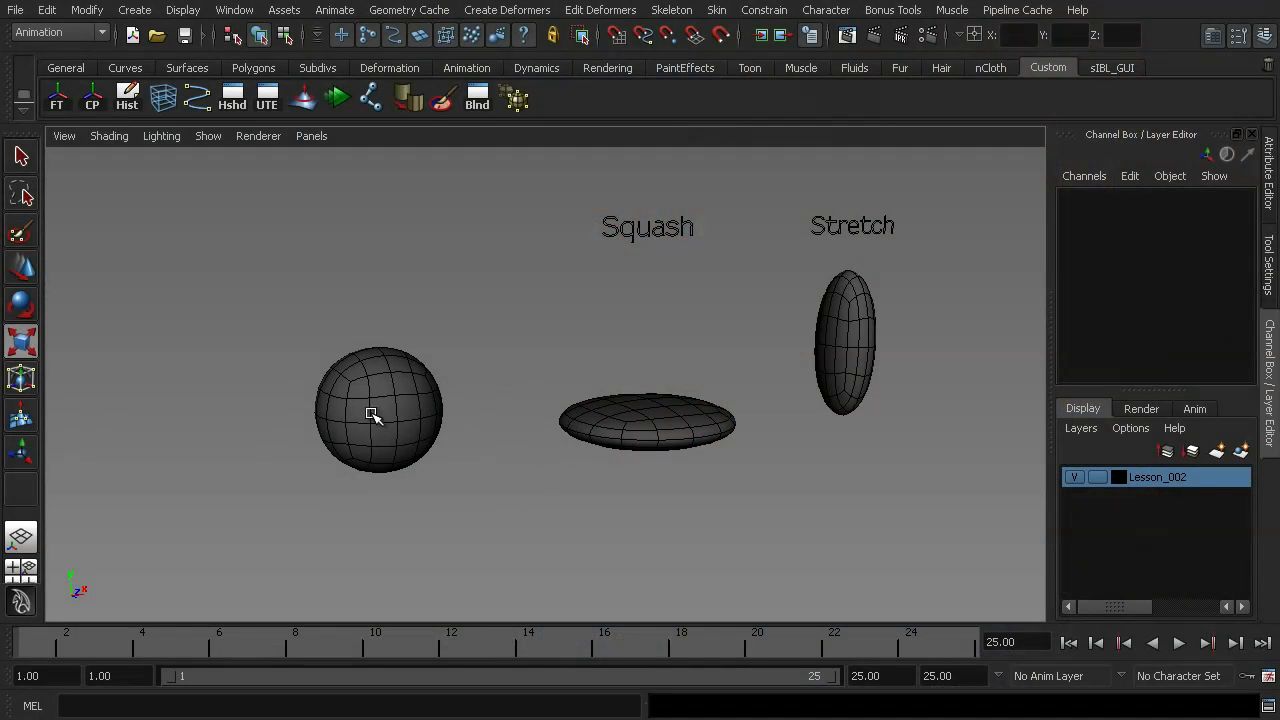
Inspect the ball, Squash and Stretch shapes by selecting each in turn in the viewport
{"action": "left_click", "coordinate": [844, 344]}
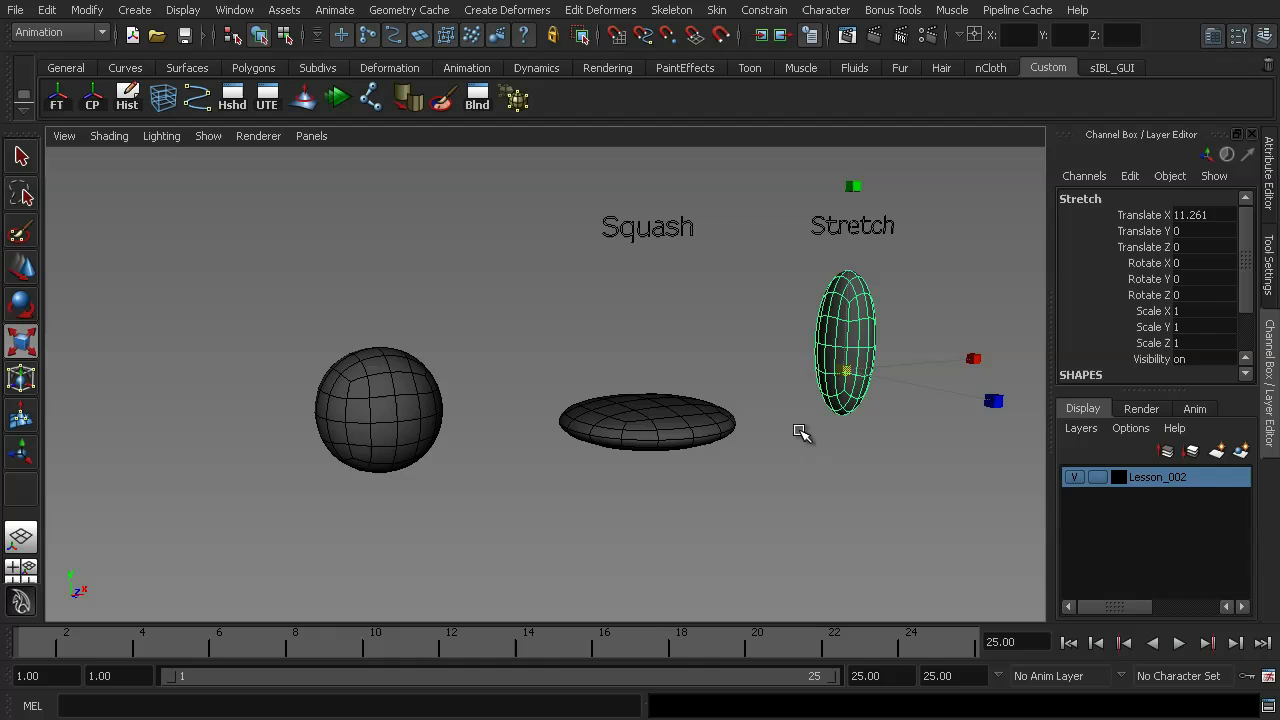
{"action": "left_click", "coordinate": [648, 420]}
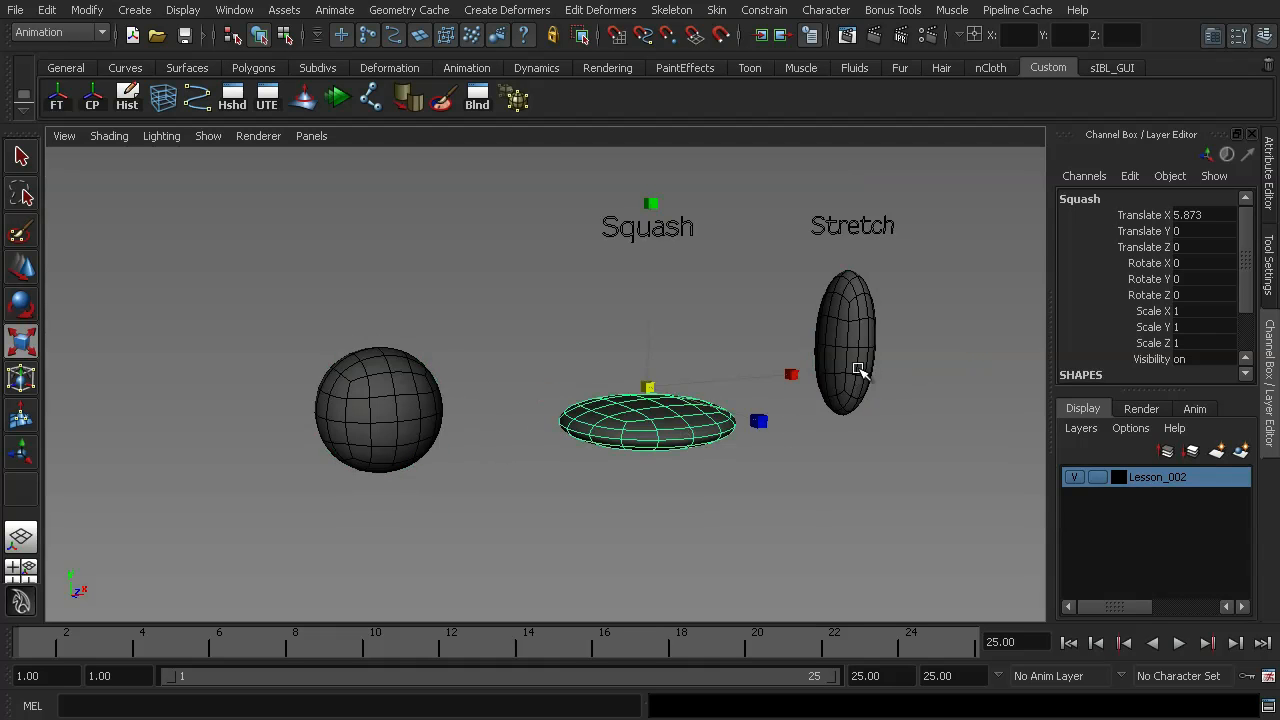
{"action": "left_click", "coordinate": [844, 340]}
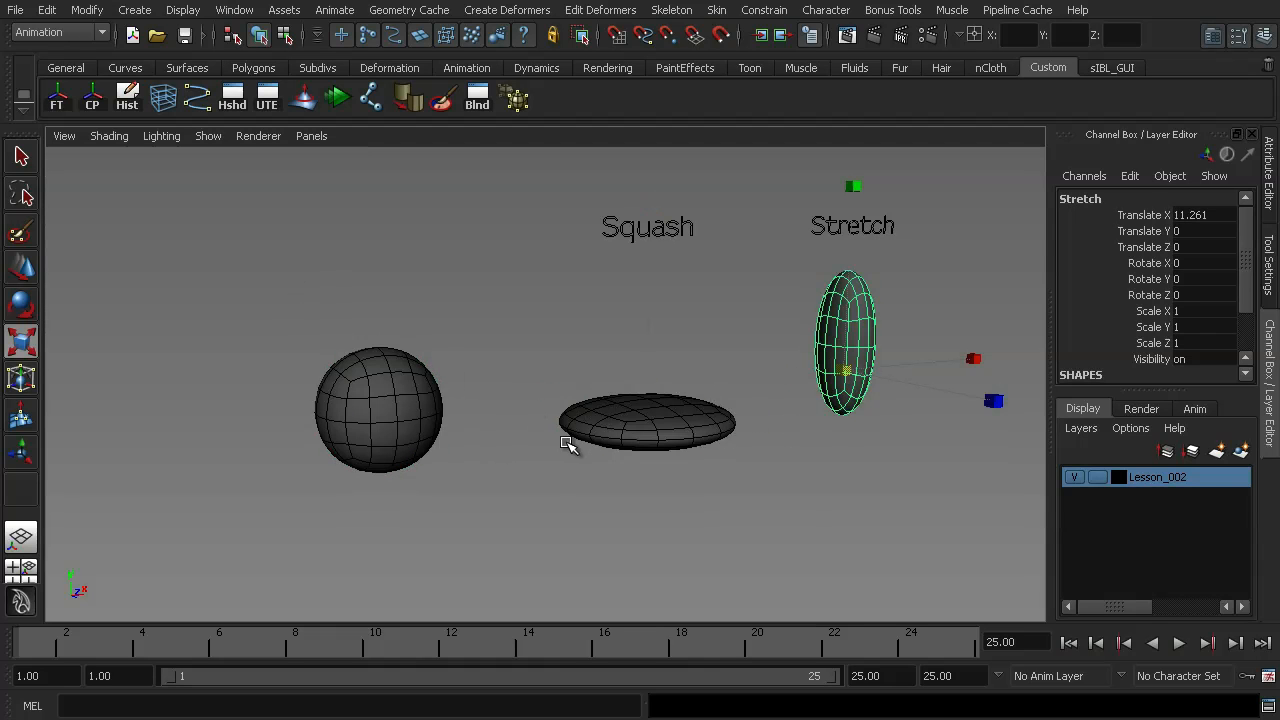
{"action": "mouse_move", "coordinate": [624, 418]}
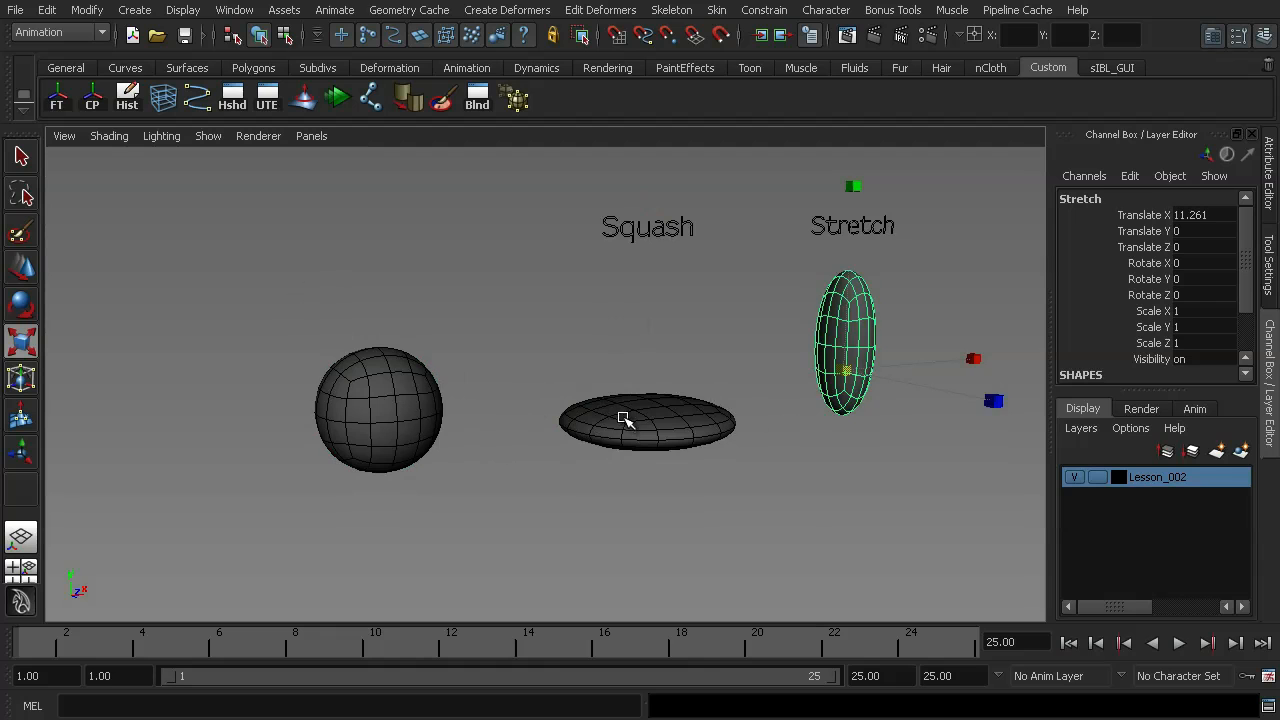
{"action": "left_click", "coordinate": [648, 420]}
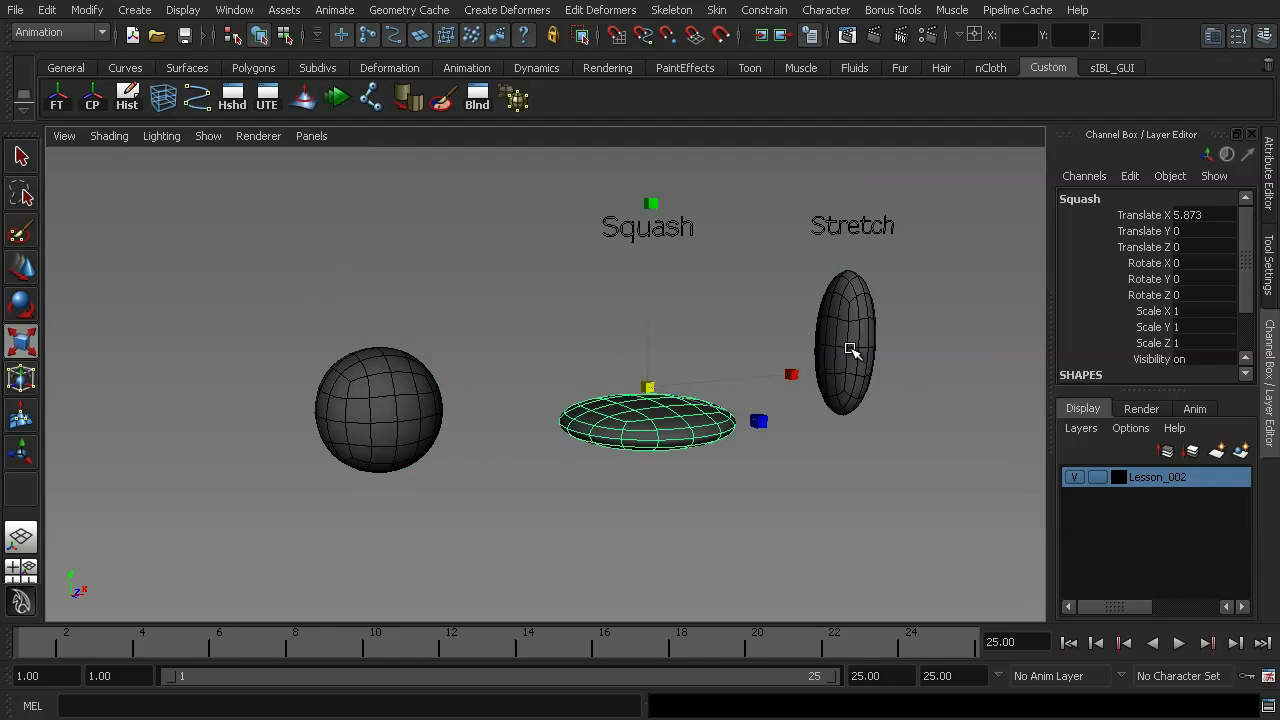
{"action": "left_click", "coordinate": [472, 390]}
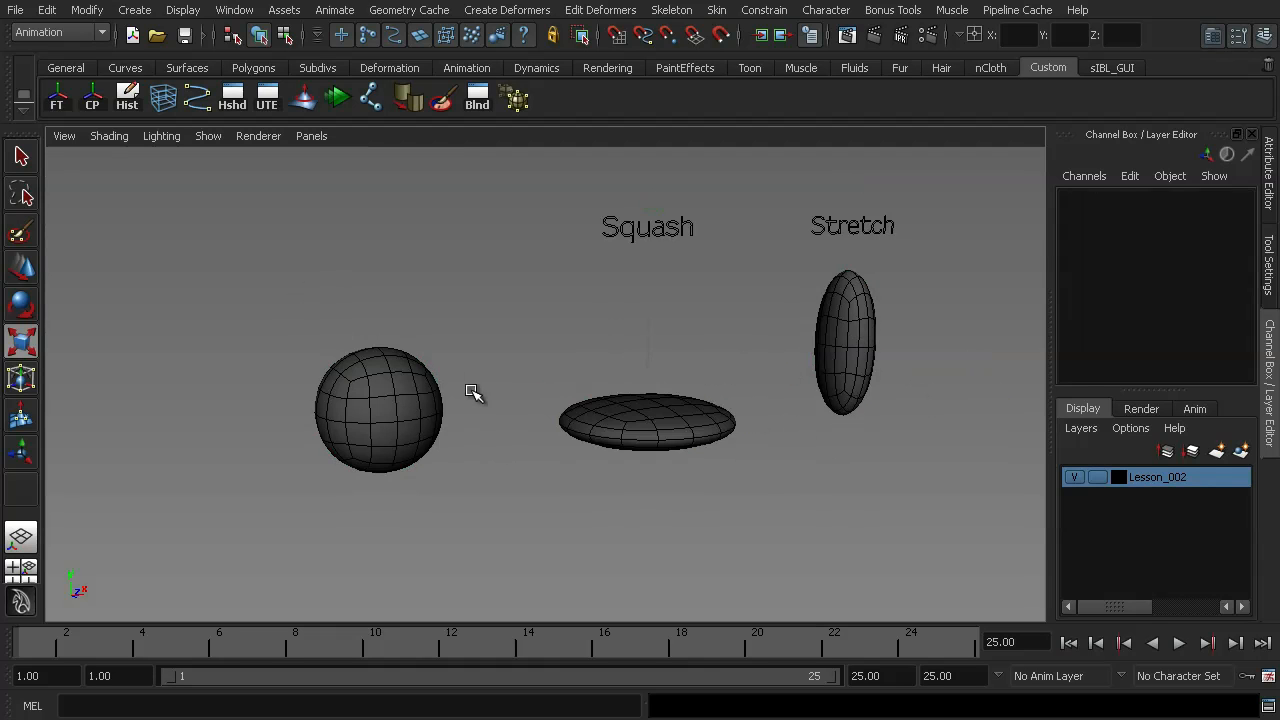
{"action": "mouse_move", "coordinate": [456, 384]}
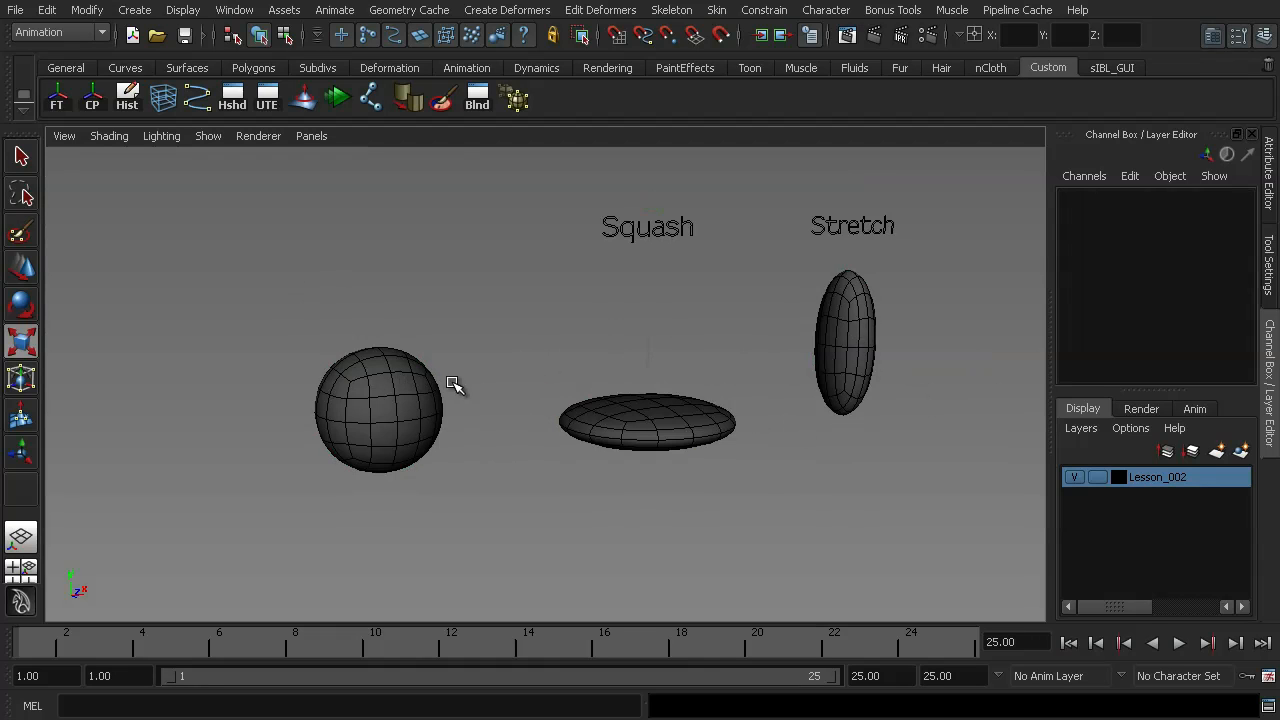
{"action": "mouse_move", "coordinate": [418, 408]}
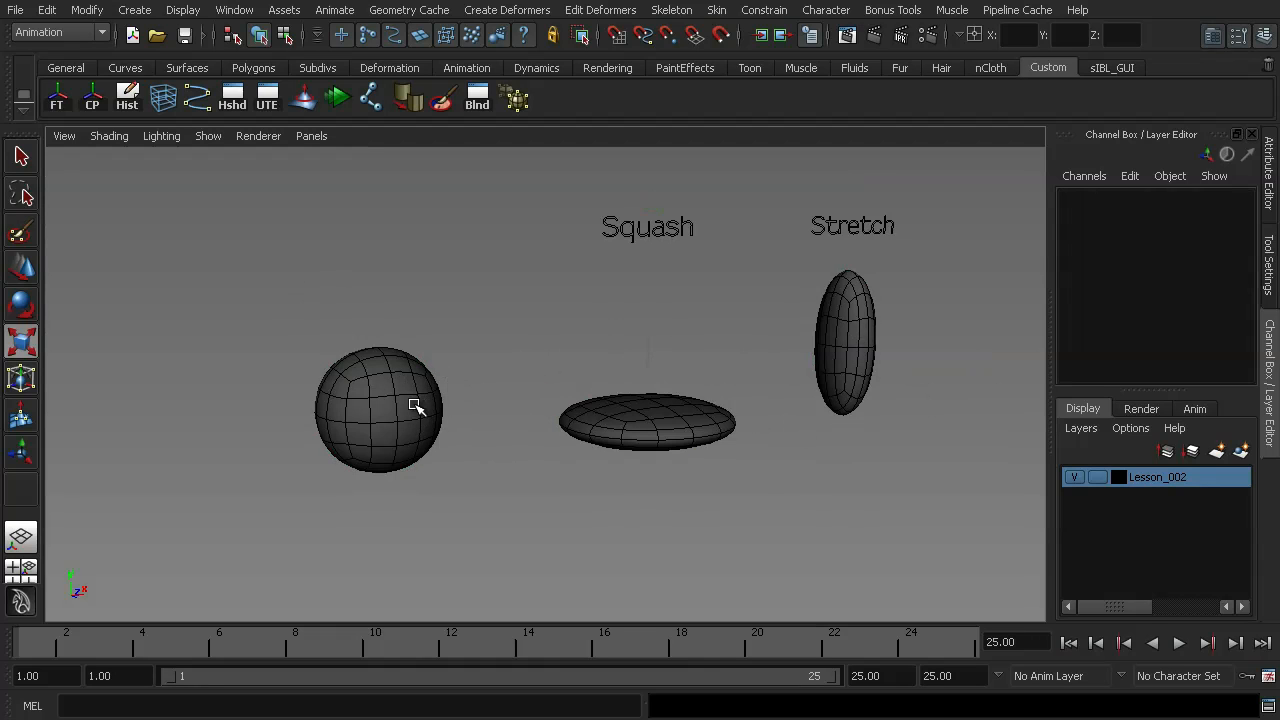
{"action": "mouse_move", "coordinate": [358, 260]}
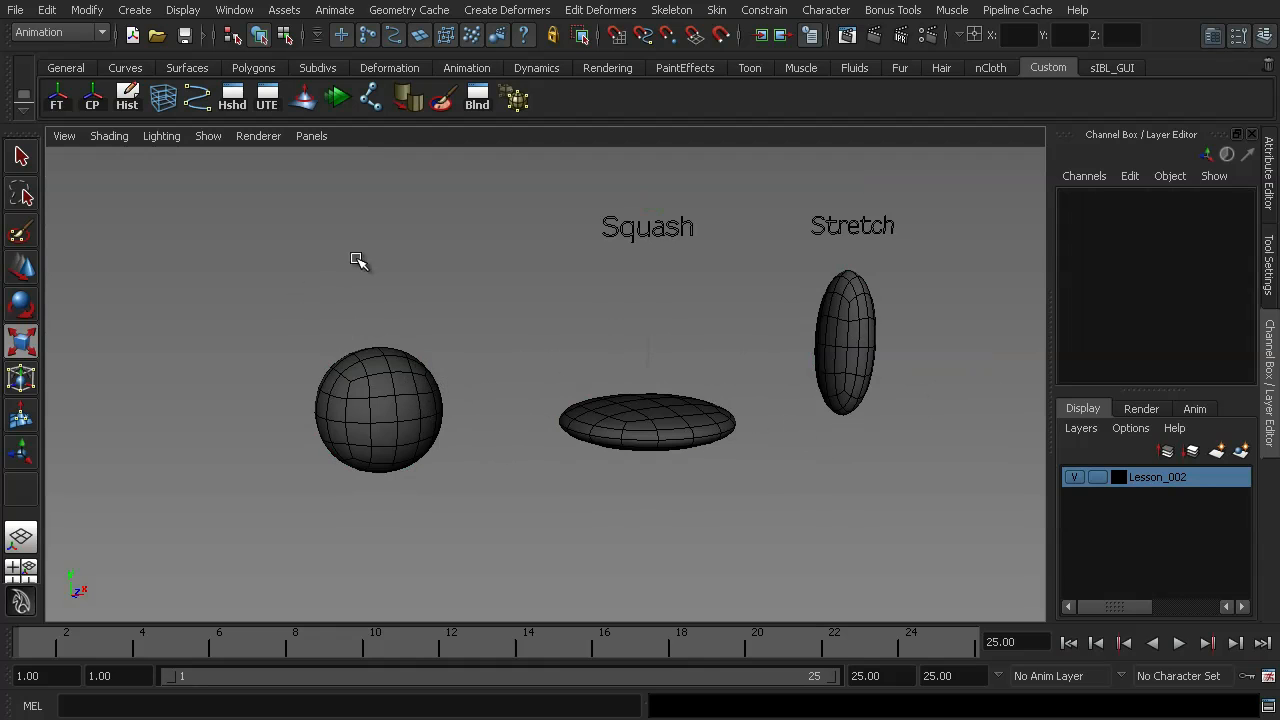
{"action": "mouse_move", "coordinate": [430, 356]}
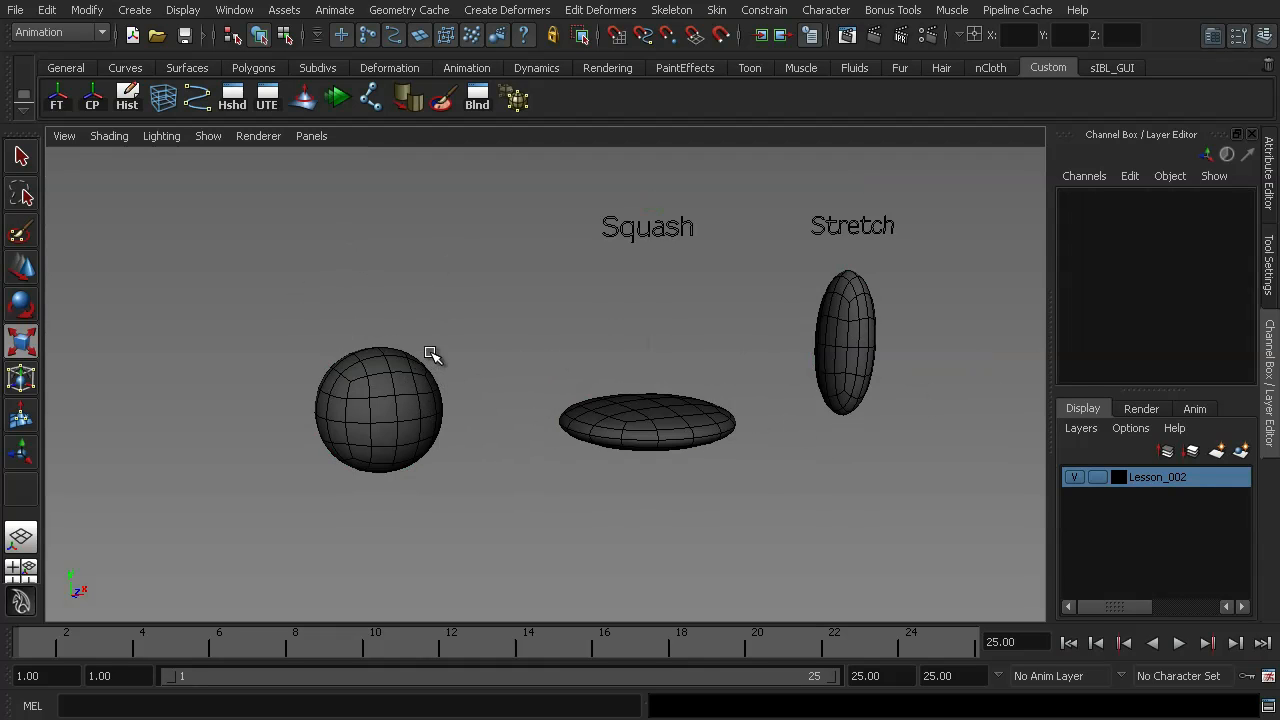
{"action": "left_click", "coordinate": [378, 410]}
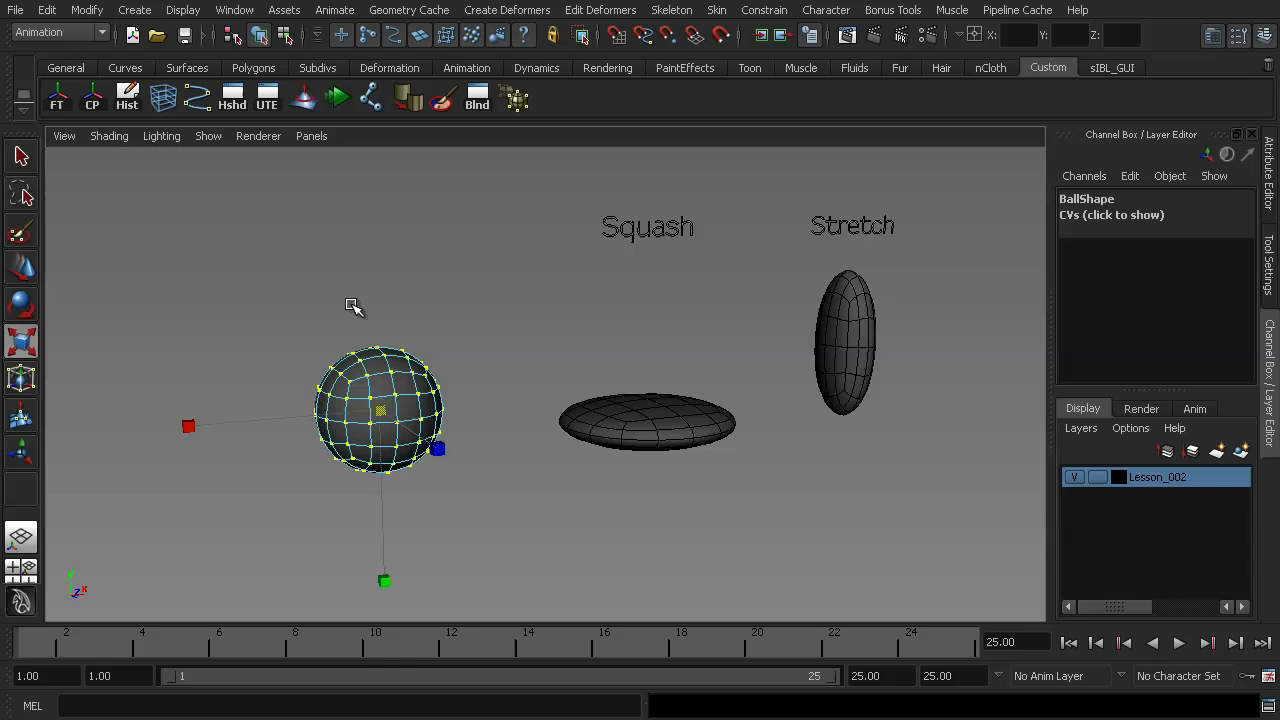
{"action": "mouse_move", "coordinate": [408, 410]}
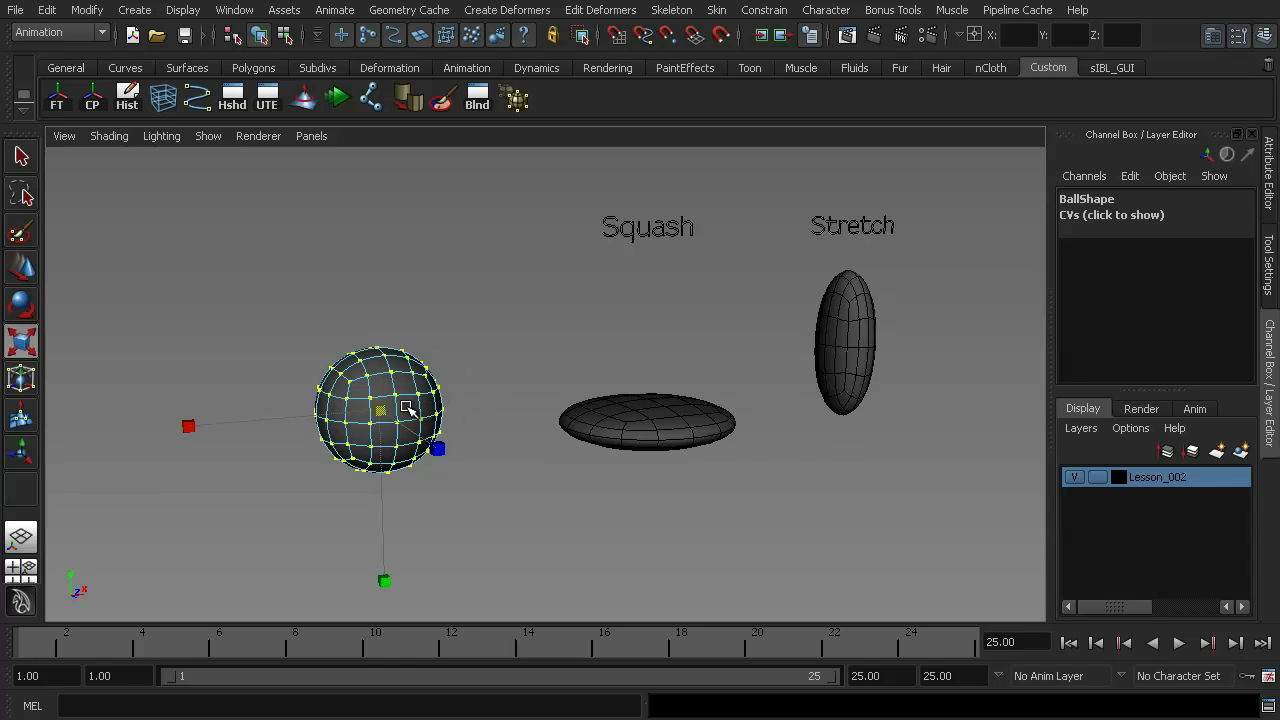
{"action": "left_click", "coordinate": [648, 420]}
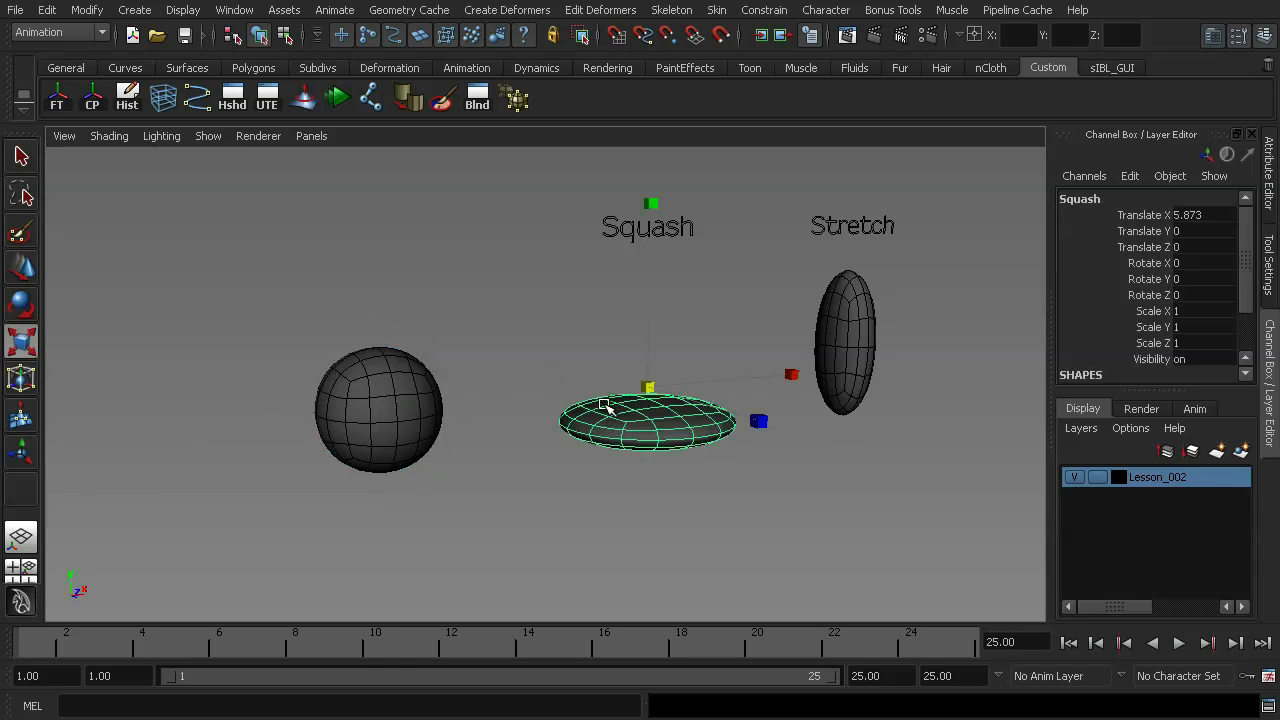
{"action": "left_click", "coordinate": [844, 340]}
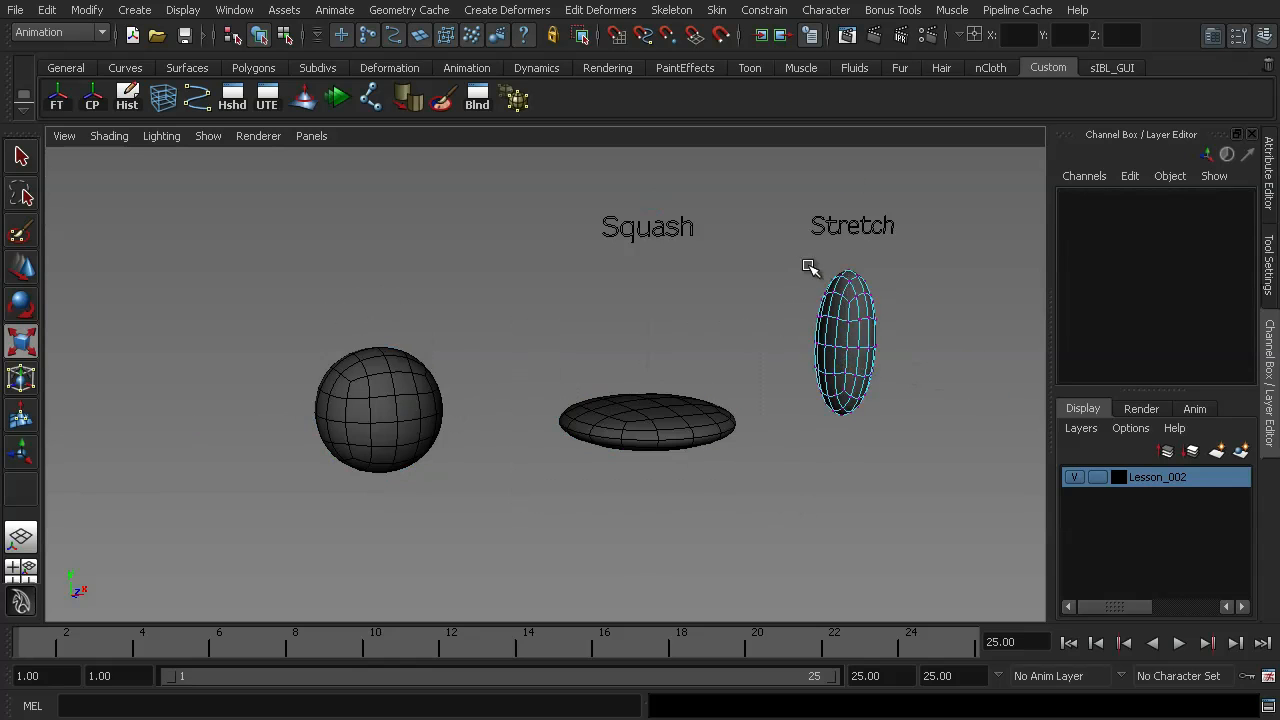
{"action": "left_click", "coordinate": [844, 340]}
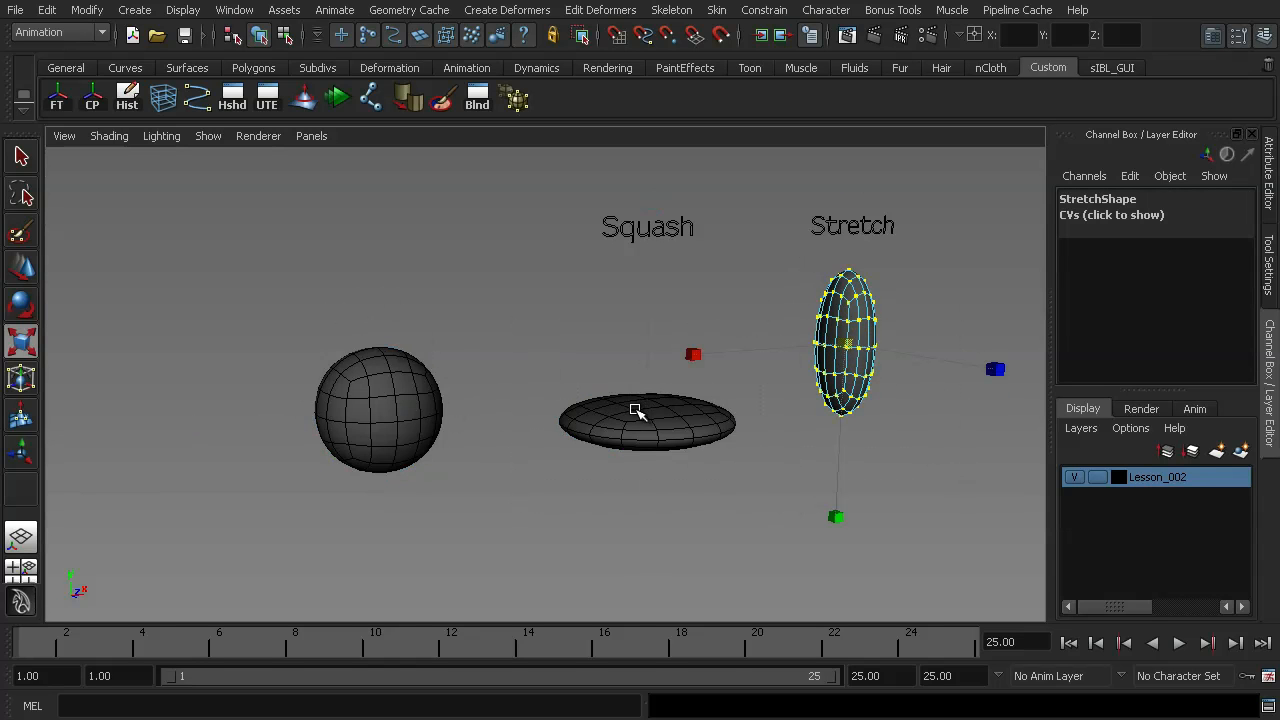
{"action": "left_click", "coordinate": [530, 362]}
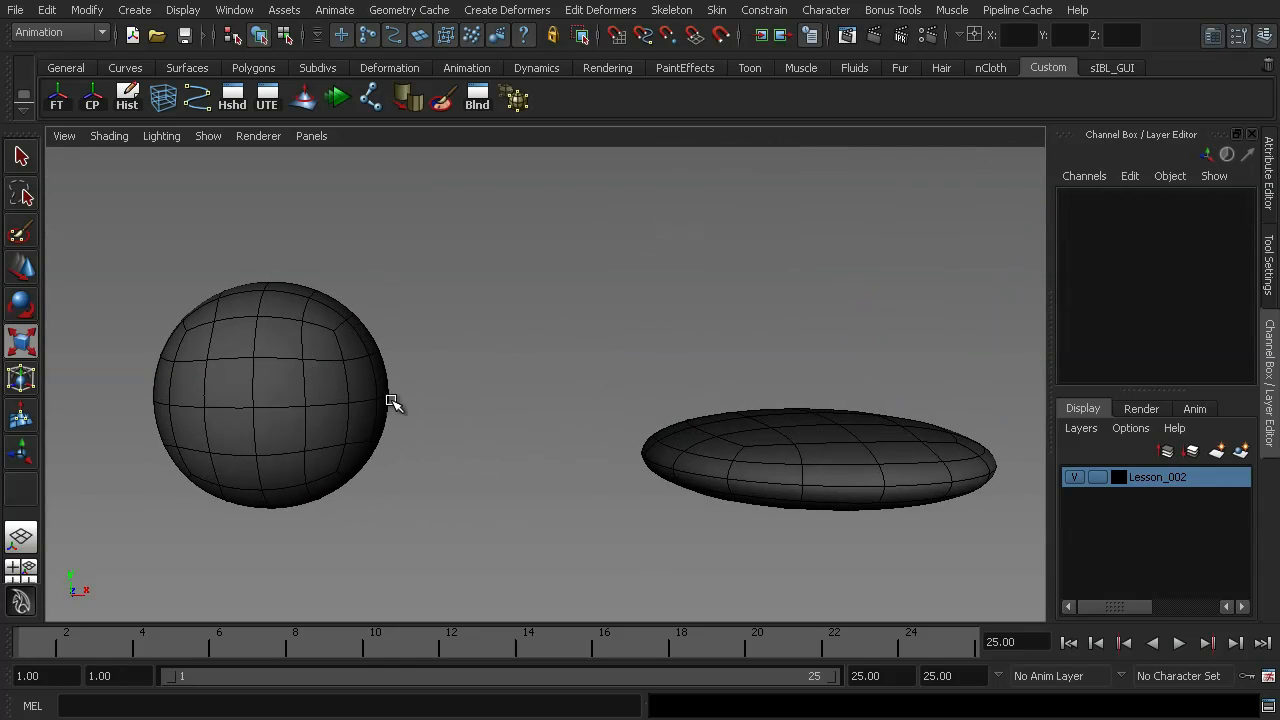
{"action": "left_click", "coordinate": [270, 396]}
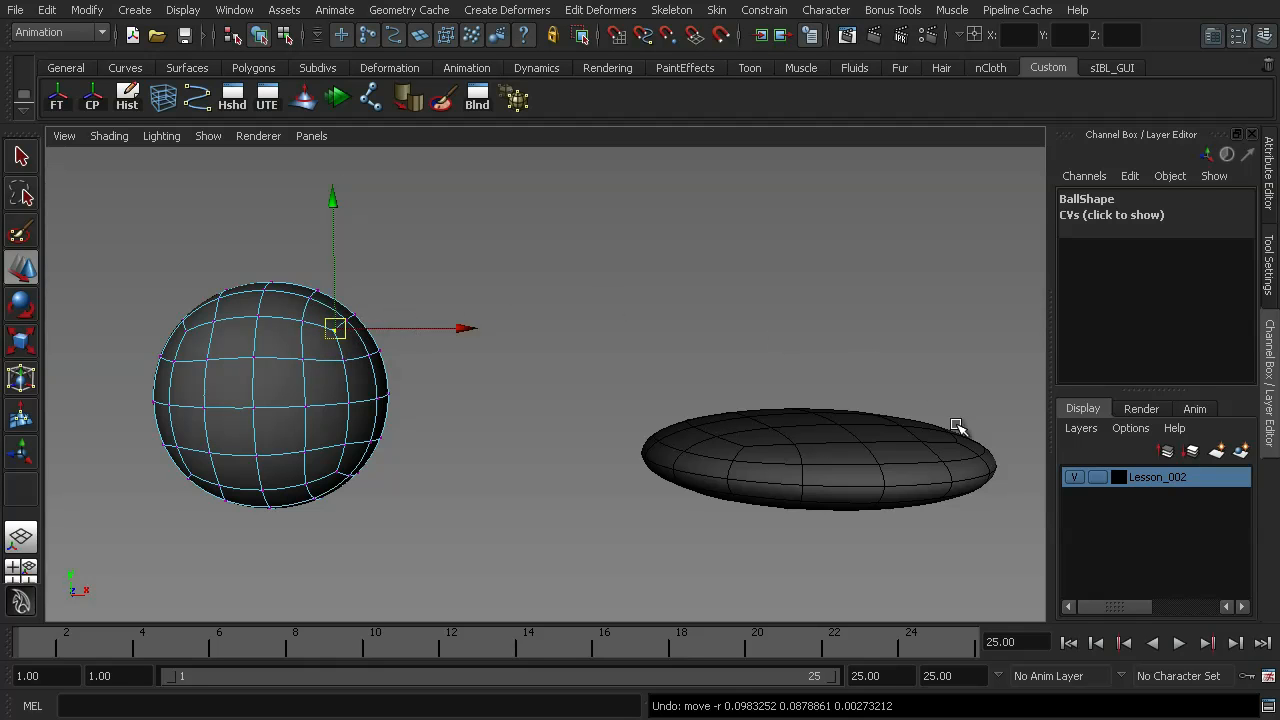
{"action": "left_click", "coordinate": [756, 444]}
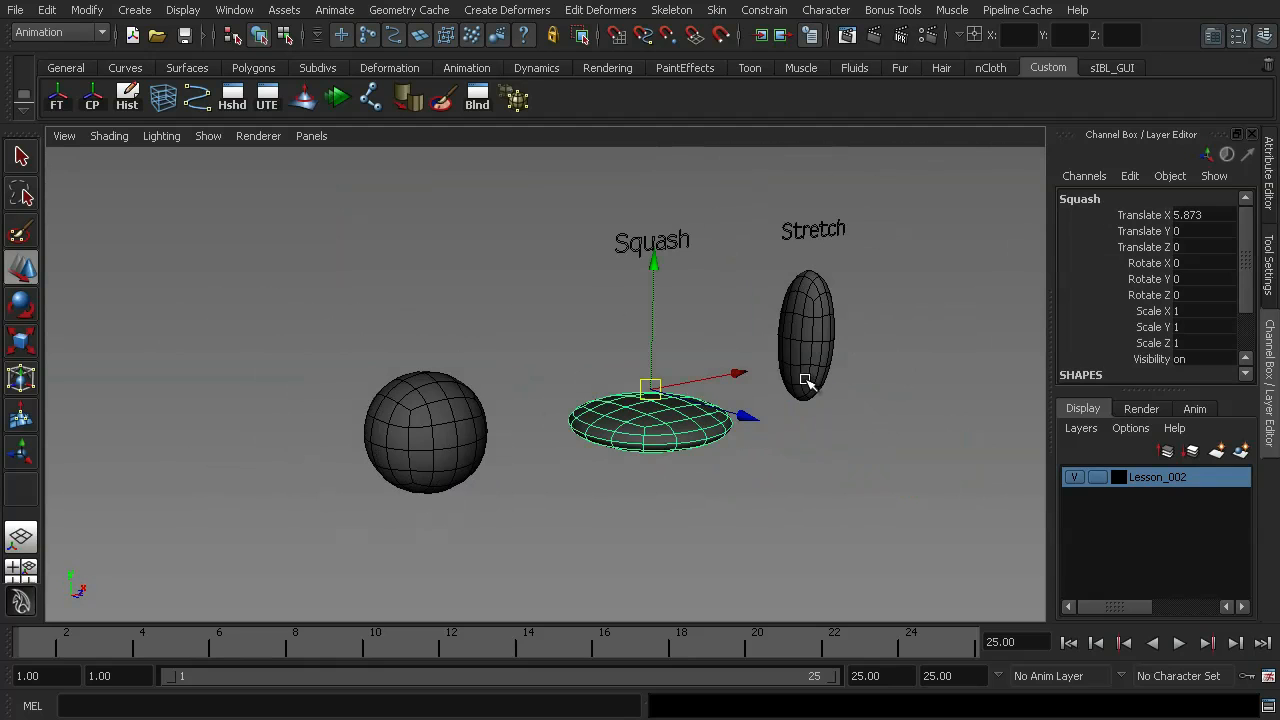
{"action": "mouse_move", "coordinate": [850, 368]}
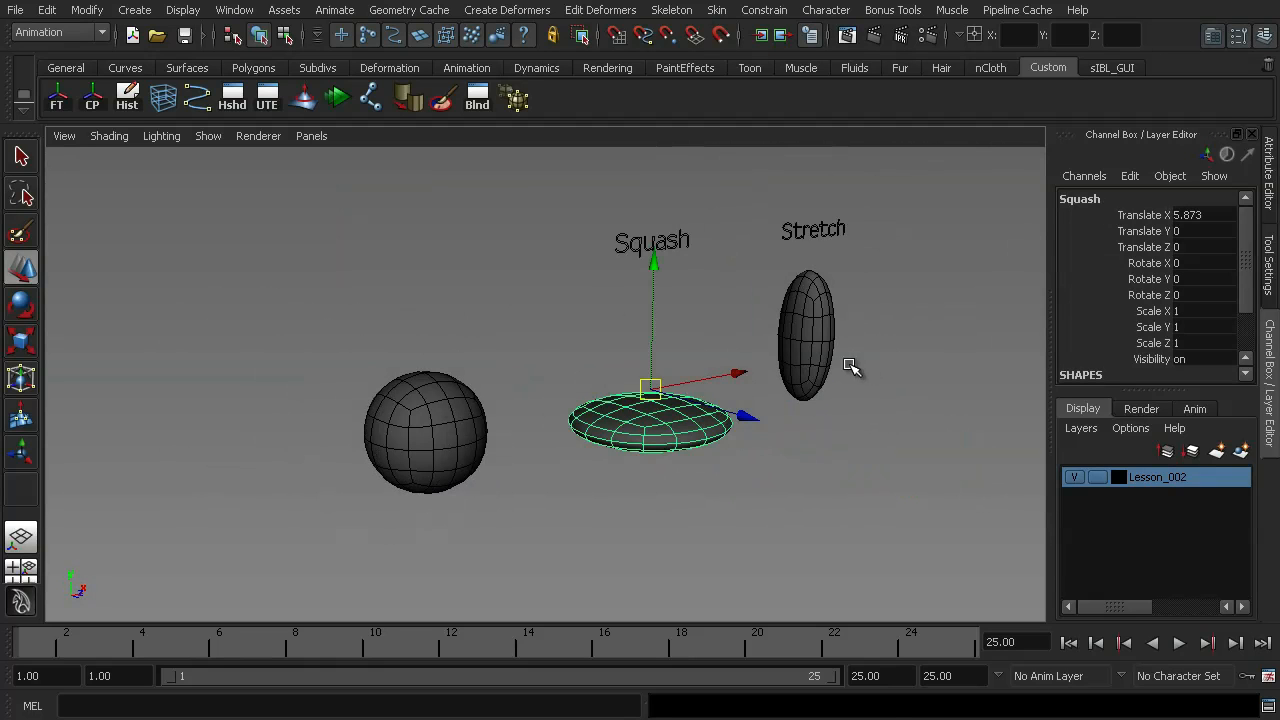
{"action": "left_click", "coordinate": [424, 430]}
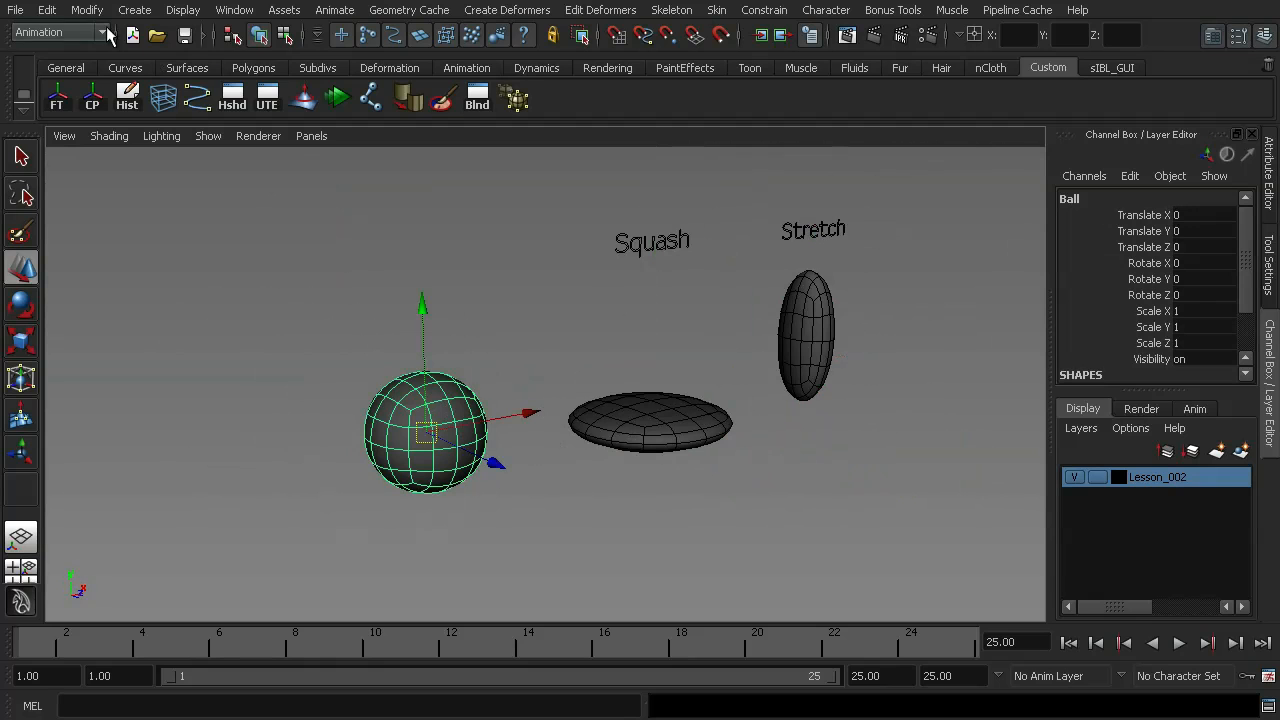
Show polygon counts in the viewport and select the Squash then Stretch shapes
{"action": "left_click", "coordinate": [184, 10]}
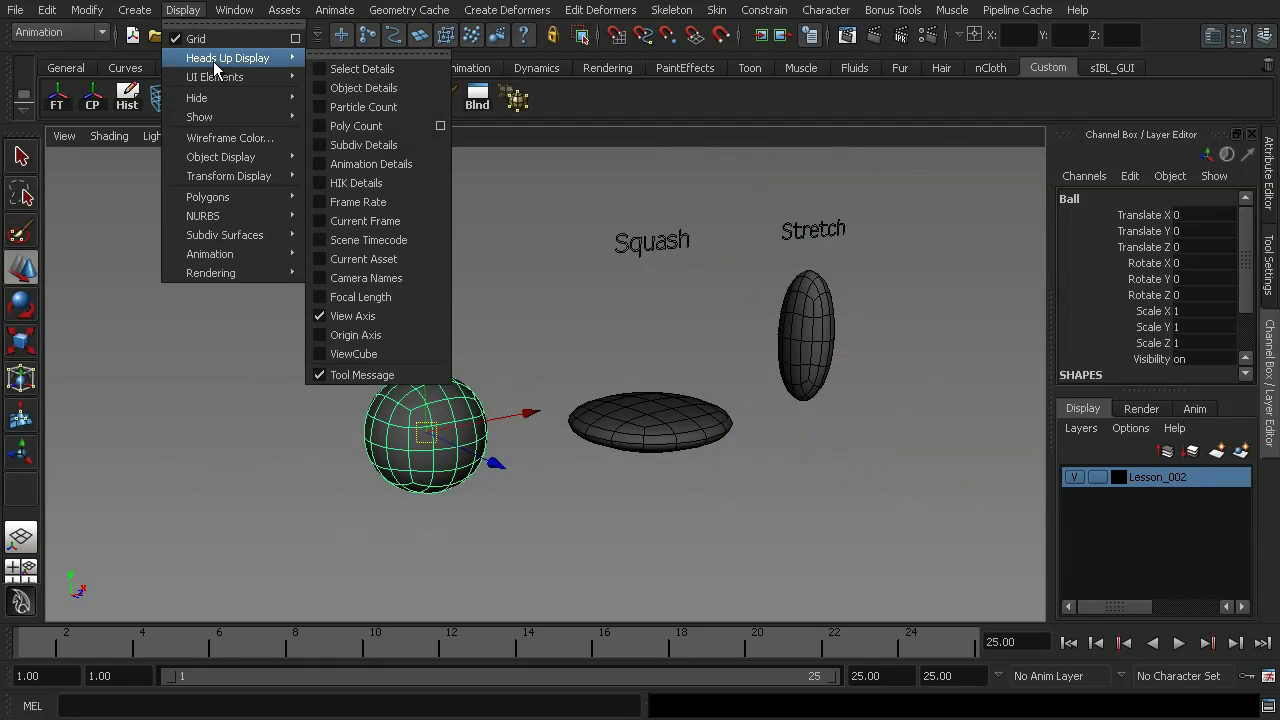
{"action": "left_click", "coordinate": [356, 124]}
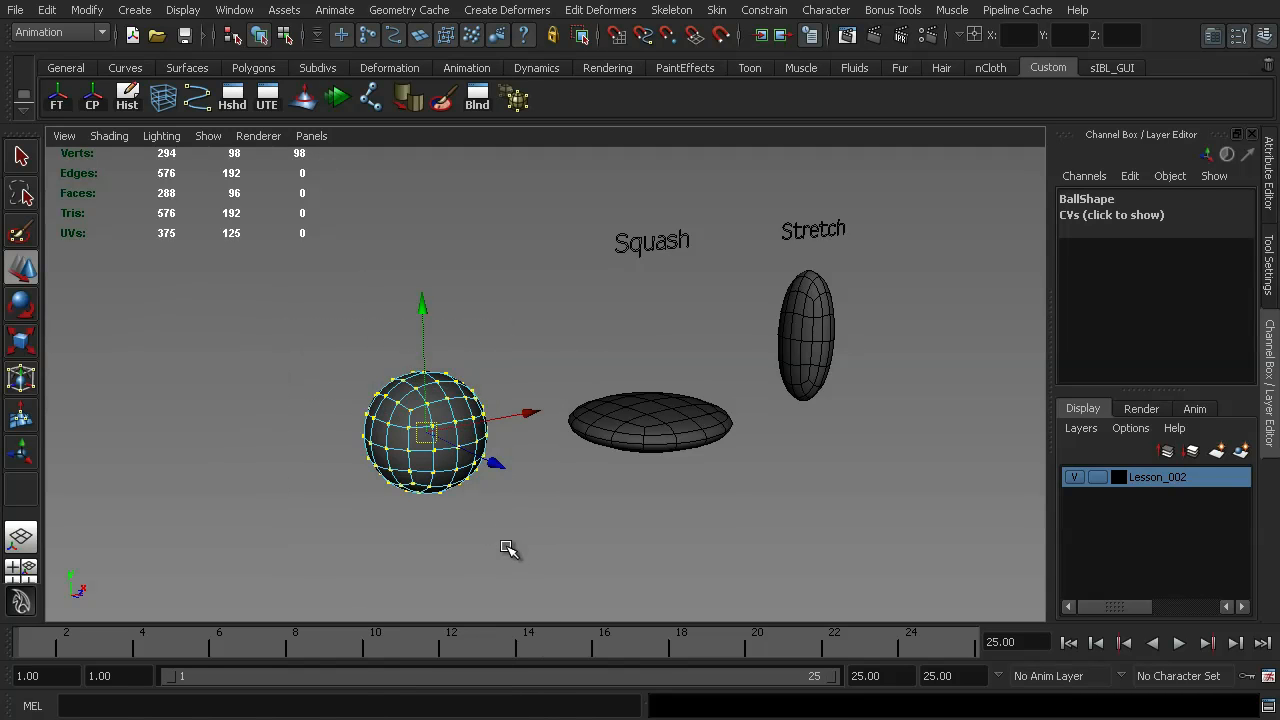
{"action": "mouse_move", "coordinate": [300, 152]}
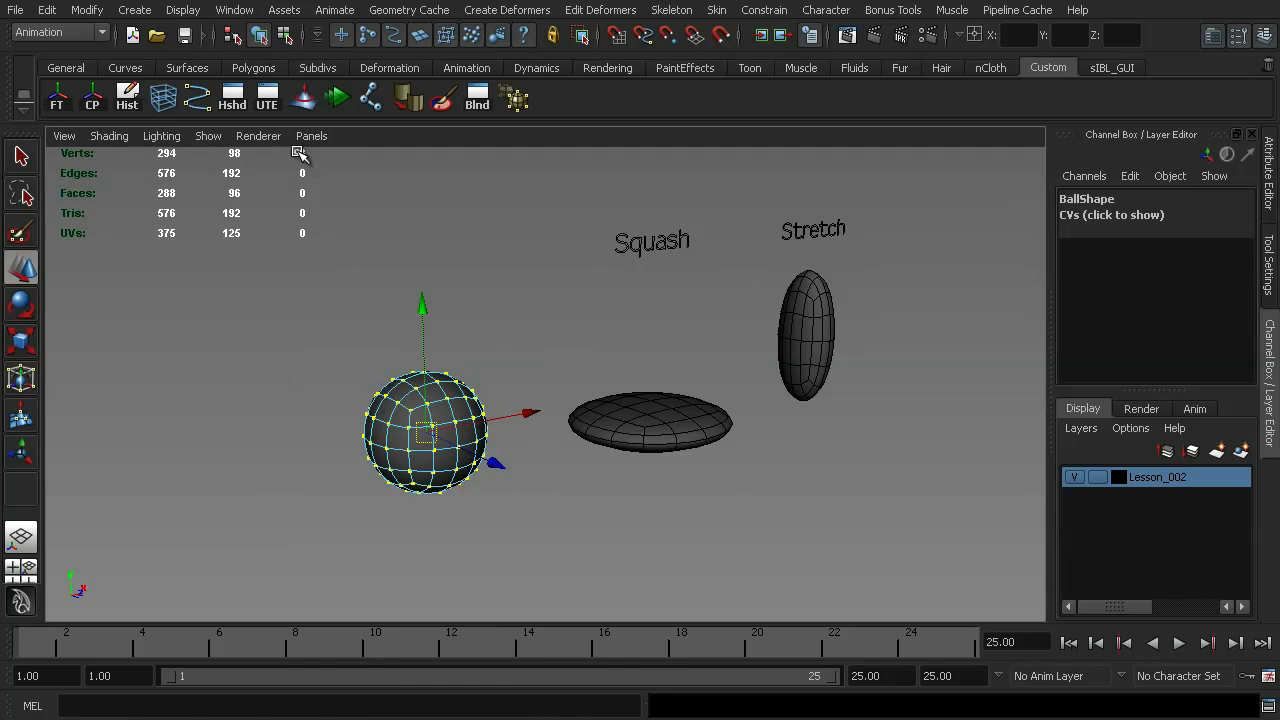
{"action": "mouse_move", "coordinate": [470, 398]}
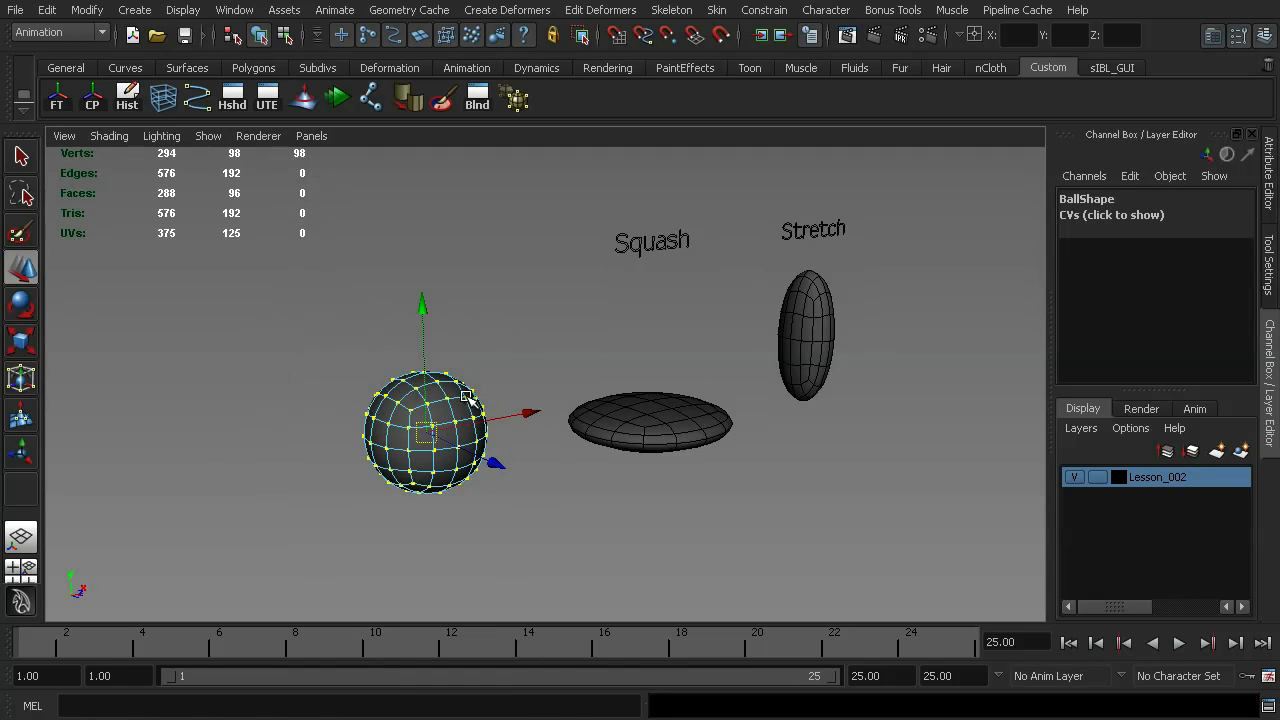
{"action": "left_click", "coordinate": [650, 420]}
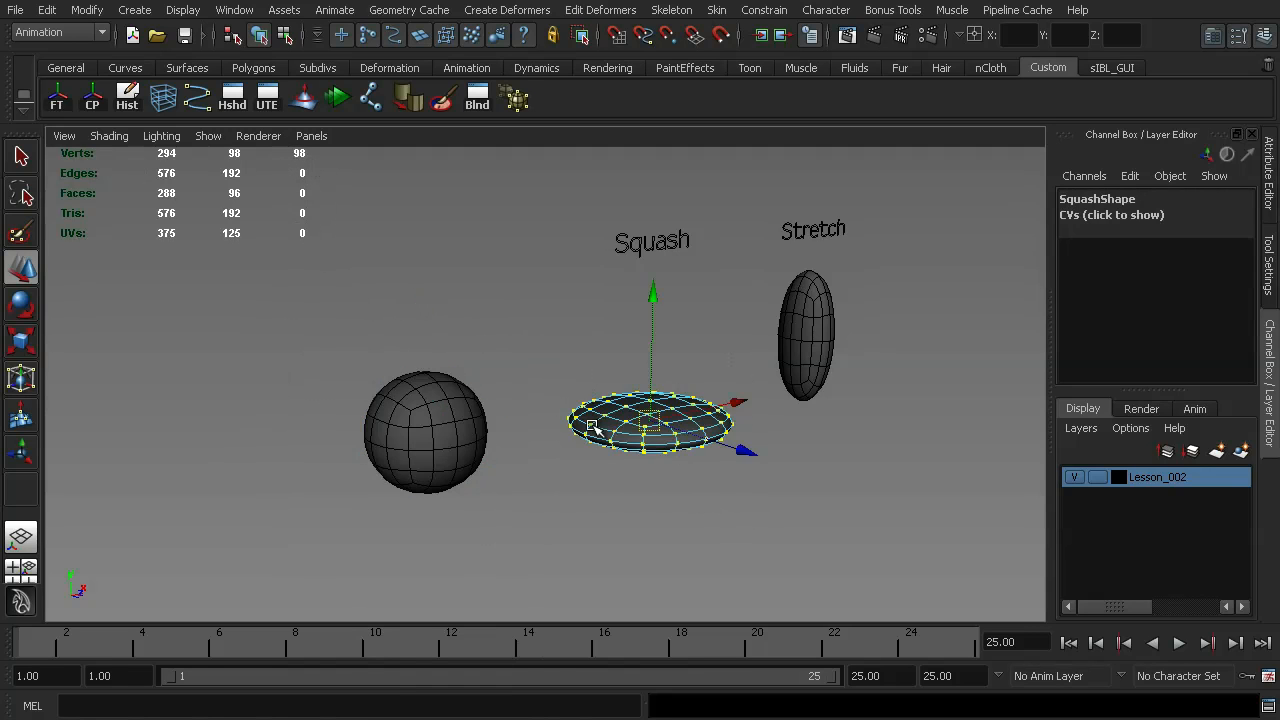
{"action": "mouse_move", "coordinate": [876, 352]}
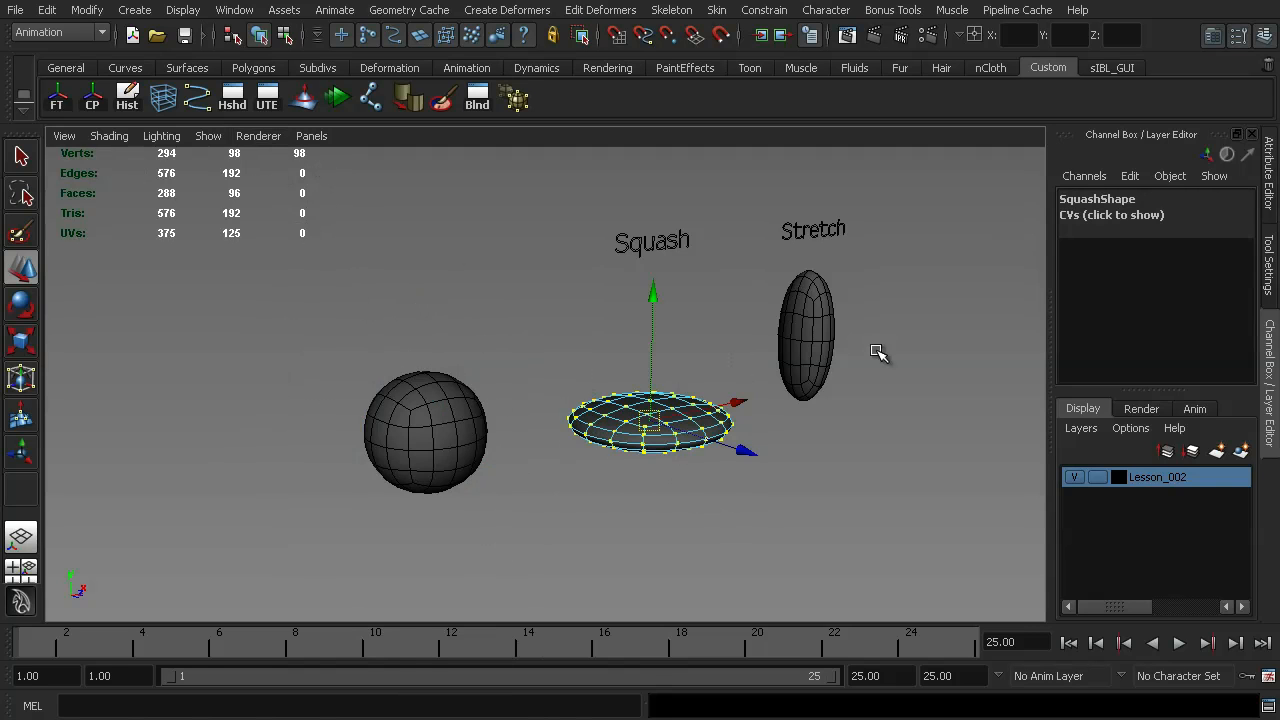
{"action": "left_click", "coordinate": [808, 336]}
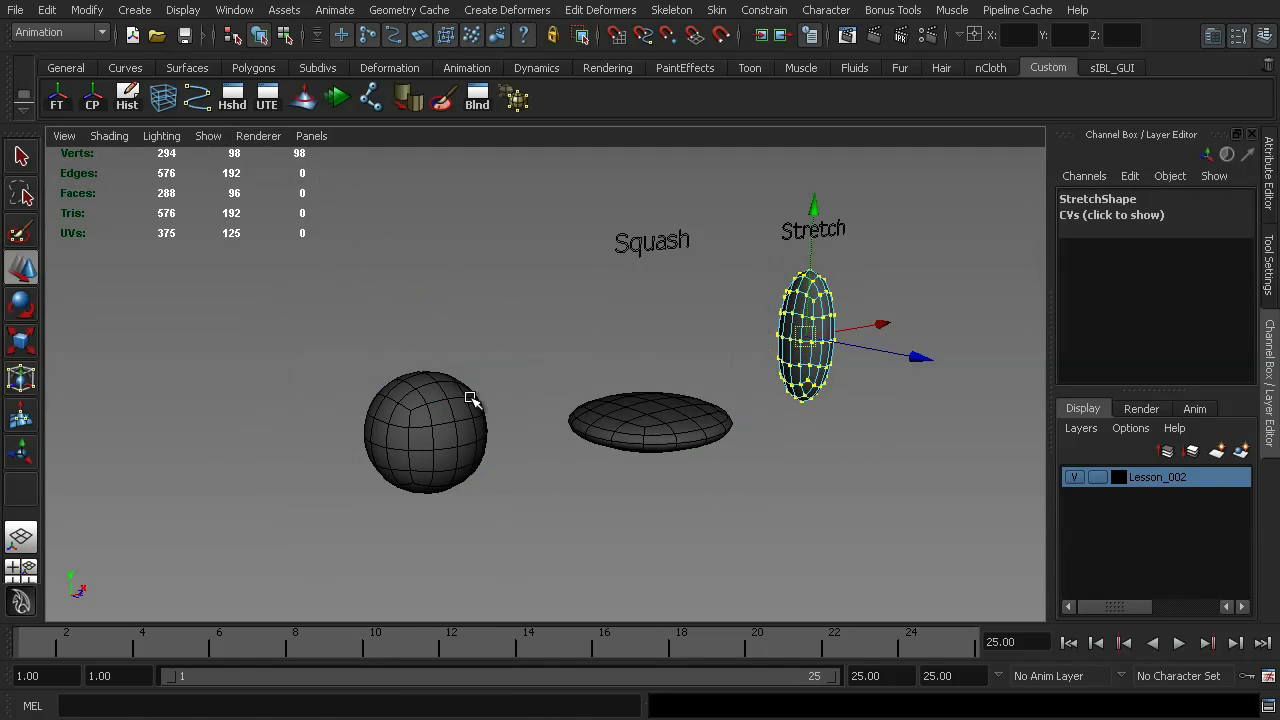
Deselect everything and hide the polygon count heads-up display
{"action": "left_click", "coordinate": [512, 444]}
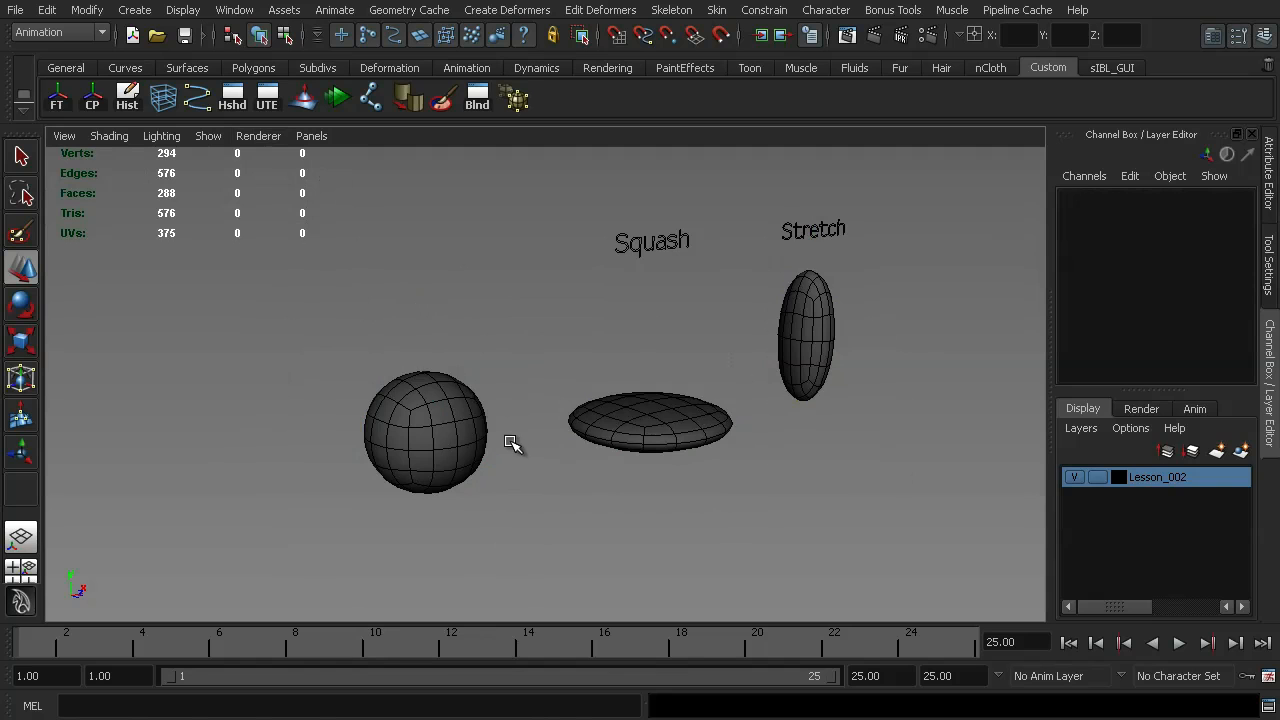
{"action": "mouse_move", "coordinate": [510, 430]}
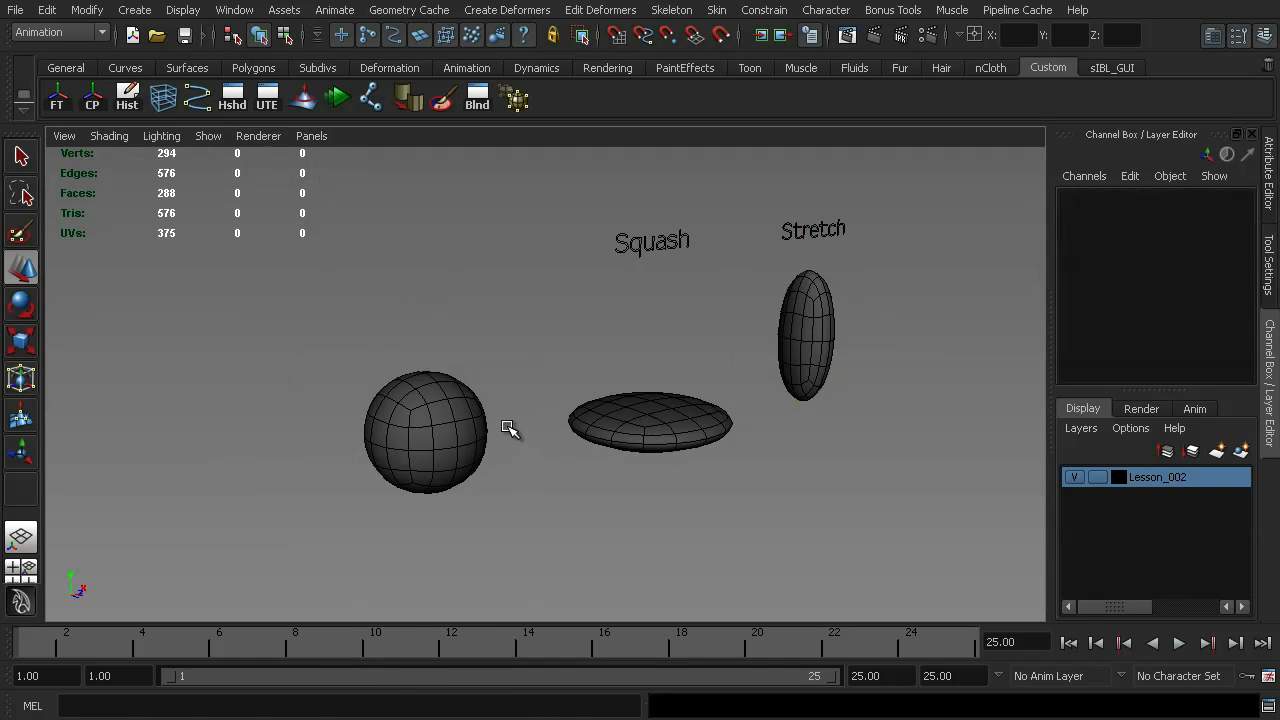
{"action": "mouse_move", "coordinate": [496, 436]}
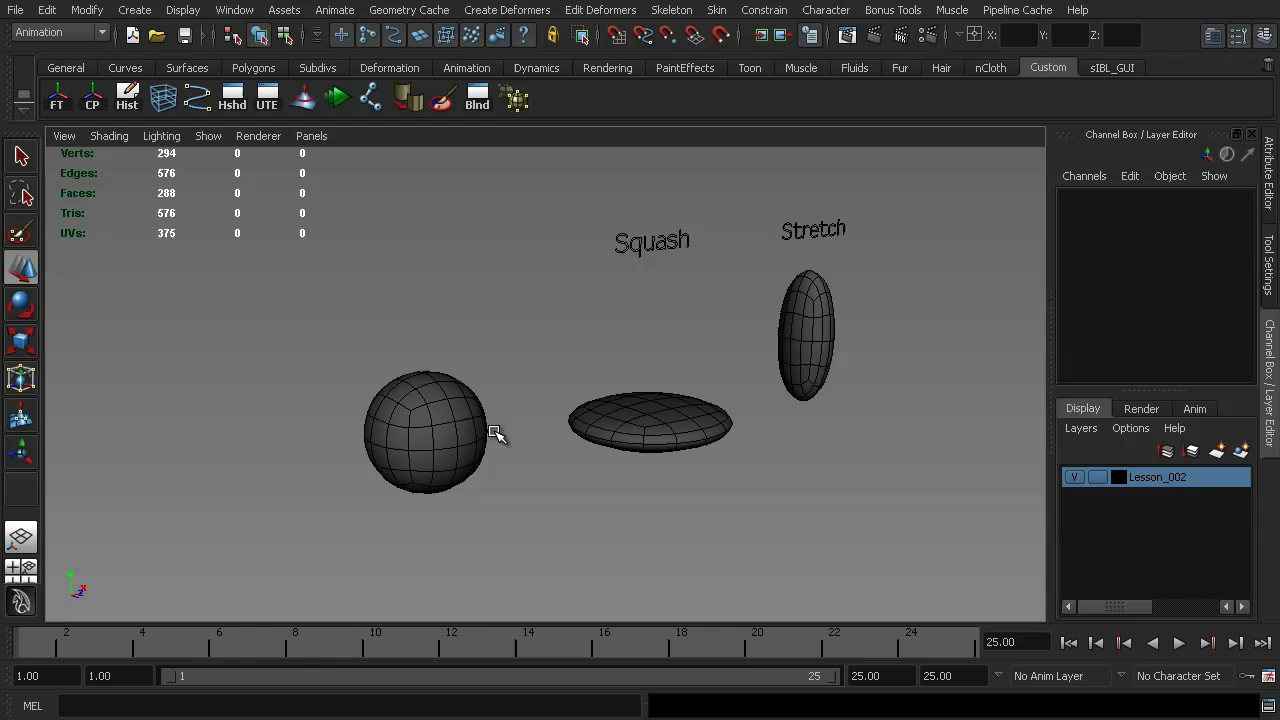
{"action": "mouse_move", "coordinate": [340, 644]}
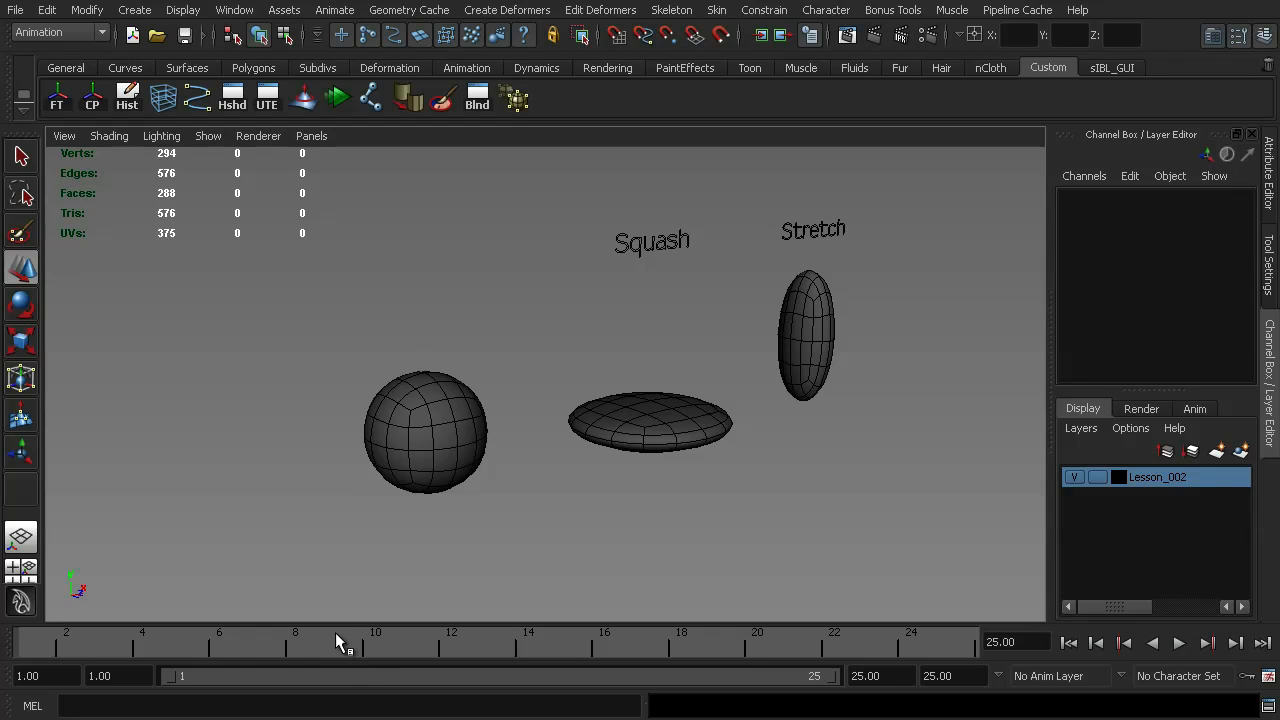
{"action": "mouse_move", "coordinate": [324, 602]}
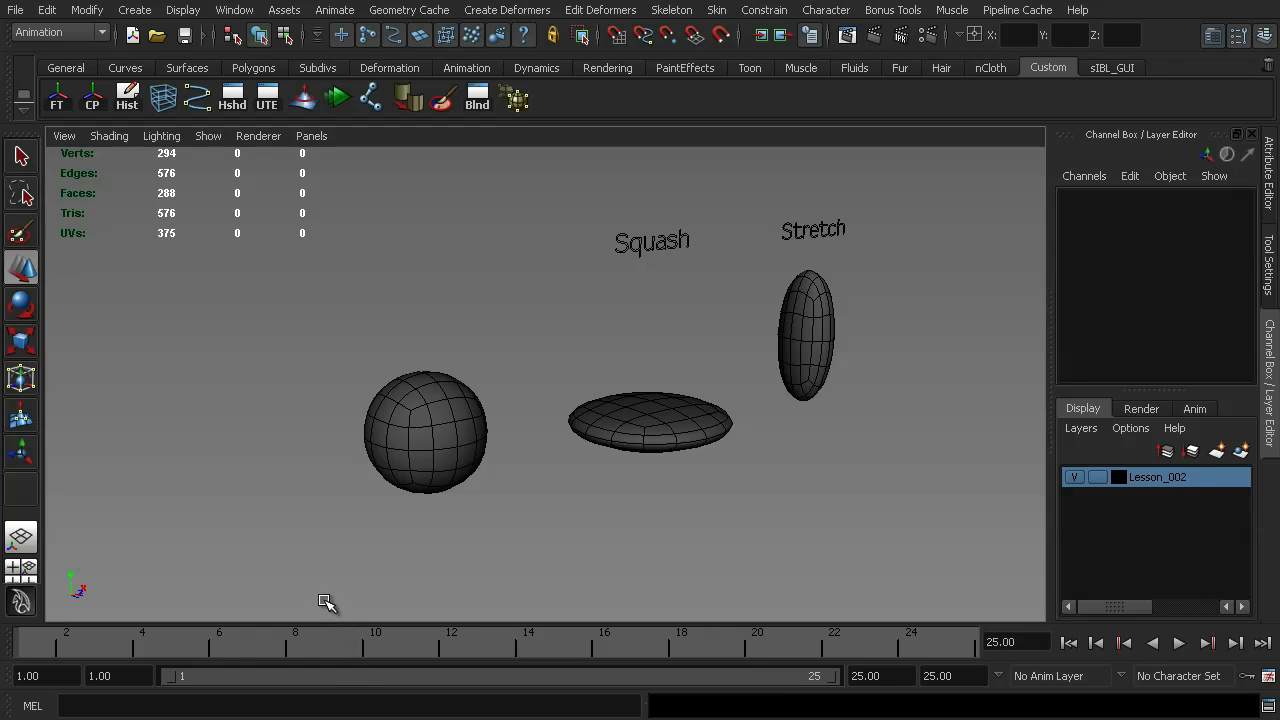
{"action": "mouse_move", "coordinate": [328, 592]}
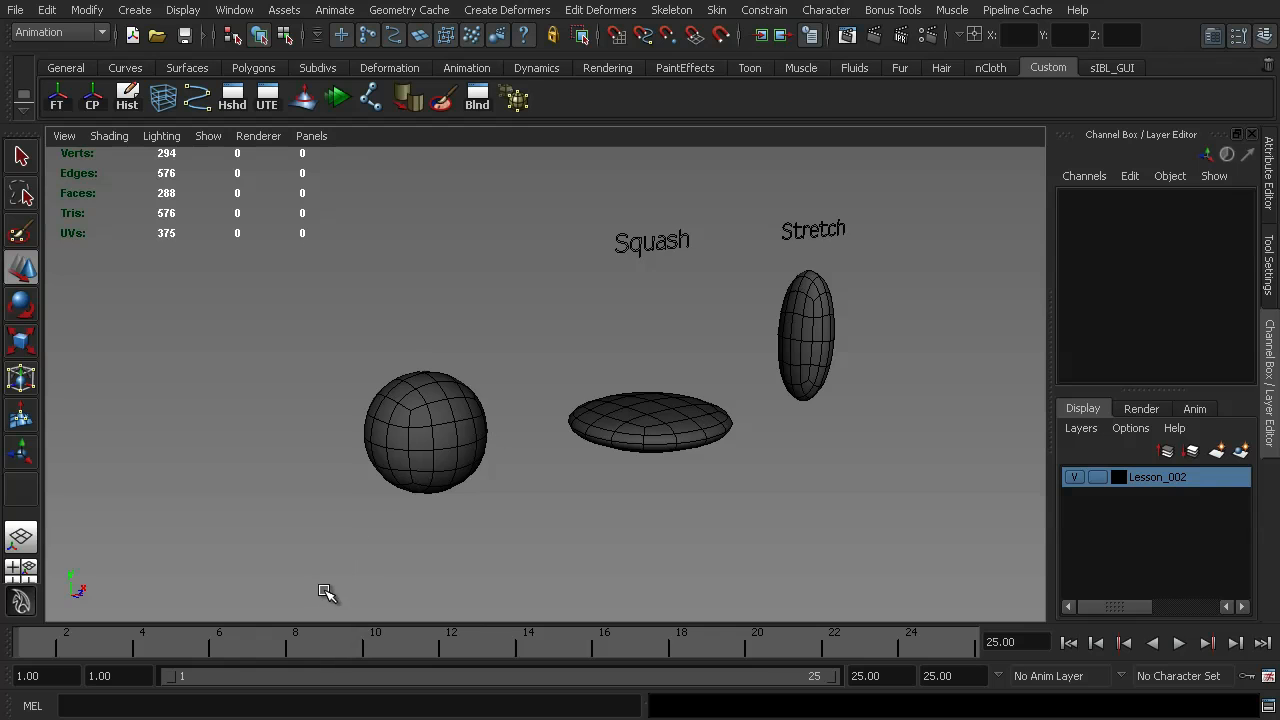
{"action": "mouse_move", "coordinate": [324, 586]}
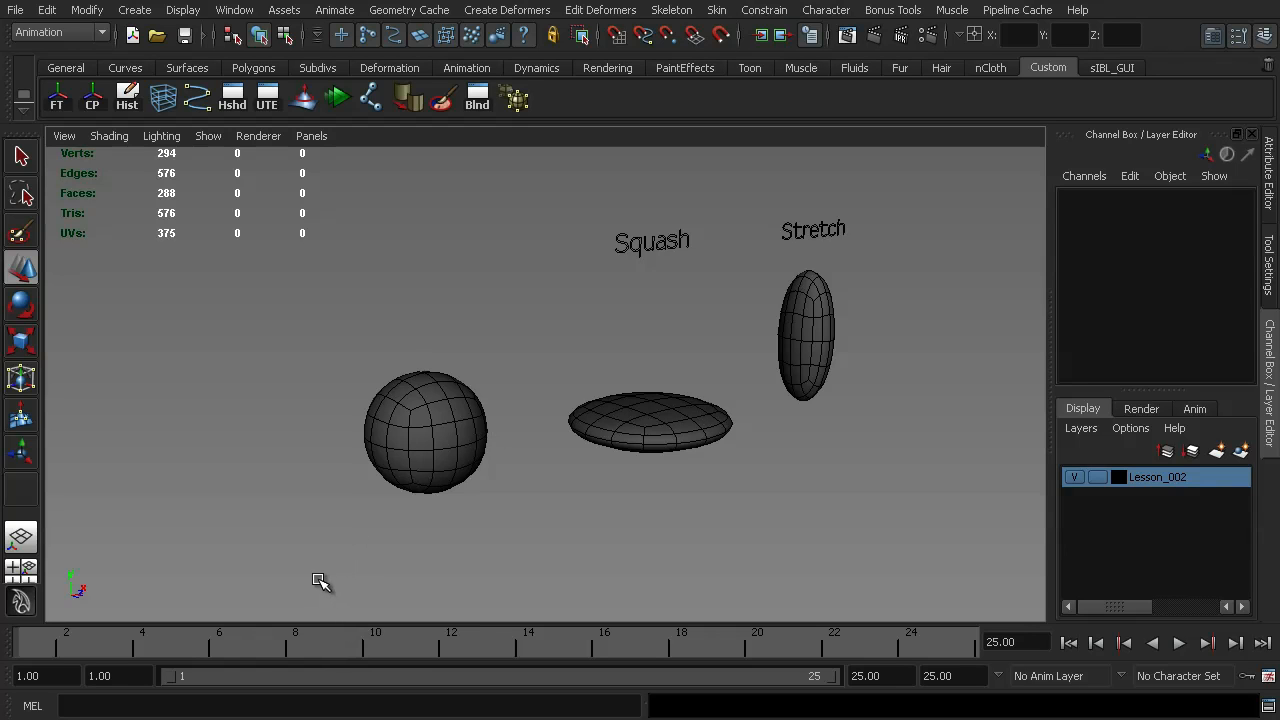
{"action": "mouse_move", "coordinate": [336, 570]}
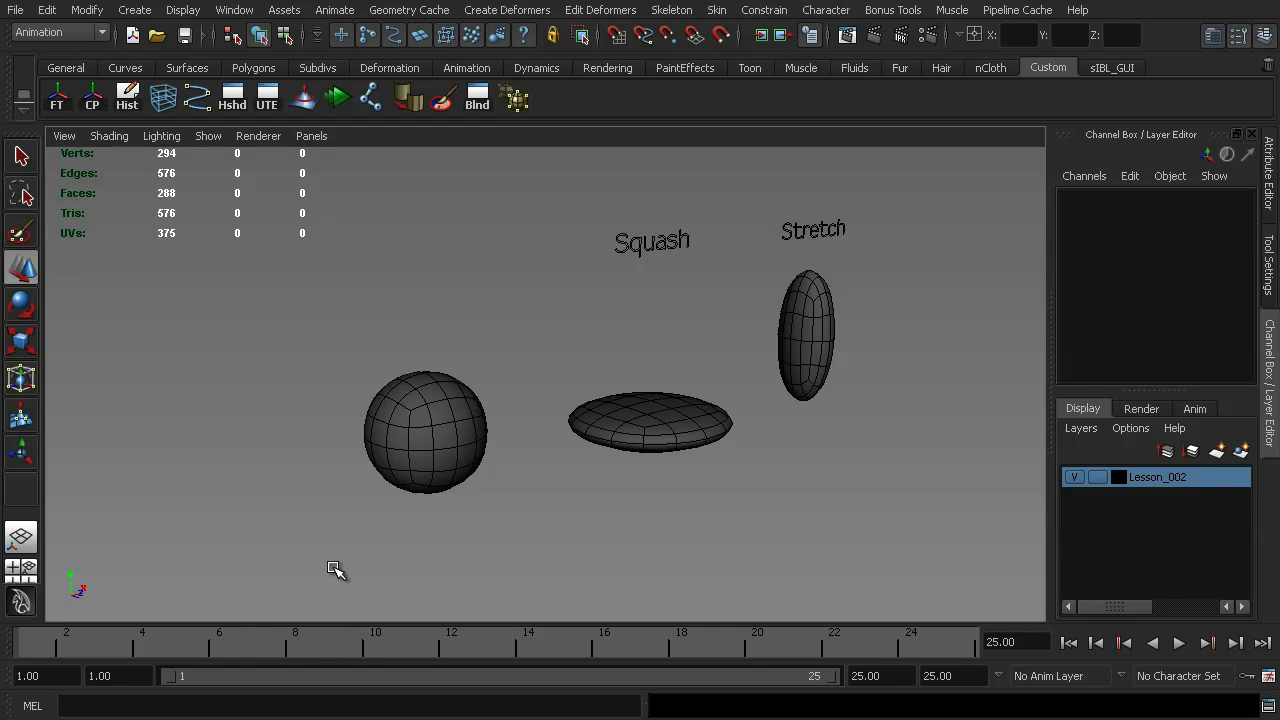
{"action": "mouse_move", "coordinate": [328, 572]}
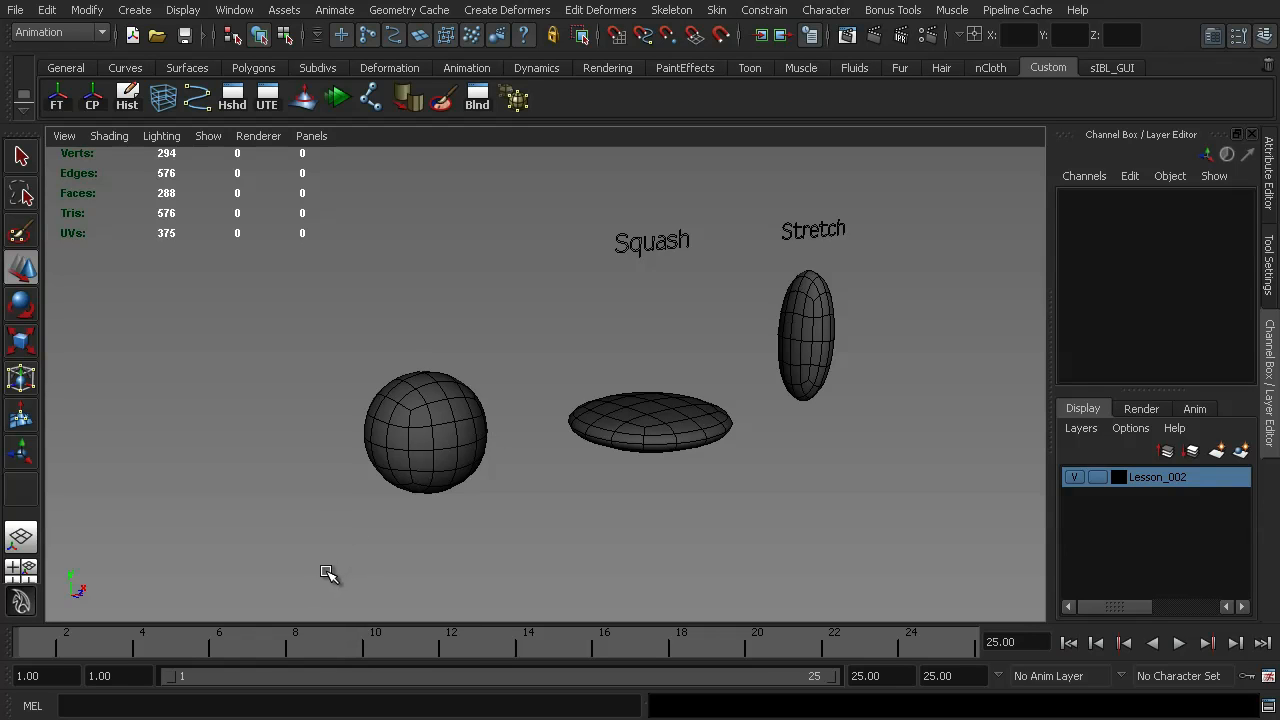
{"action": "mouse_move", "coordinate": [322, 580]}
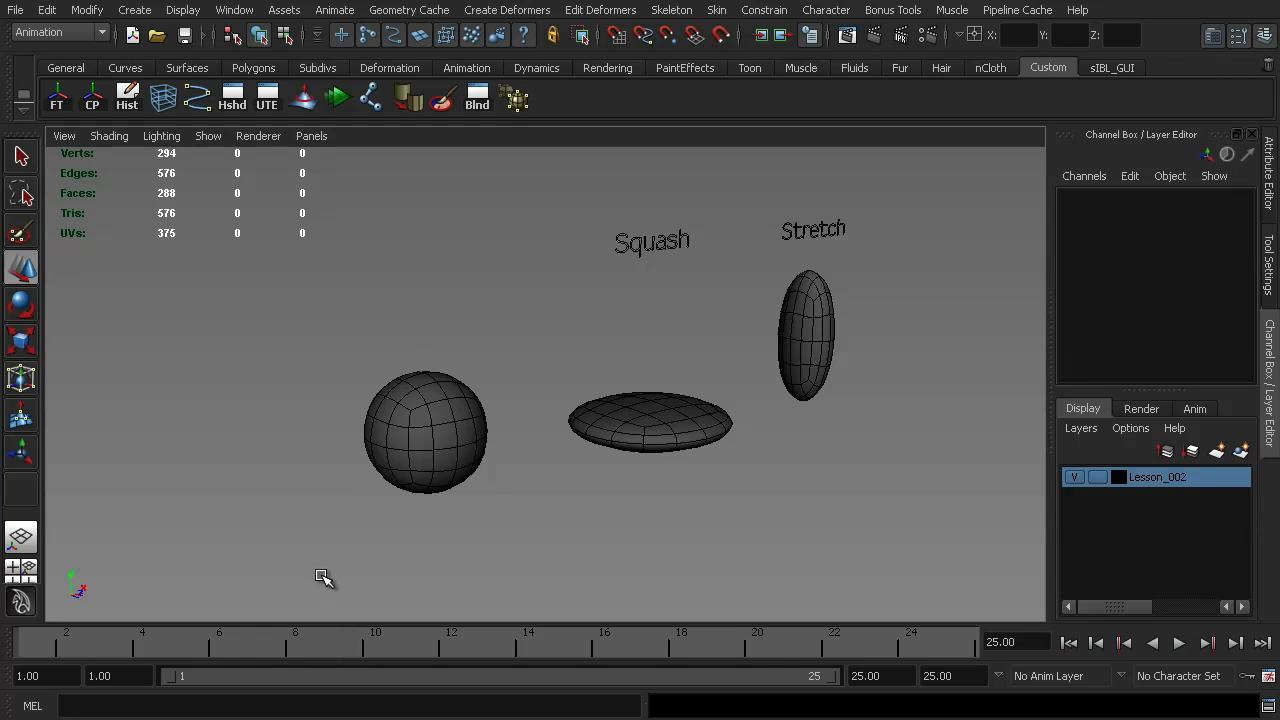
{"action": "mouse_move", "coordinate": [218, 108]}
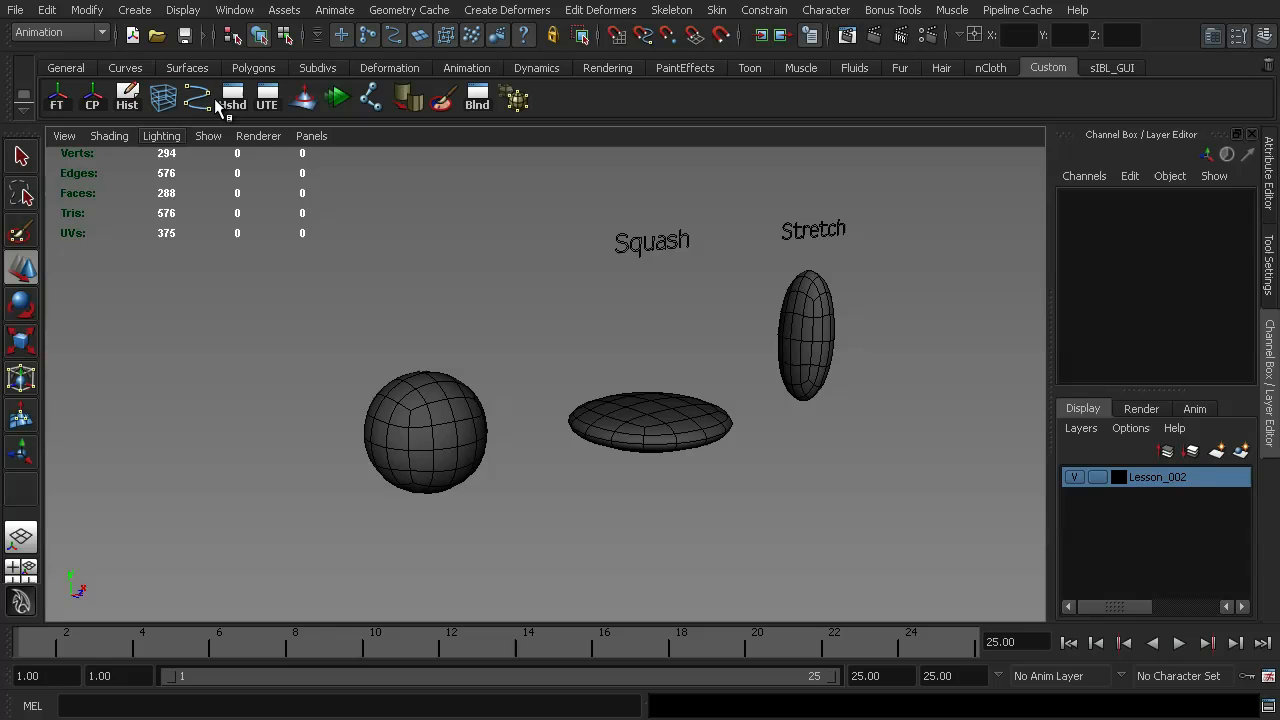
{"action": "left_click", "coordinate": [184, 10]}
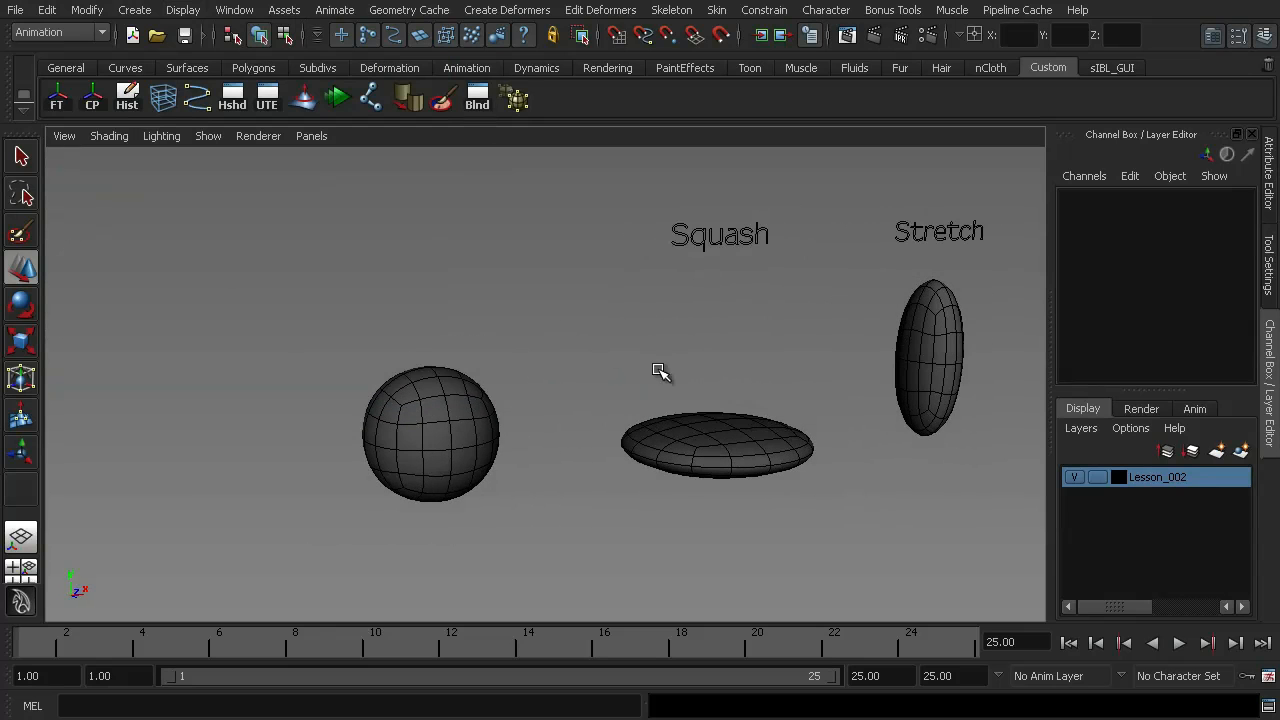
{"action": "mouse_move", "coordinate": [544, 382]}
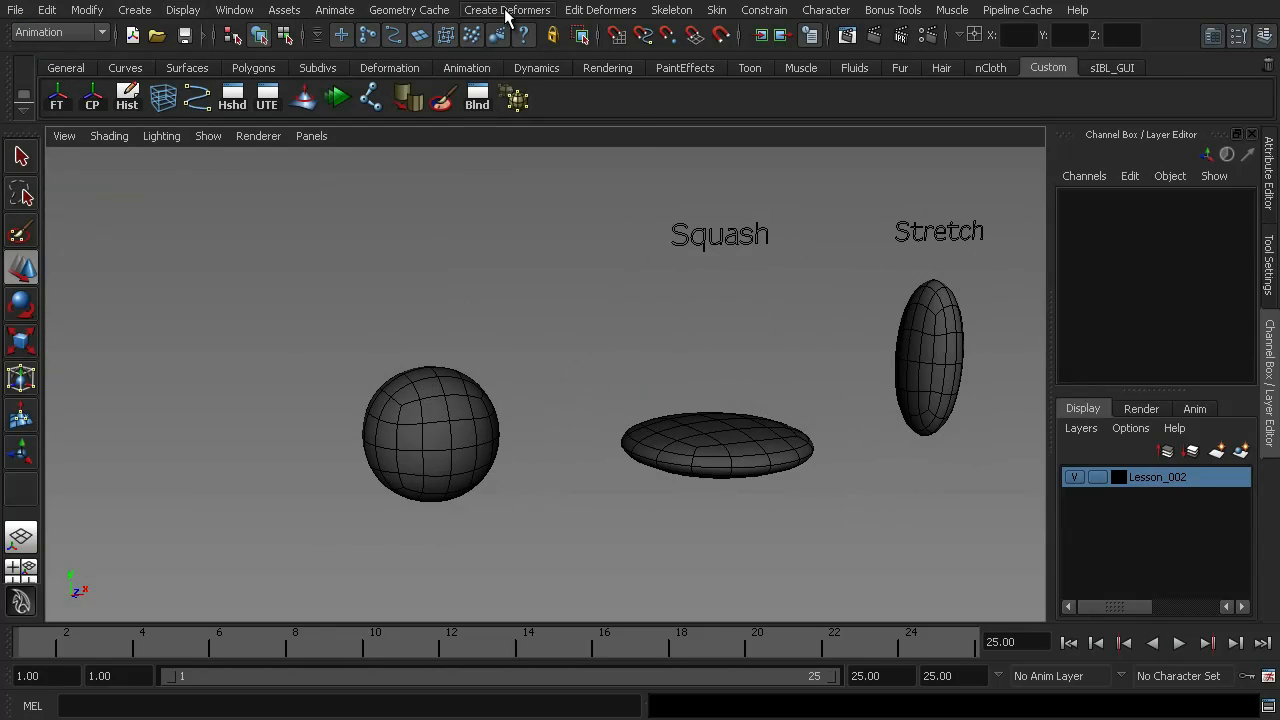
Bring up the Create Blend Shape Options dialog from Create Deformers
{"action": "left_click", "coordinate": [508, 8]}
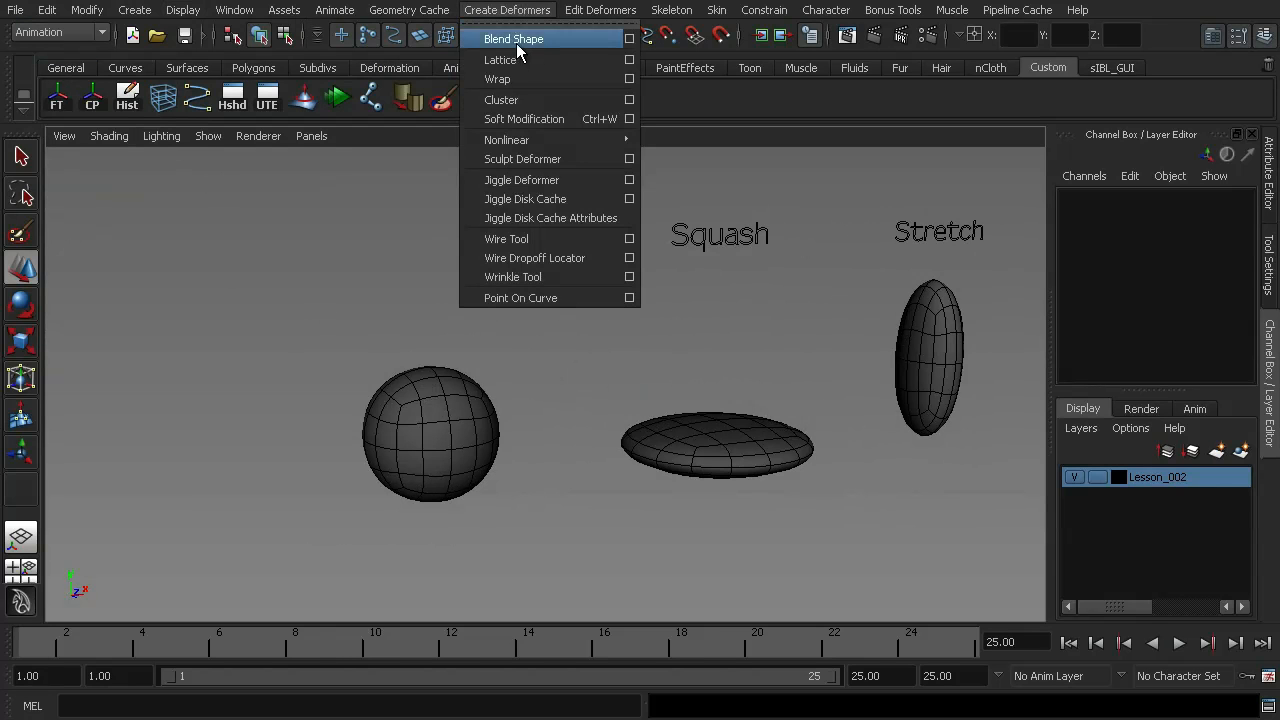
{"action": "mouse_move", "coordinate": [510, 24]}
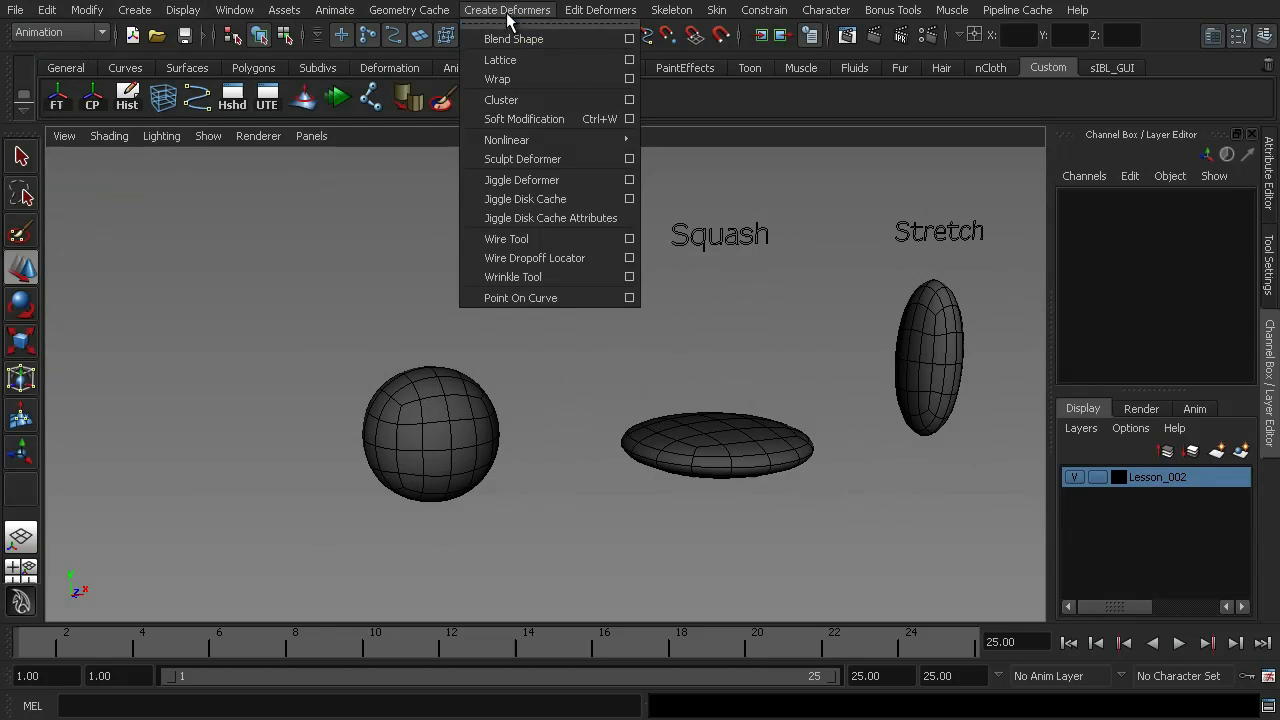
{"action": "mouse_move", "coordinate": [512, 40]}
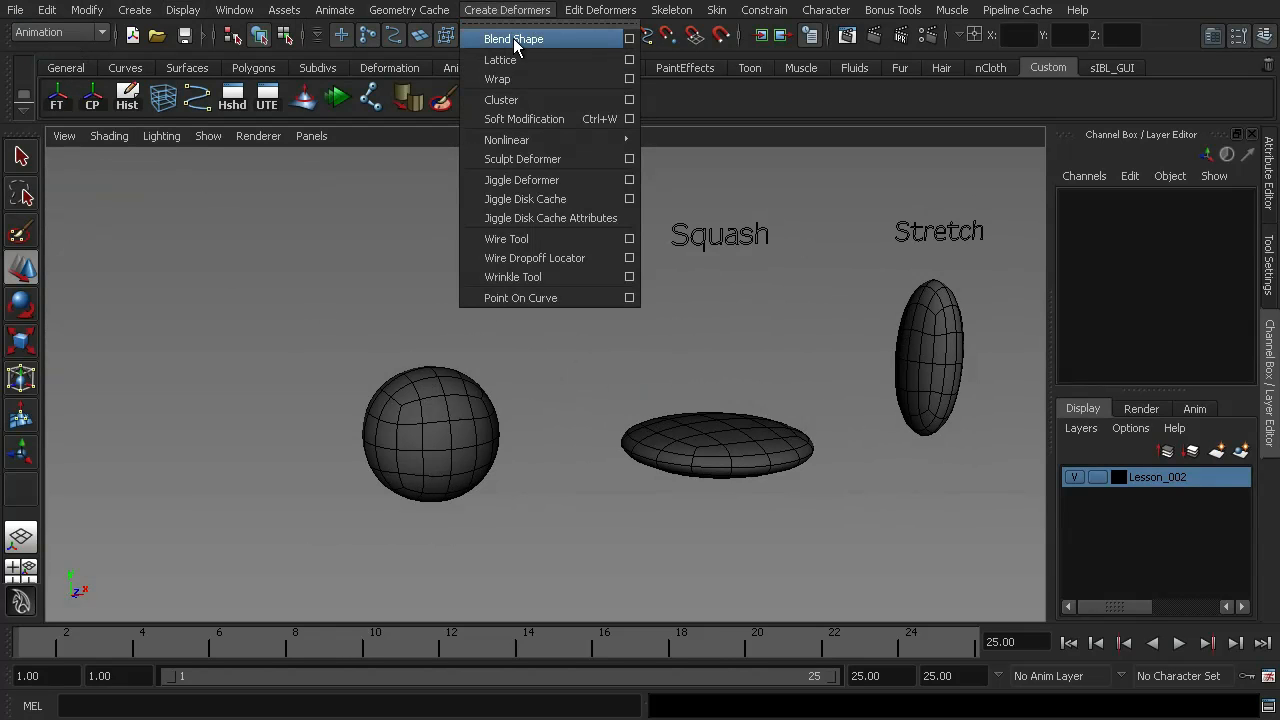
{"action": "left_click", "coordinate": [628, 38]}
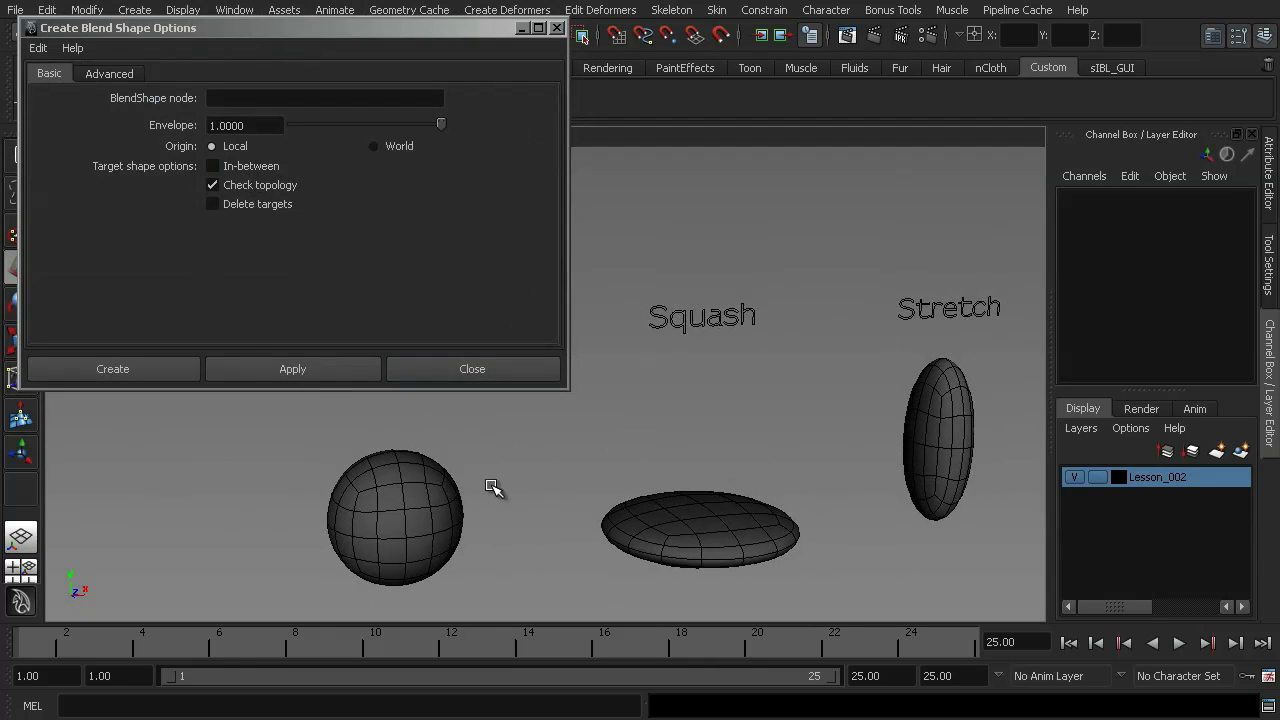
{"action": "mouse_move", "coordinate": [176, 144]}
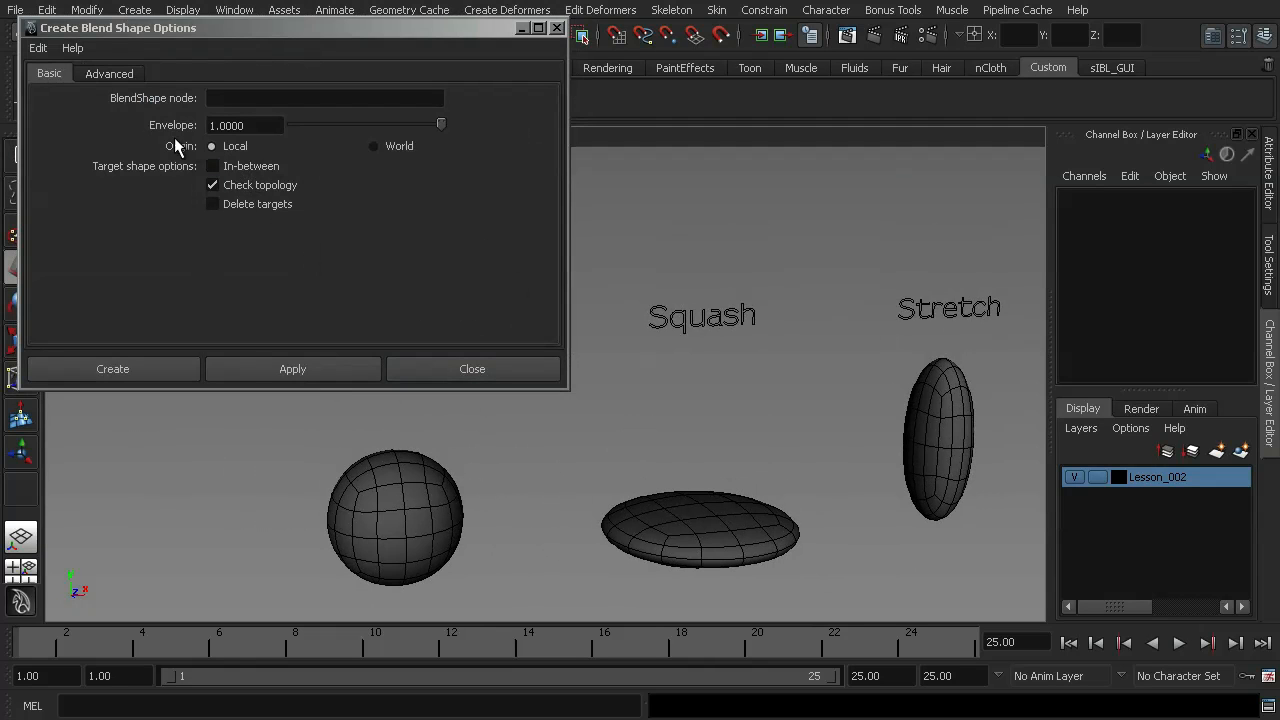
{"action": "mouse_move", "coordinate": [220, 118]}
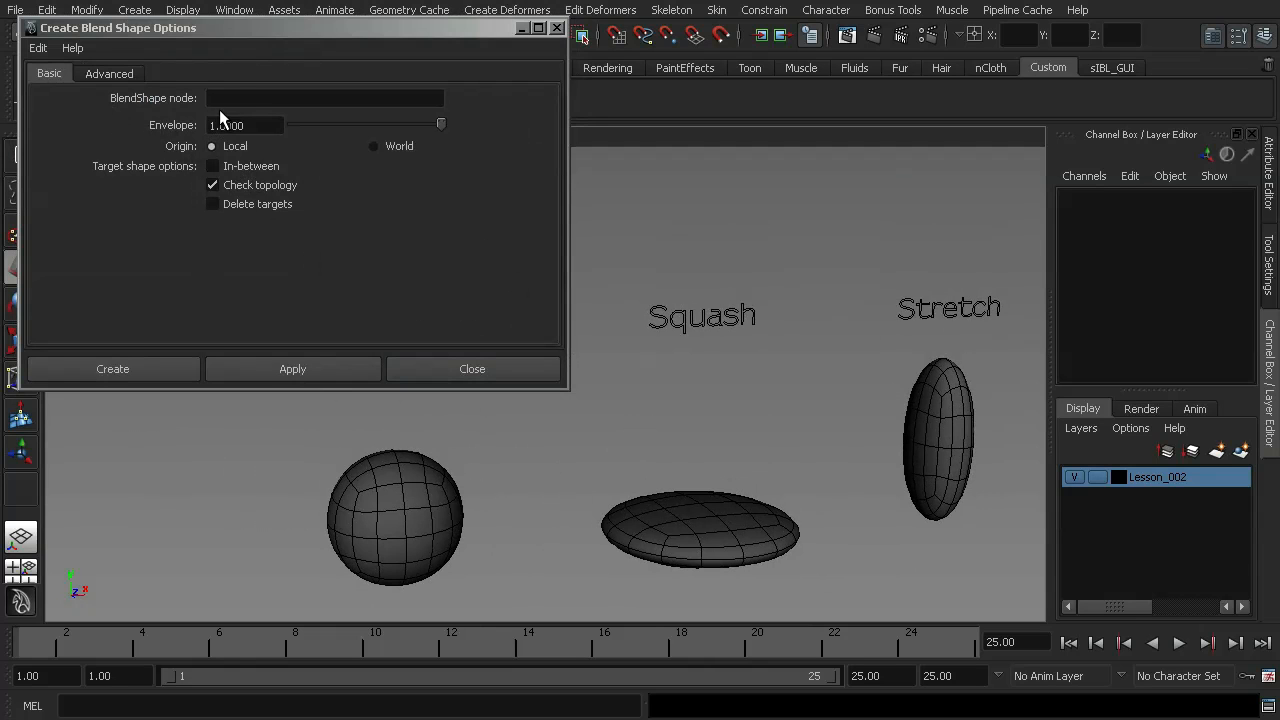
Name the blend shape node 'Squash', keeping Origin set to Local
{"action": "left_click", "coordinate": [324, 96]}
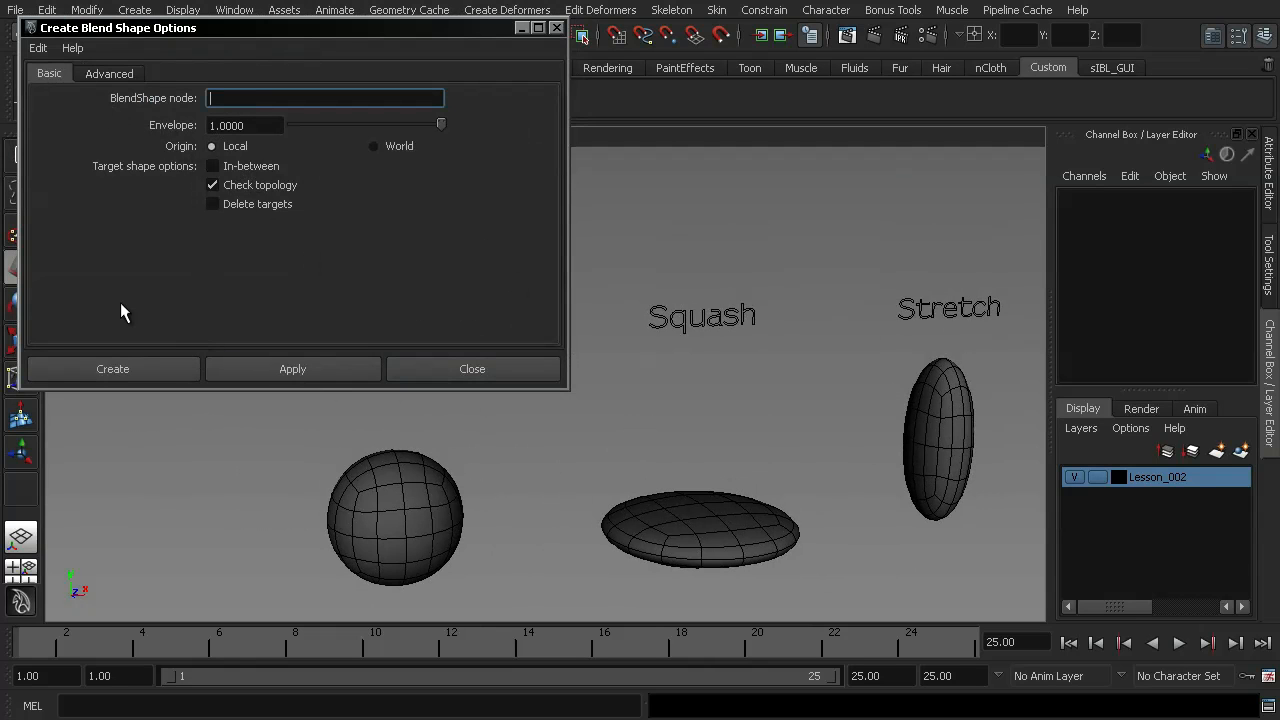
{"action": "type", "text": "S"}
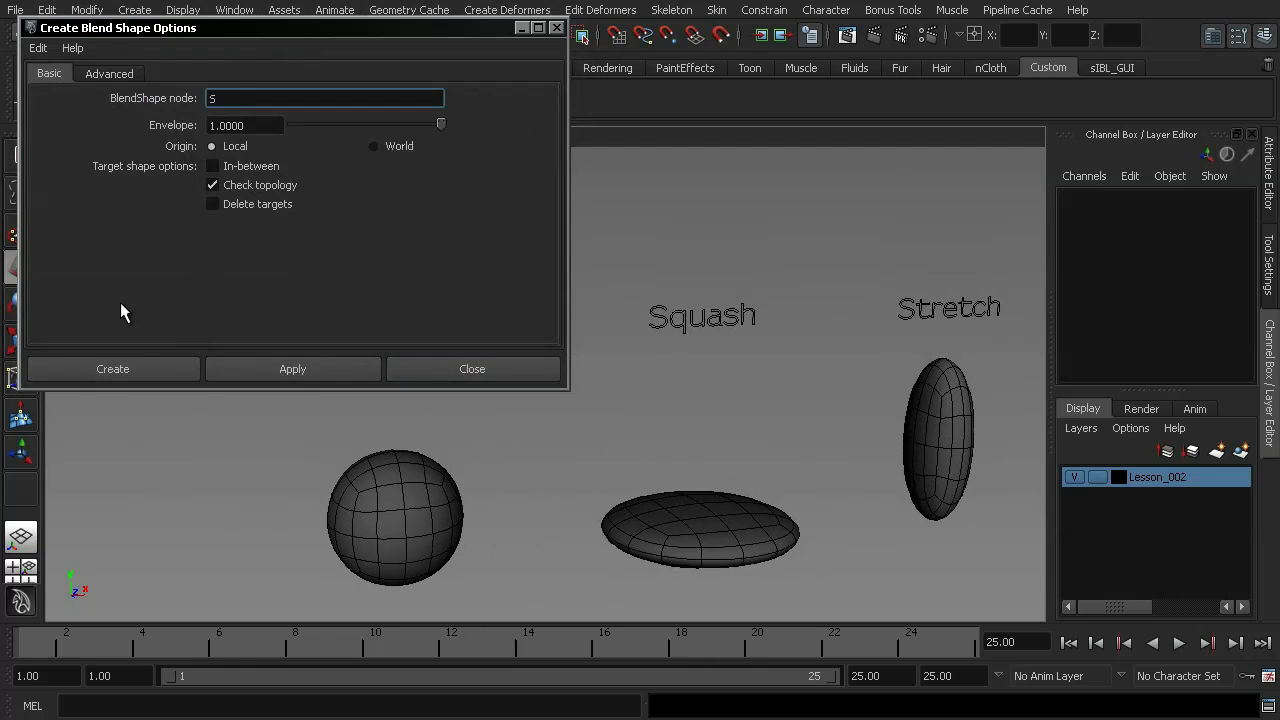
{"action": "type", "text": "Squash"}
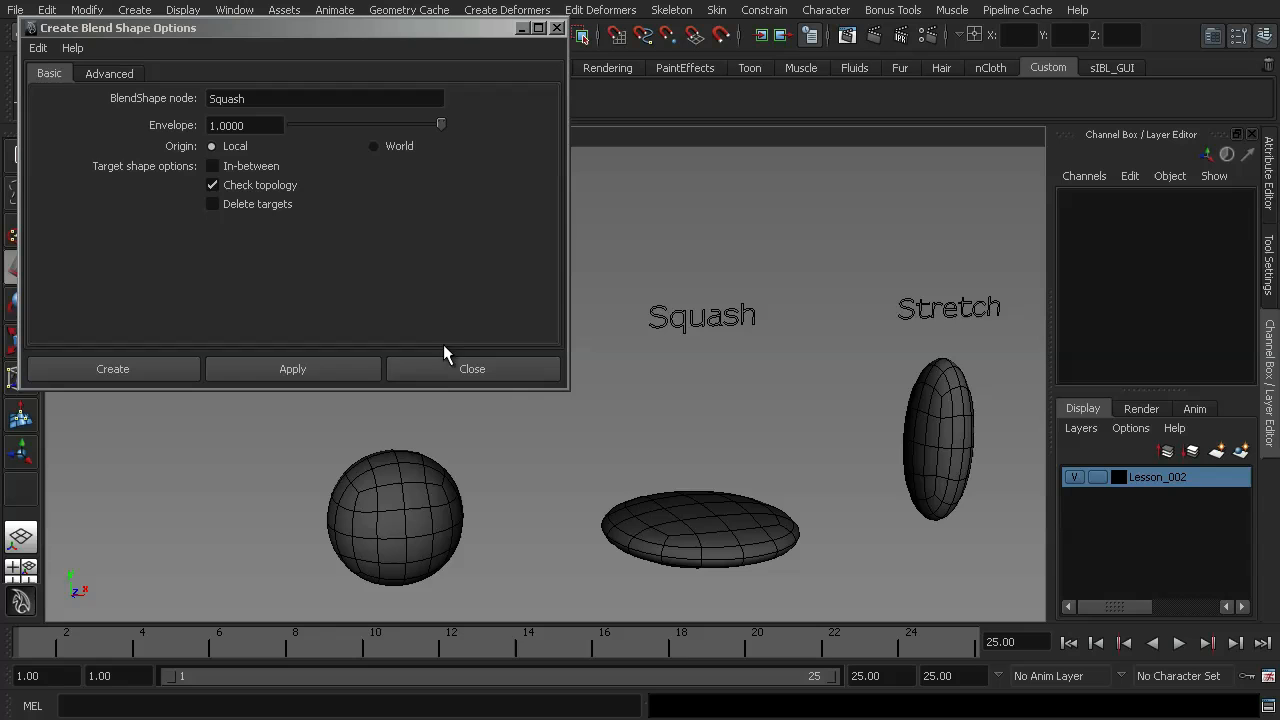
{"action": "mouse_move", "coordinate": [344, 142]}
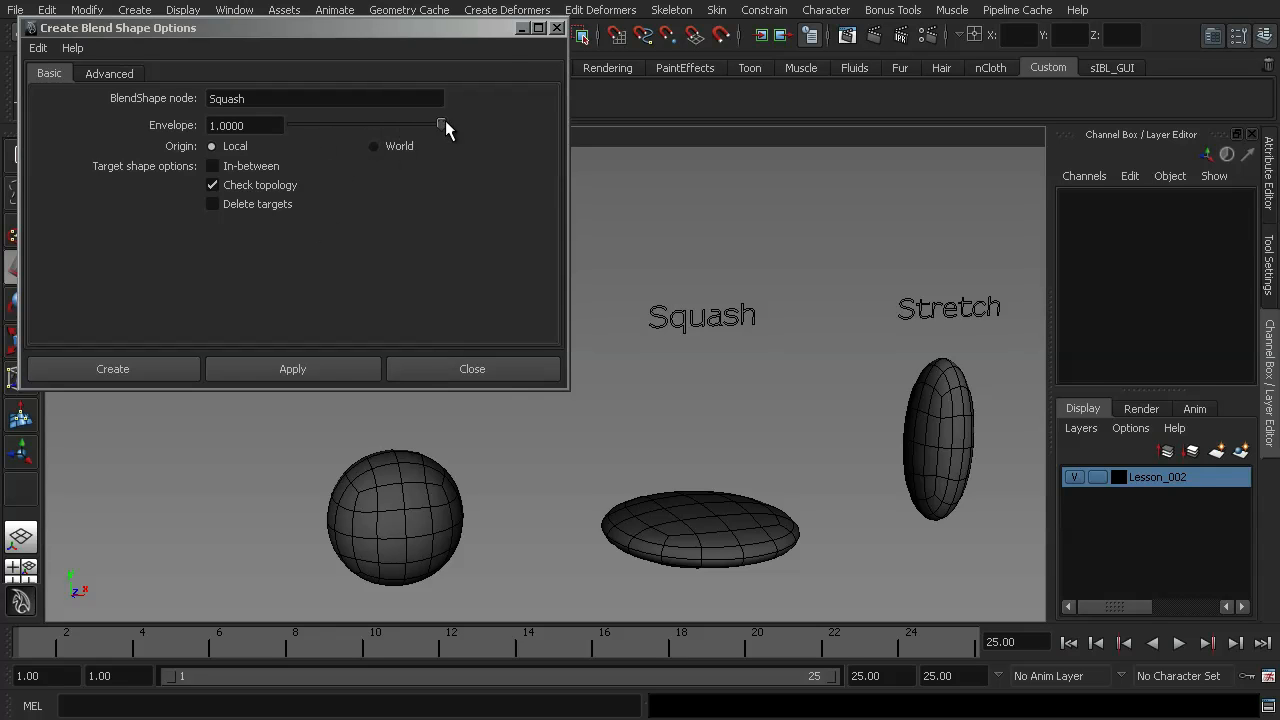
{"action": "left_click", "coordinate": [324, 98]}
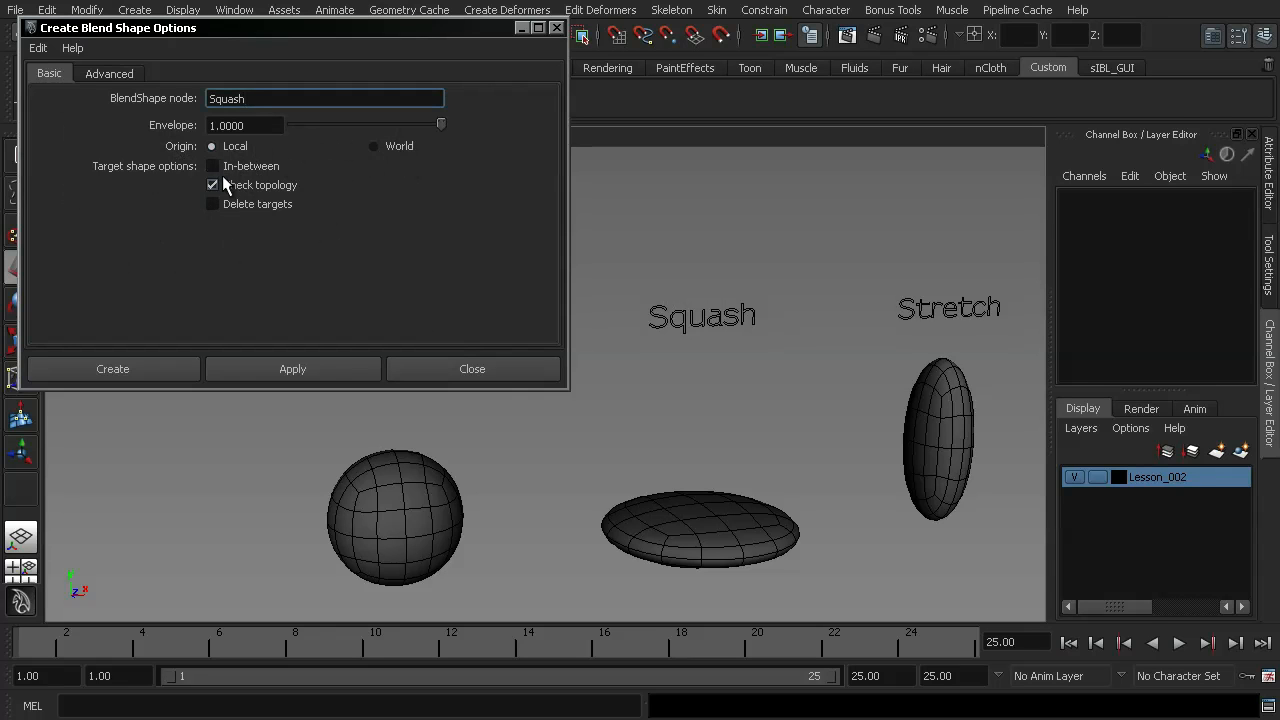
{"action": "mouse_move", "coordinate": [212, 204]}
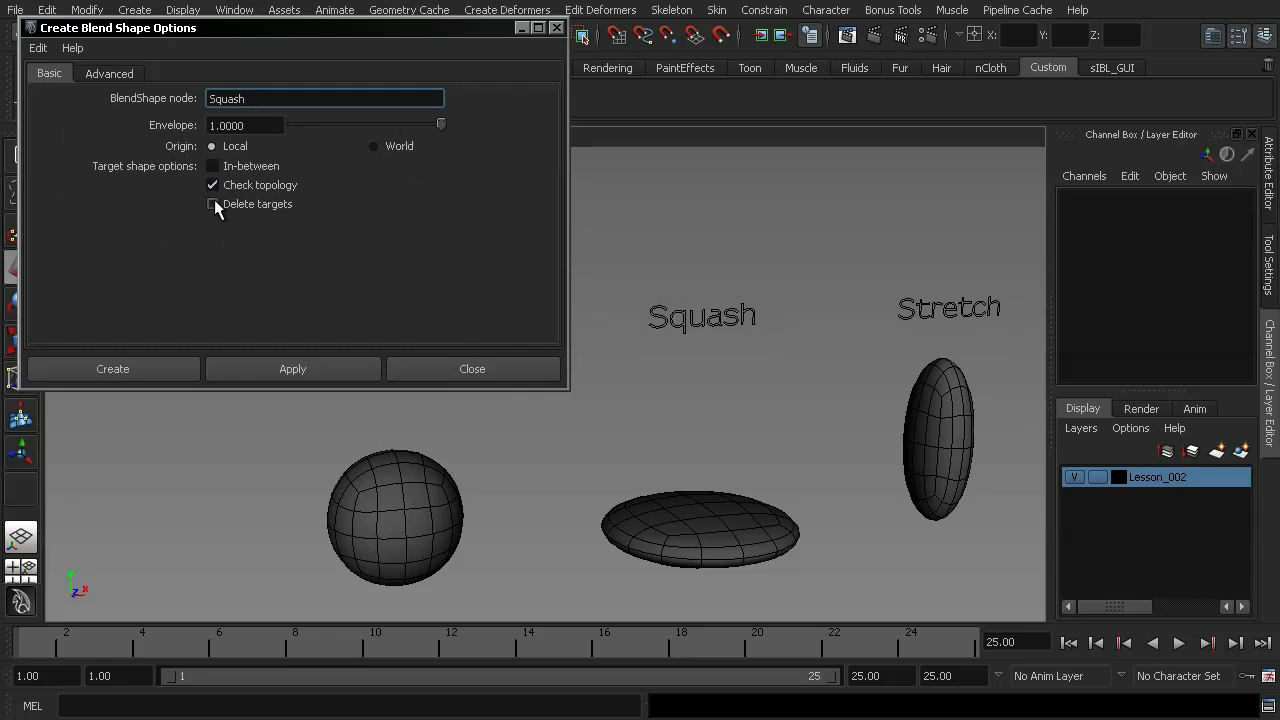
{"action": "mouse_move", "coordinate": [232, 164]}
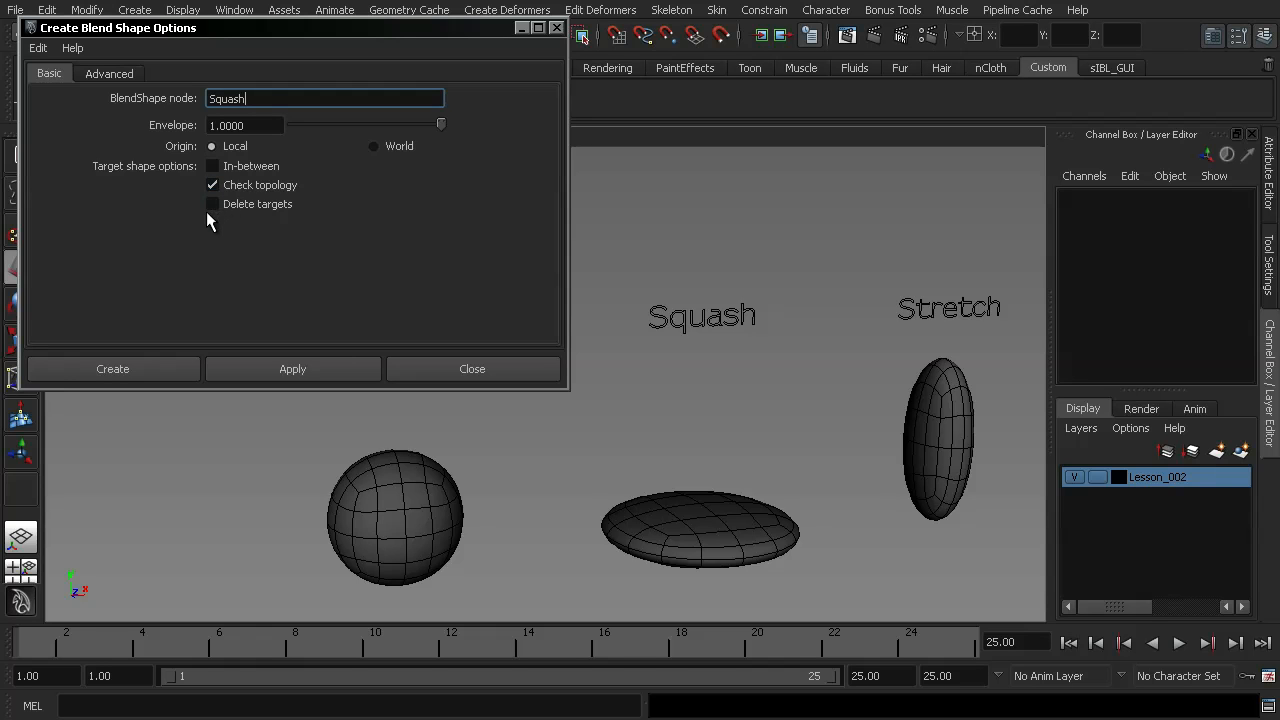
{"action": "mouse_move", "coordinate": [220, 226]}
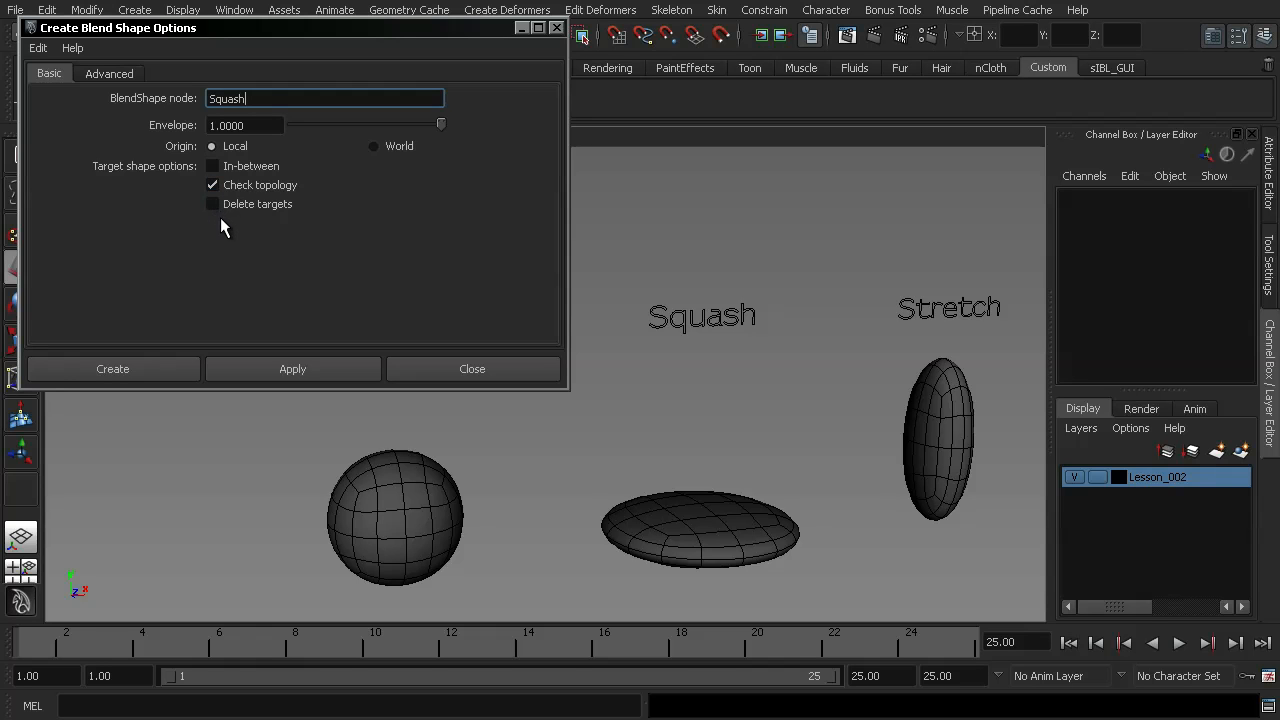
{"action": "mouse_move", "coordinate": [230, 230]}
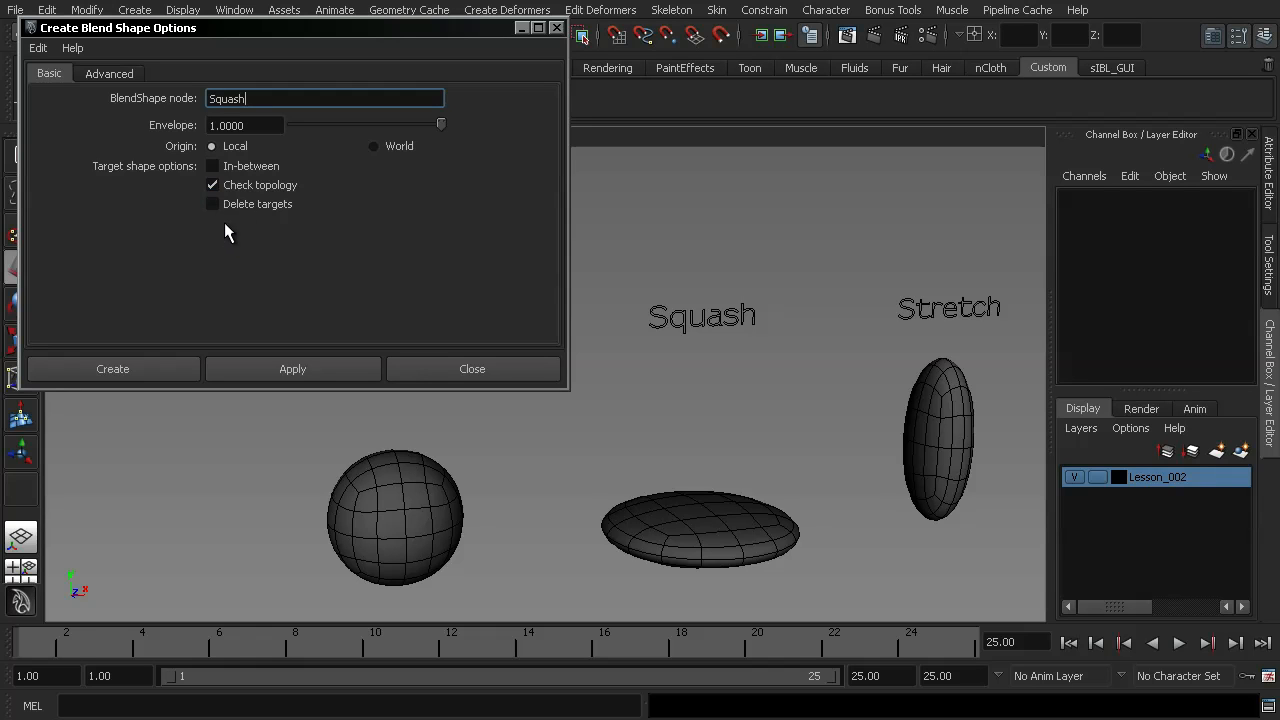
{"action": "mouse_move", "coordinate": [220, 236]}
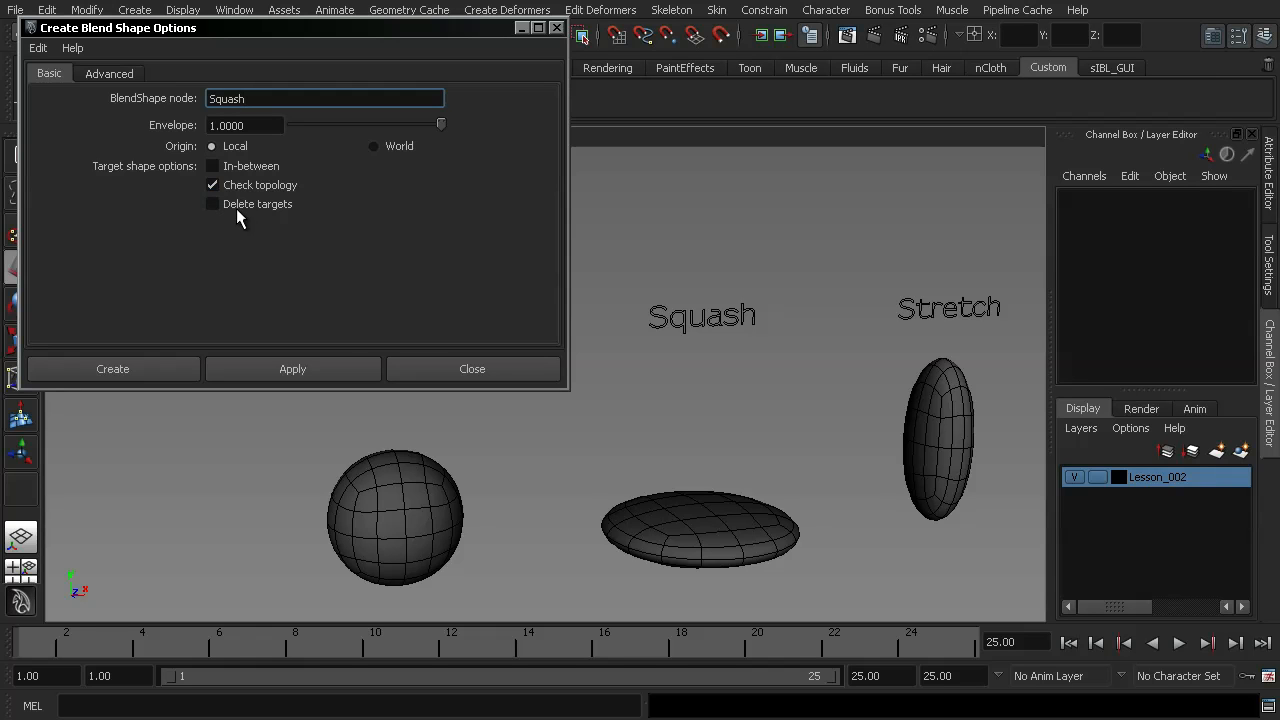
{"action": "mouse_move", "coordinate": [240, 240]}
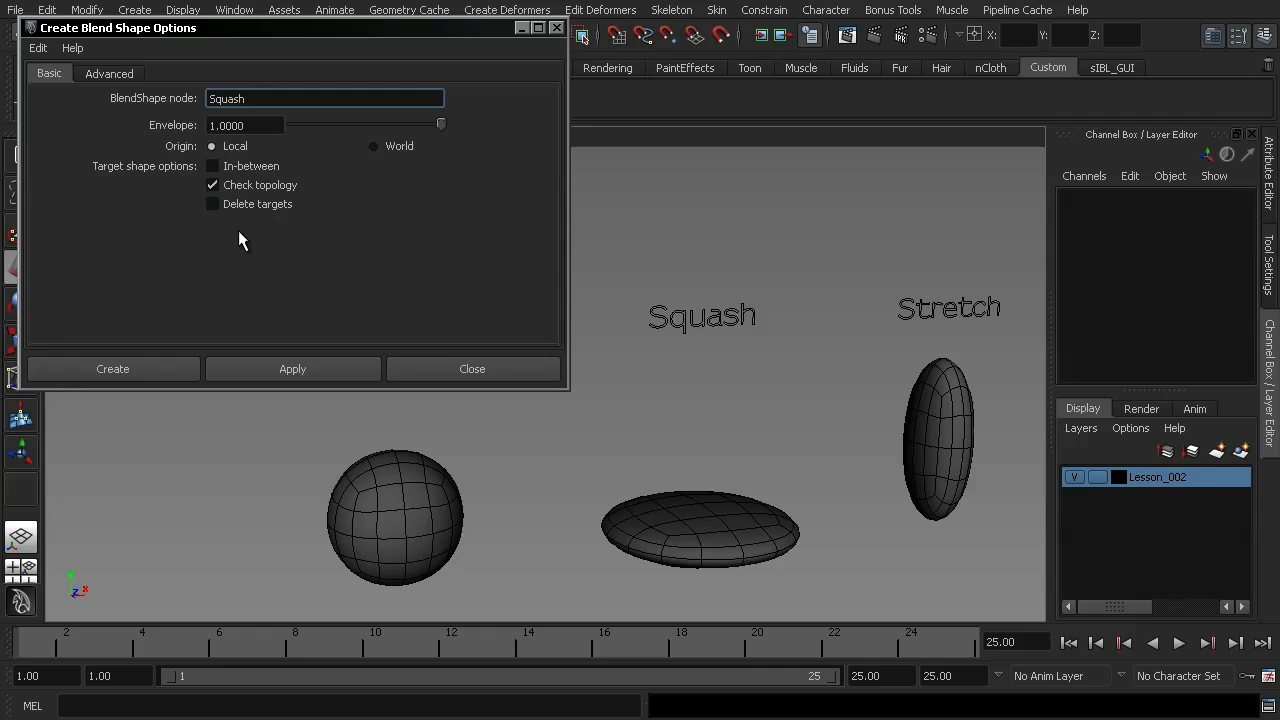
{"action": "mouse_move", "coordinate": [220, 268]}
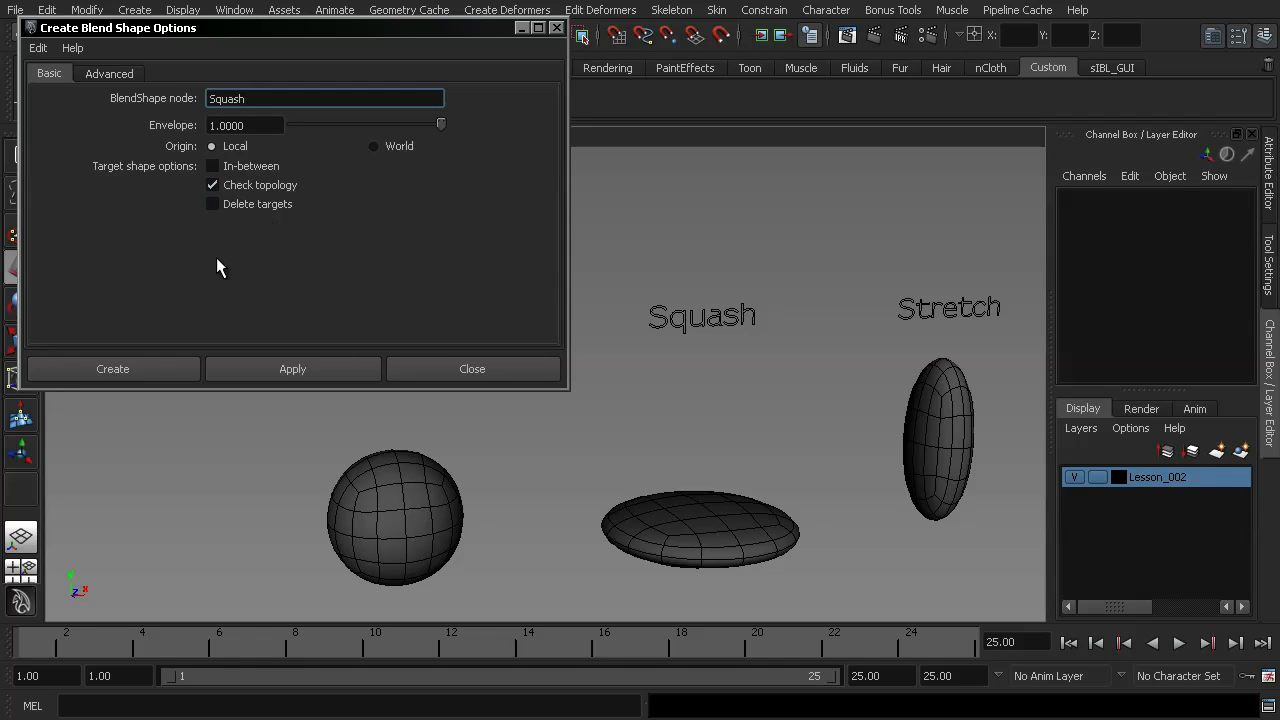
{"action": "mouse_move", "coordinate": [672, 532]}
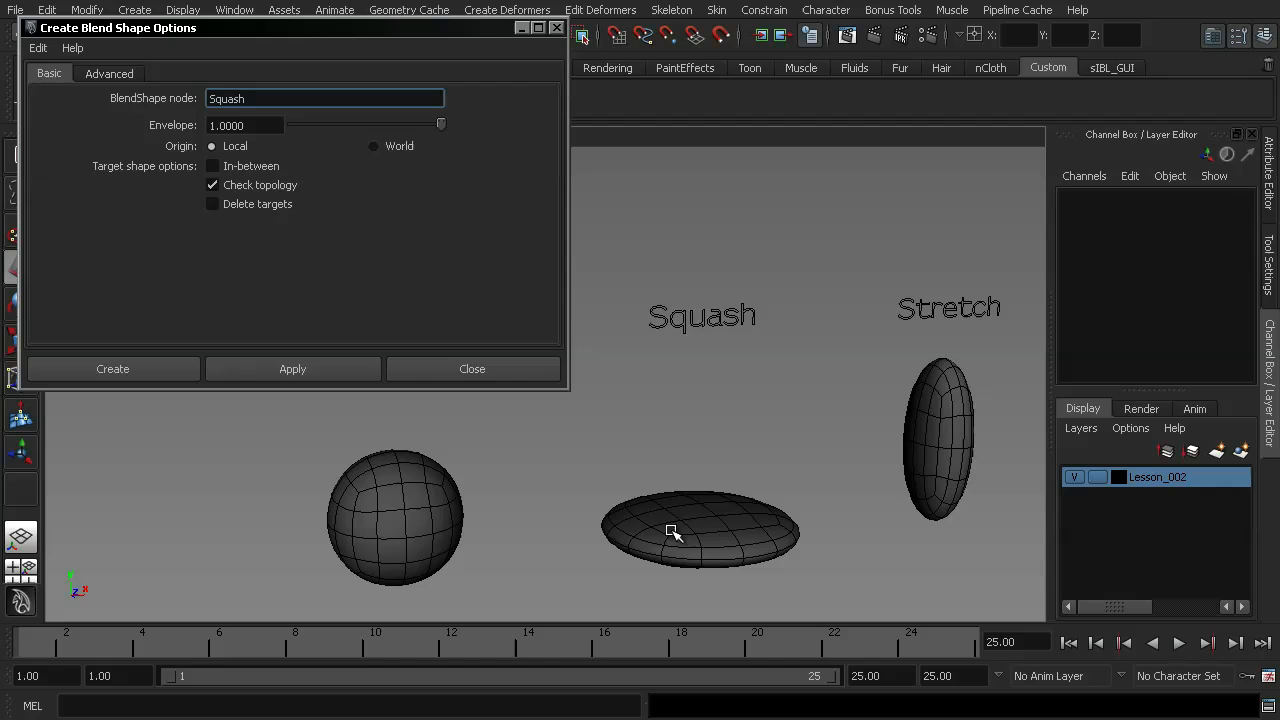
Select Stretch, Squash and the ball last, then create the Squash1 blend shape
{"action": "left_click", "coordinate": [938, 440]}
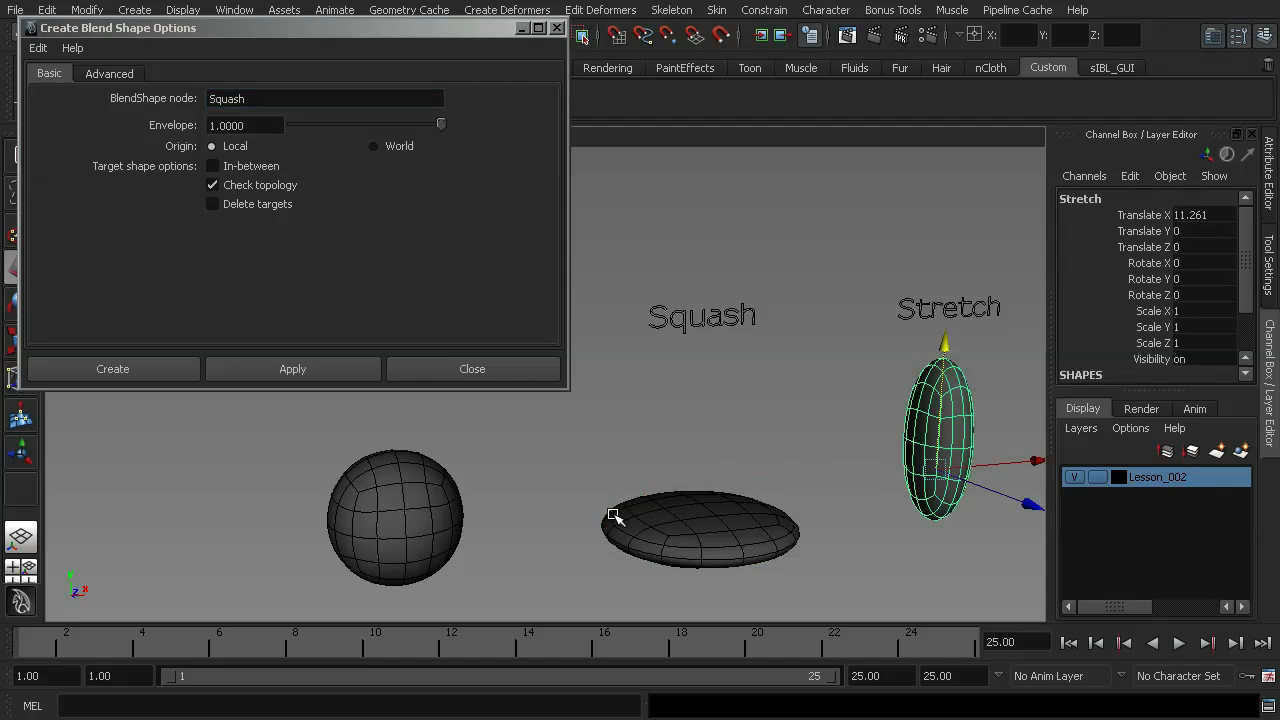
{"action": "left_click", "coordinate": [250, 416]}
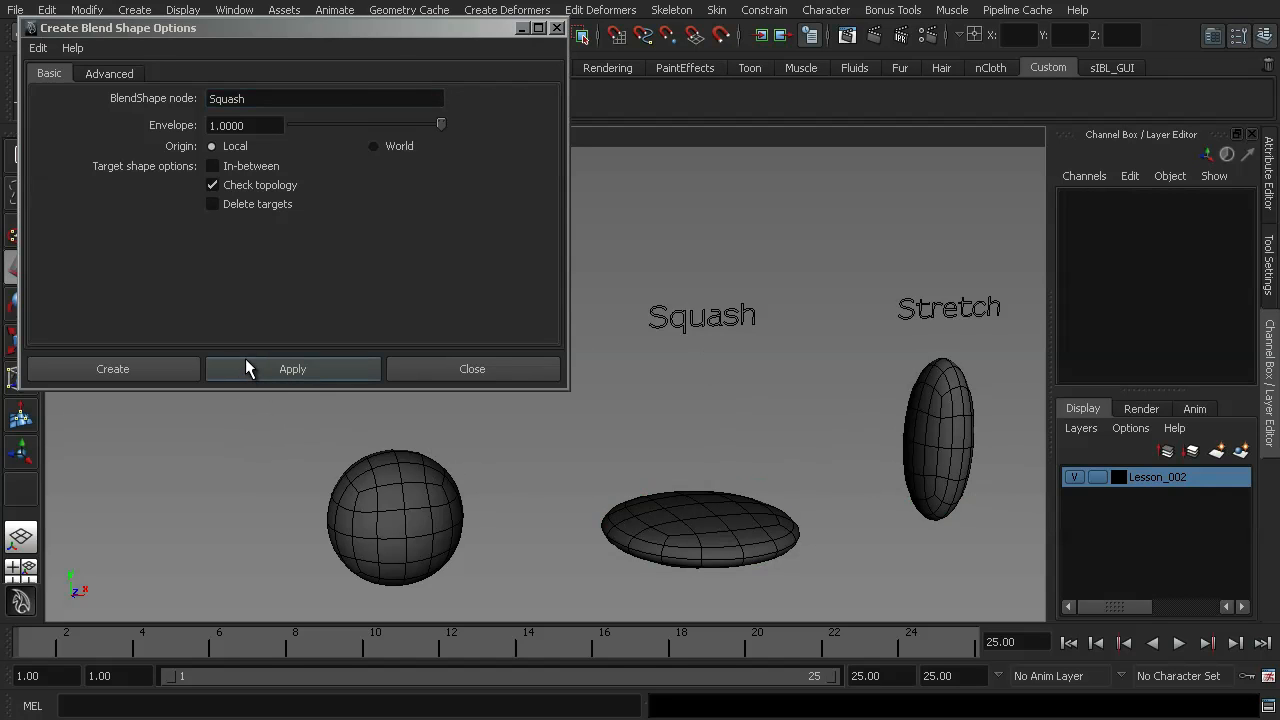
{"action": "mouse_move", "coordinate": [236, 390]}
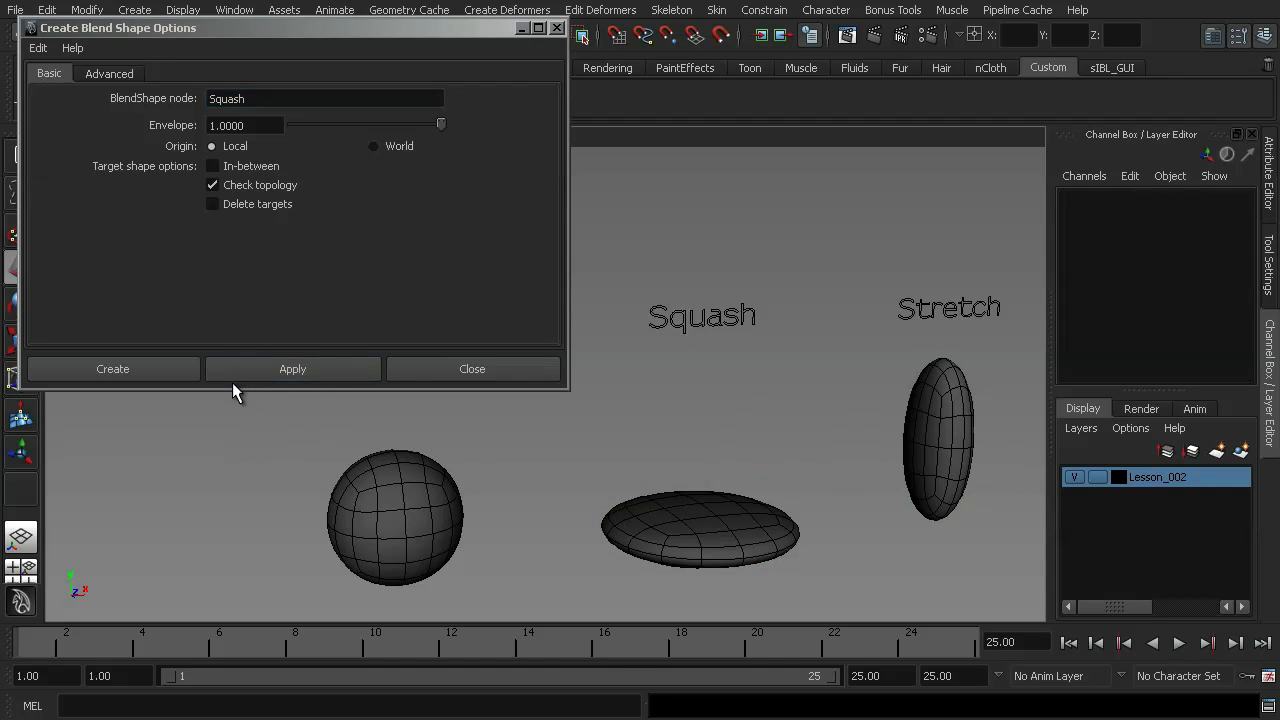
{"action": "mouse_move", "coordinate": [232, 390]}
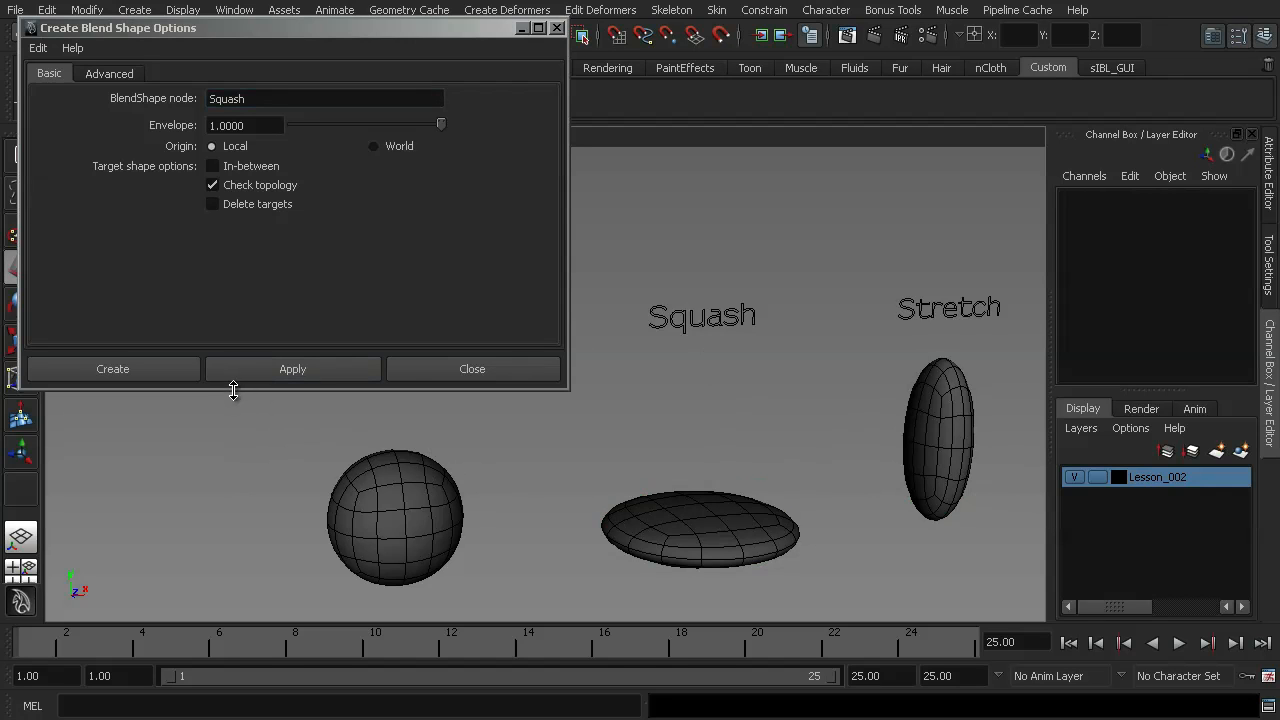
{"action": "mouse_move", "coordinate": [304, 428]}
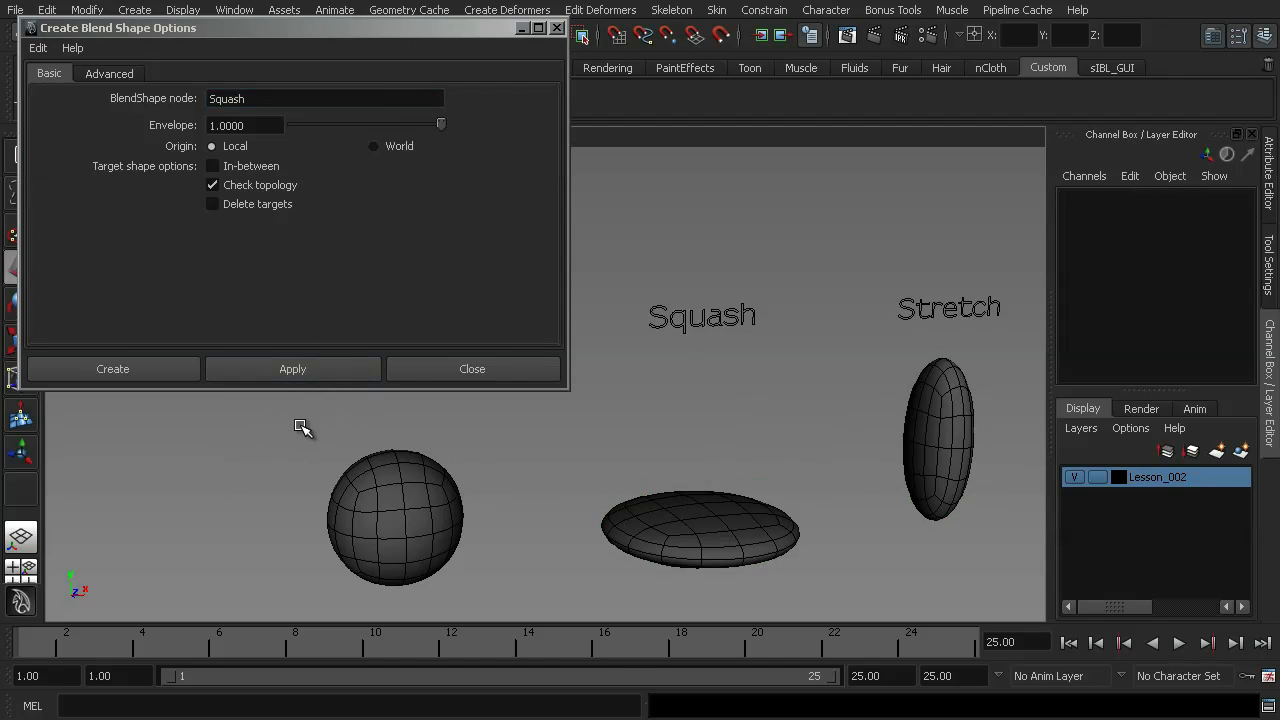
{"action": "mouse_move", "coordinate": [272, 406]}
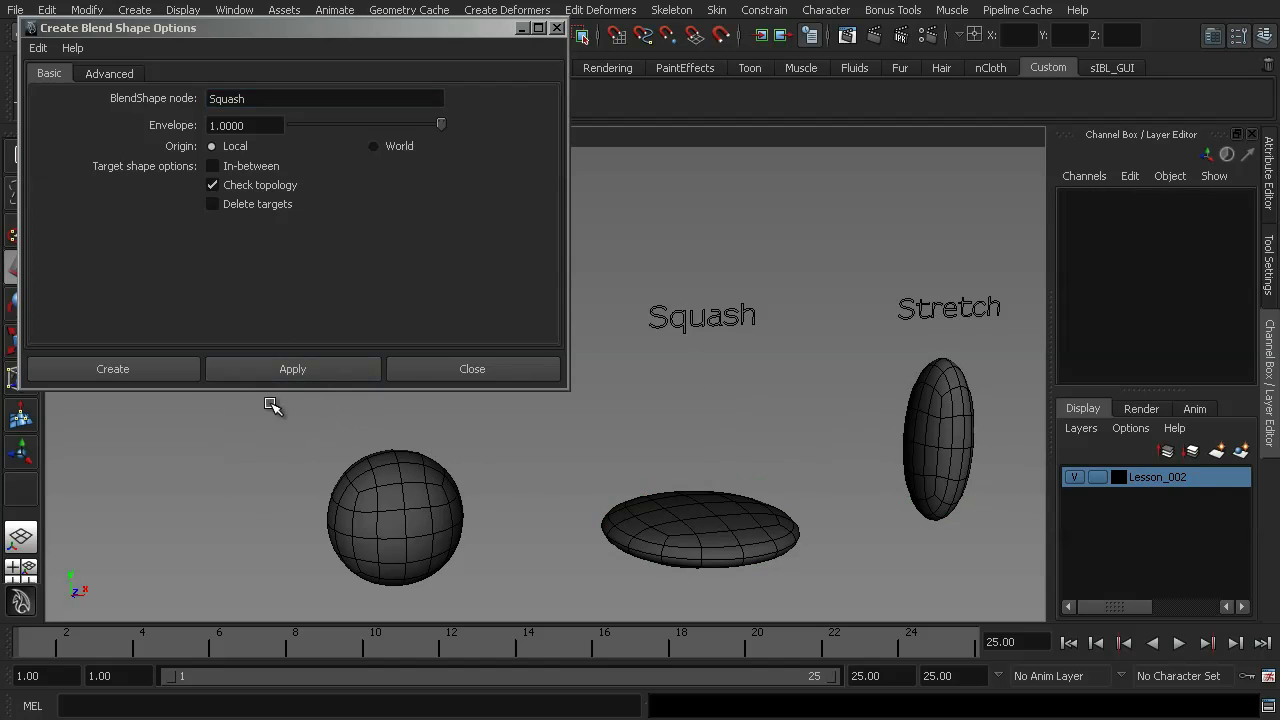
{"action": "mouse_move", "coordinate": [250, 396]}
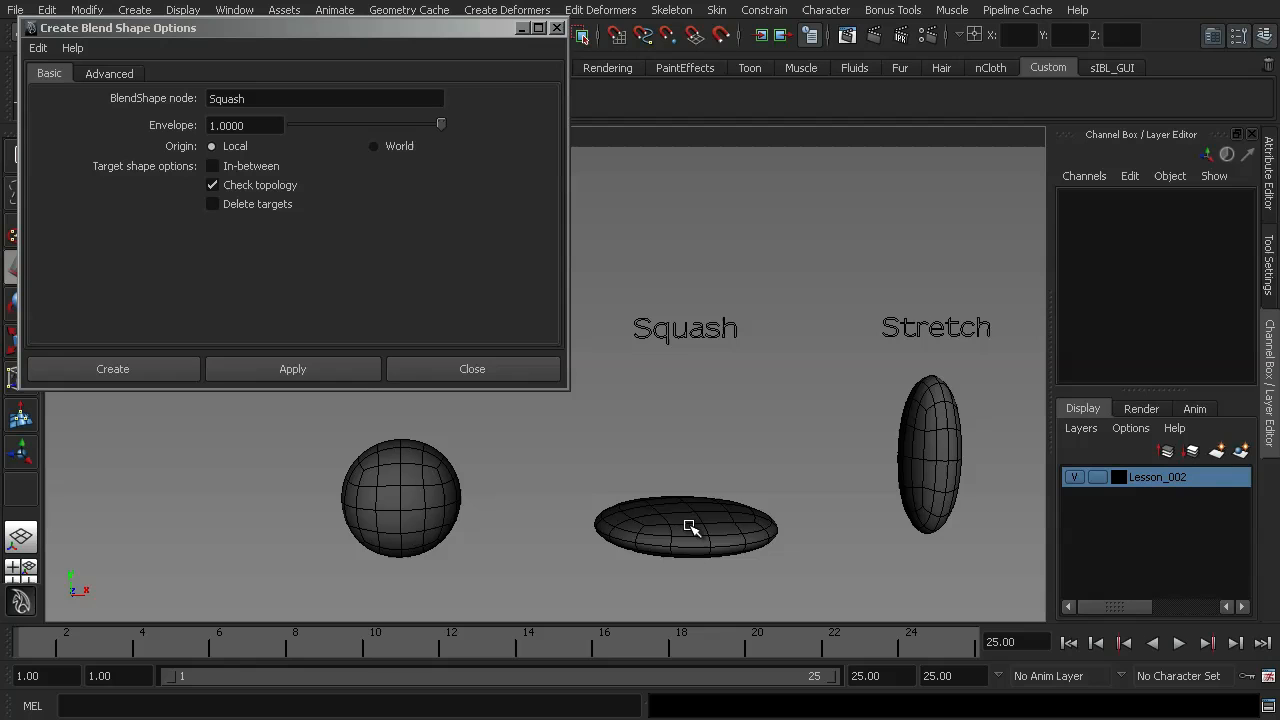
{"action": "left_click", "coordinate": [684, 528]}
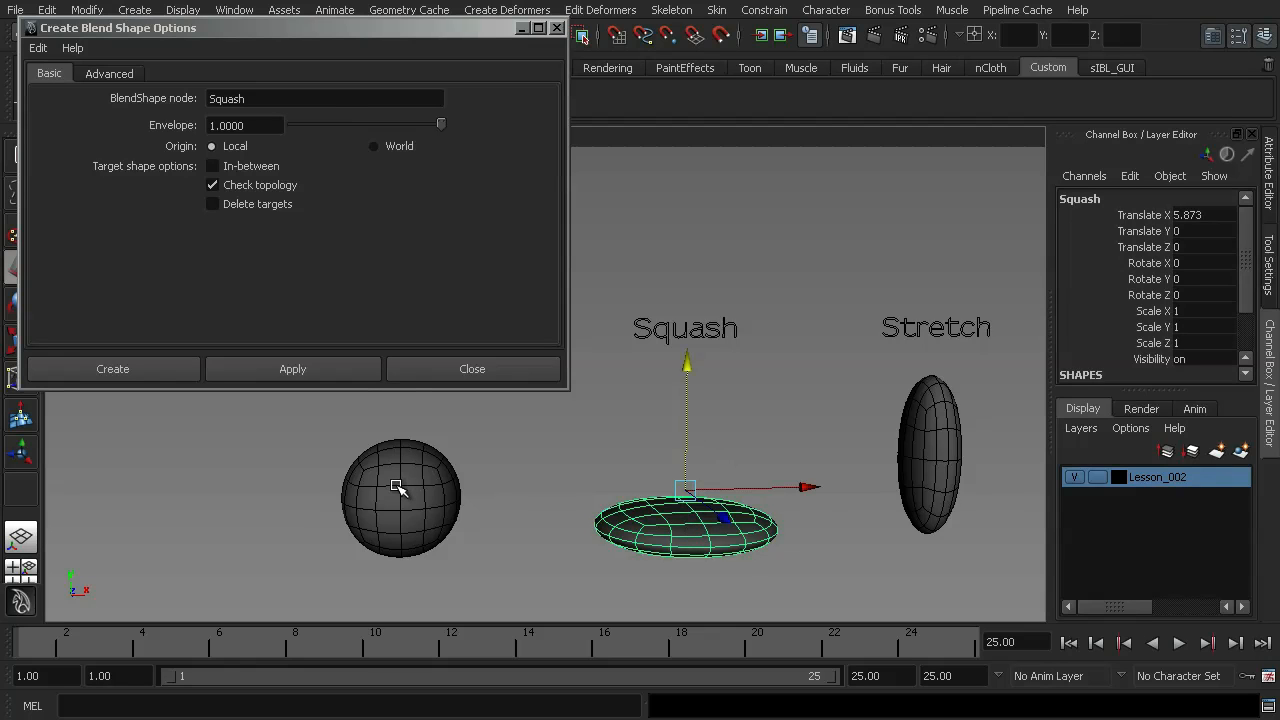
{"action": "left_click", "coordinate": [400, 496]}
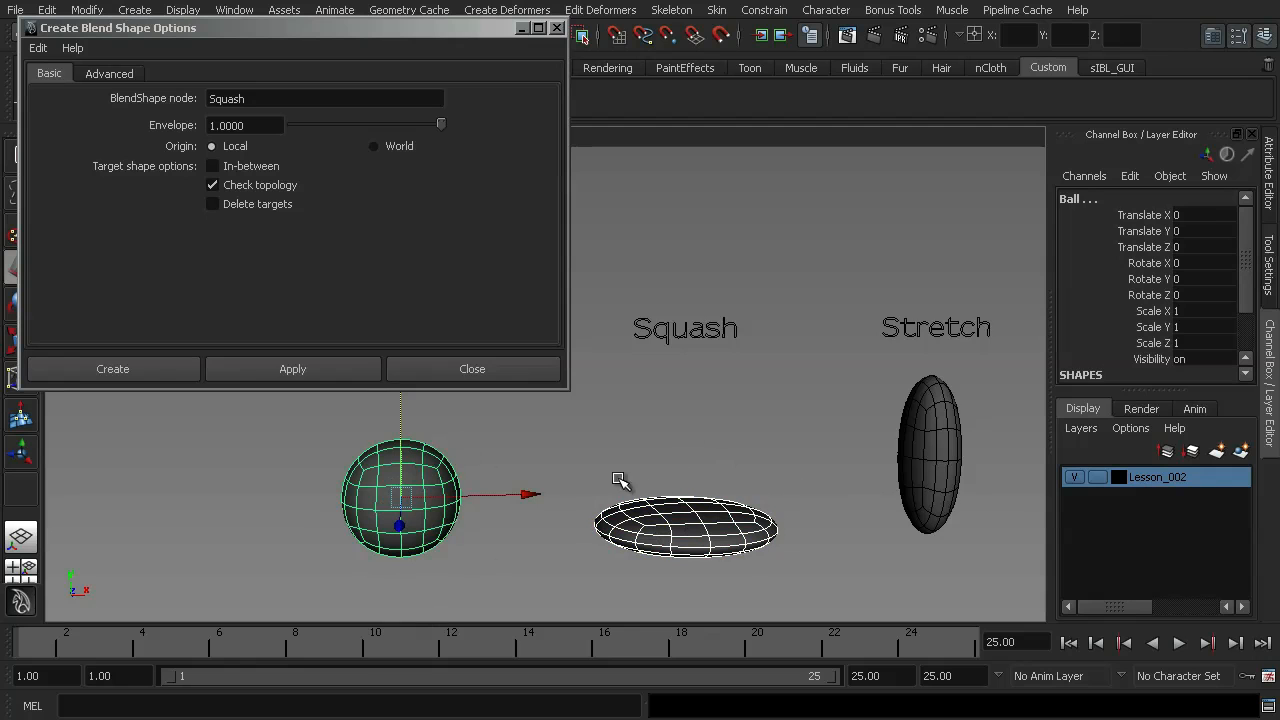
{"action": "mouse_move", "coordinate": [592, 482]}
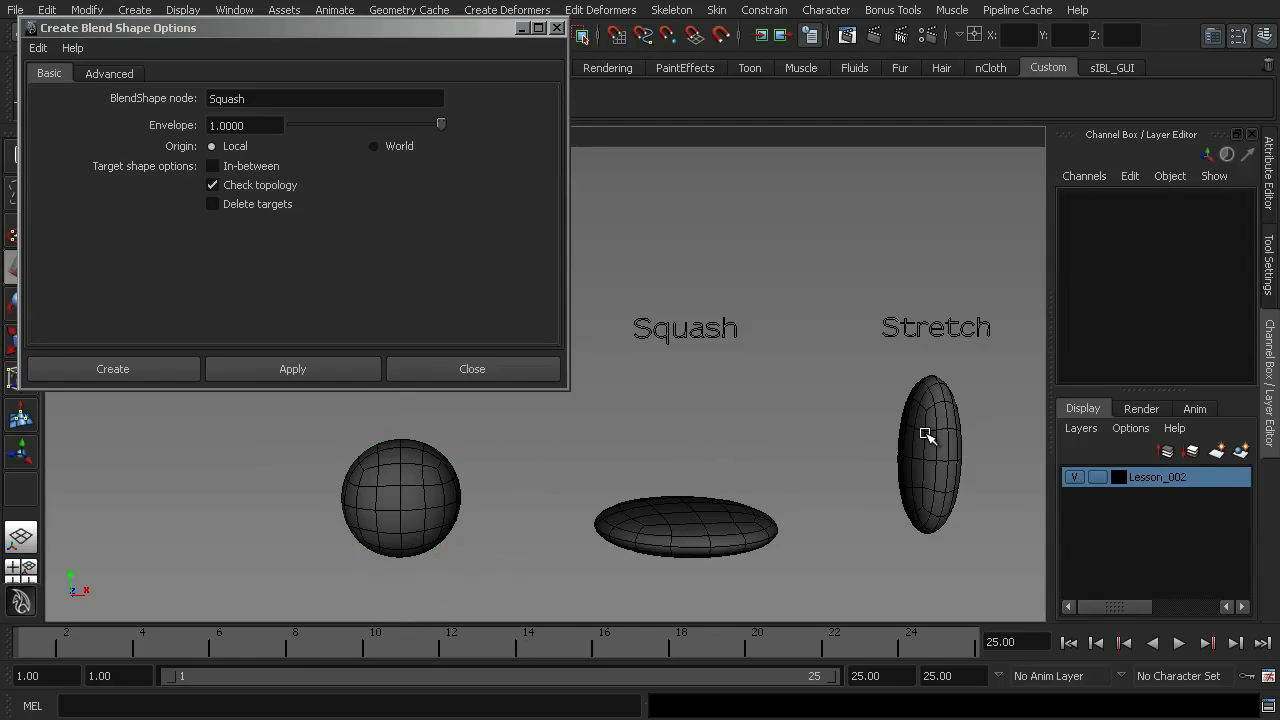
{"action": "left_click", "coordinate": [684, 524]}
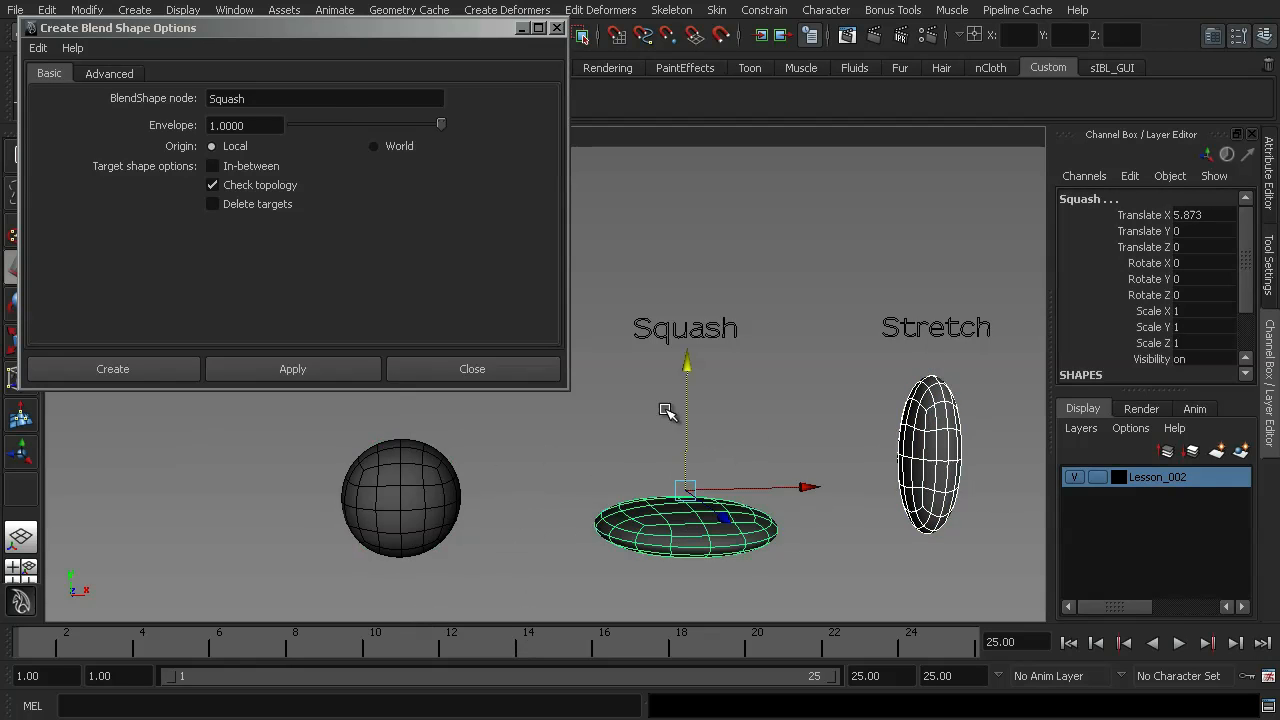
{"action": "left_click", "coordinate": [400, 496]}
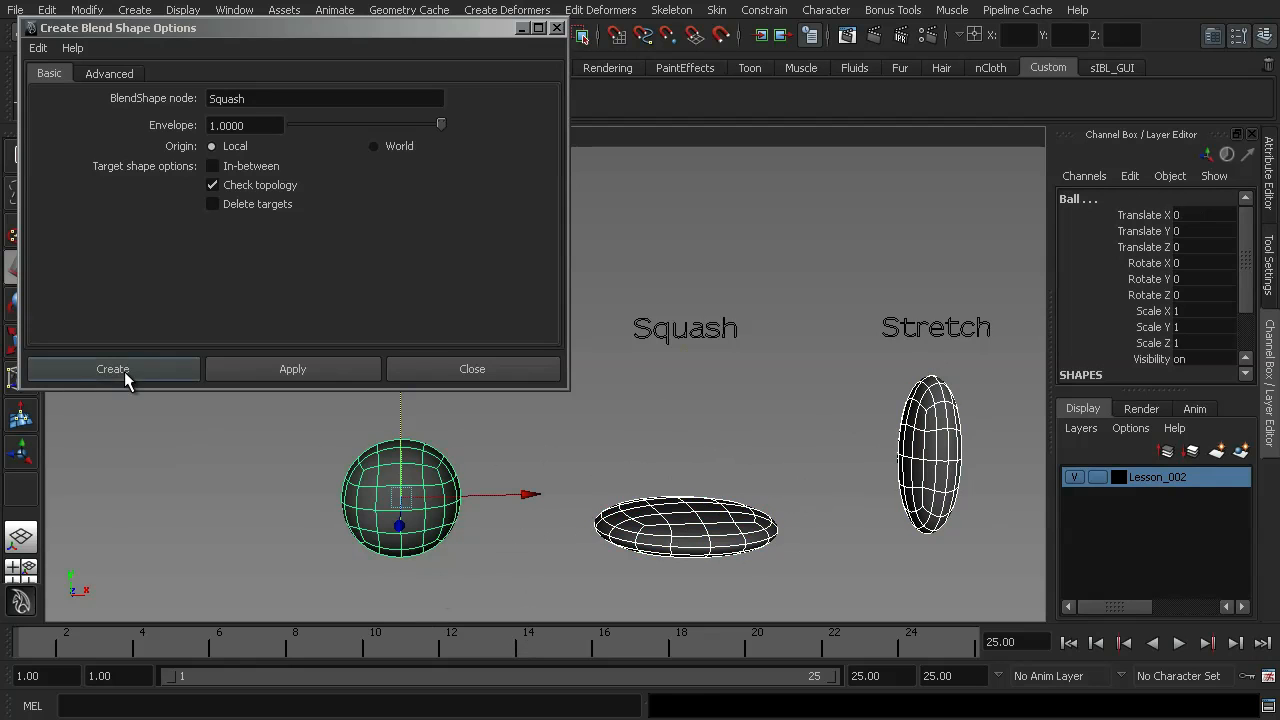
{"action": "left_click", "coordinate": [112, 368]}
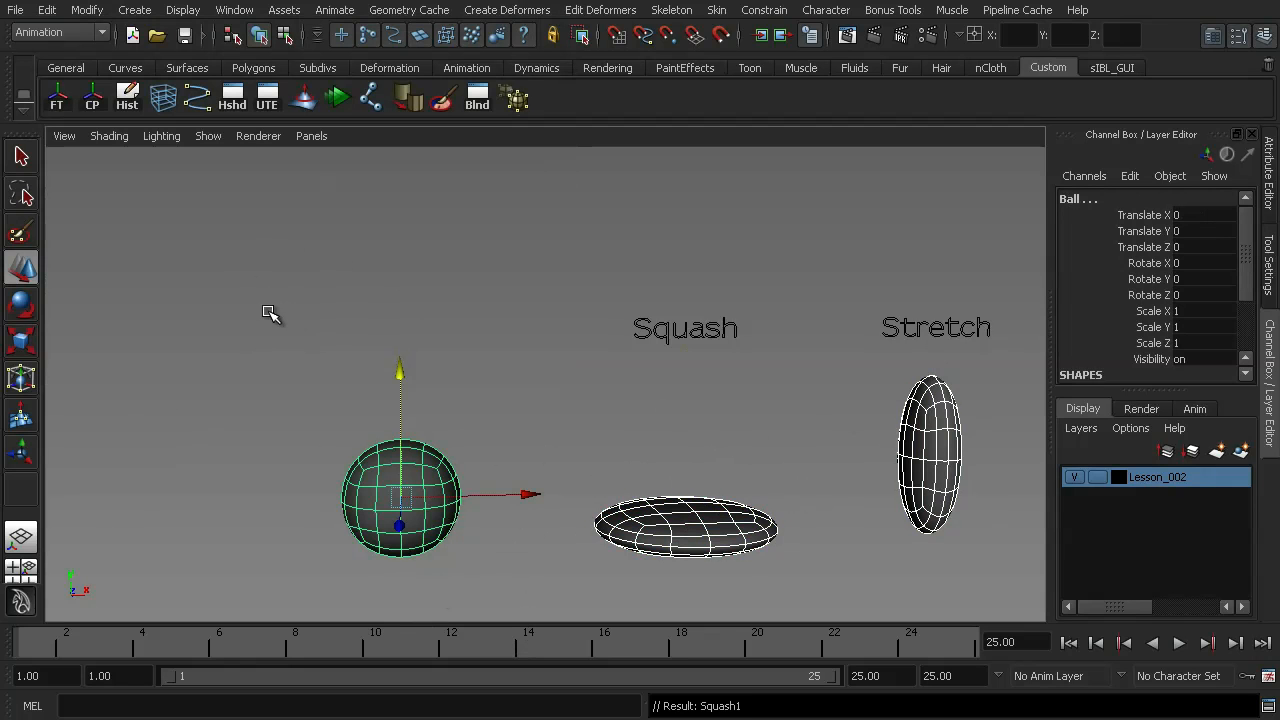
Select the ball and expand Squash1 in the Channel Box, showing Envelope 1 and weights 0
{"action": "left_click", "coordinate": [270, 312]}
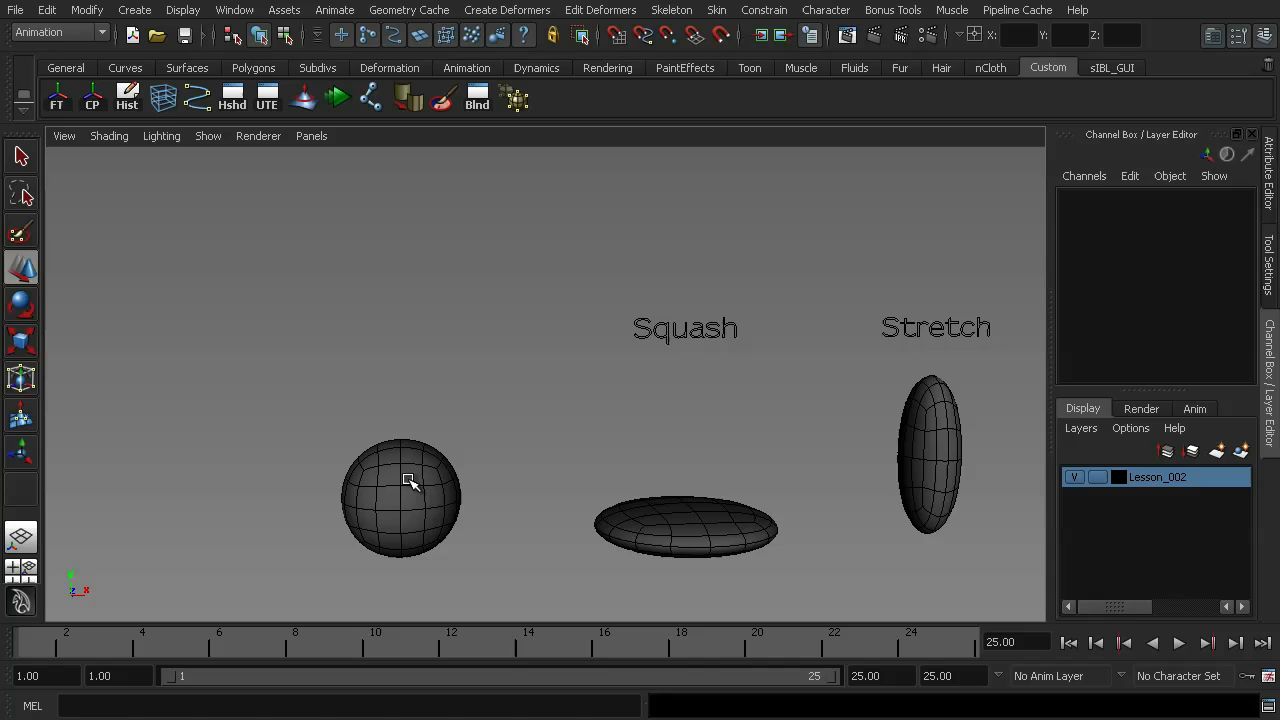
{"action": "left_click", "coordinate": [400, 498]}
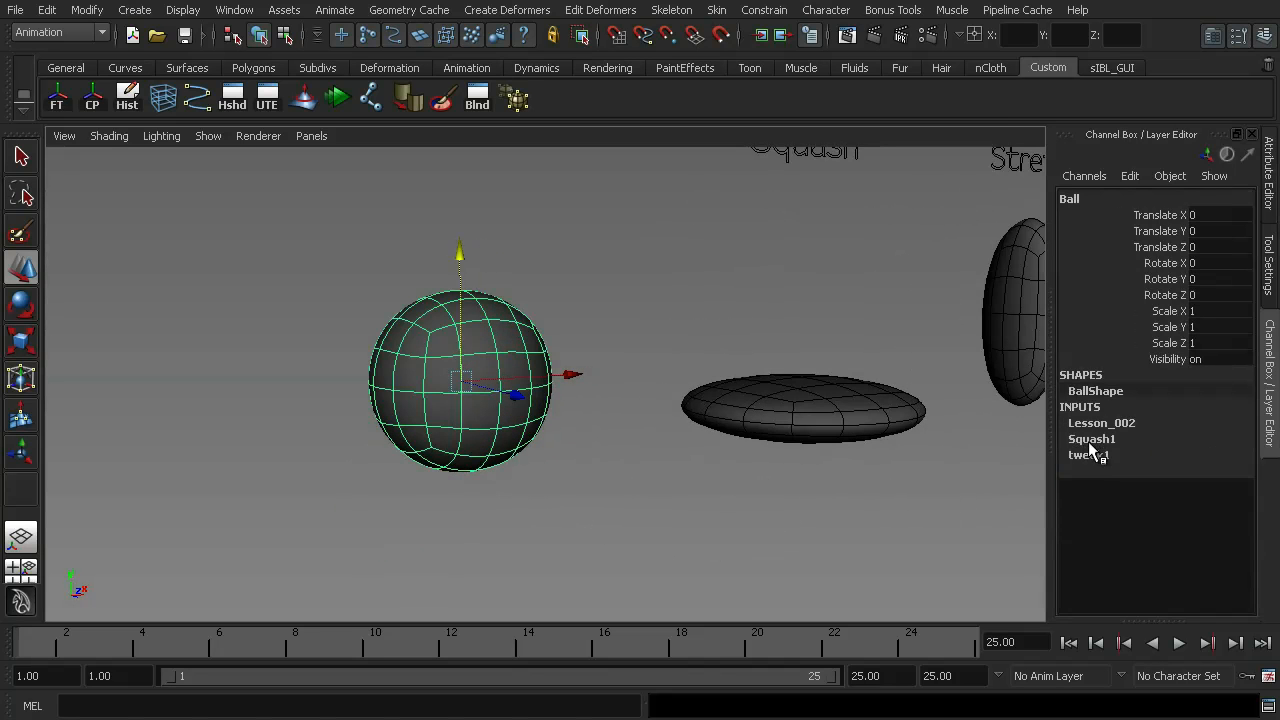
{"action": "left_click", "coordinate": [1092, 440]}
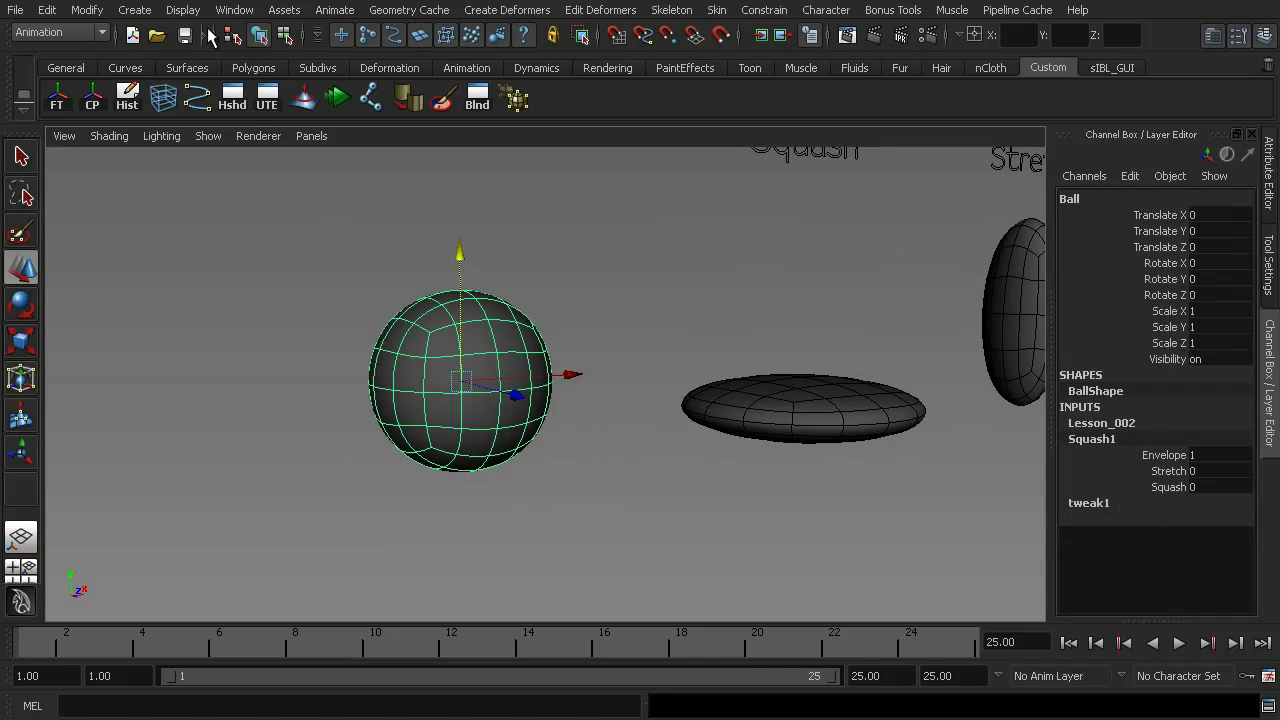
{"action": "left_click", "coordinate": [234, 10]}
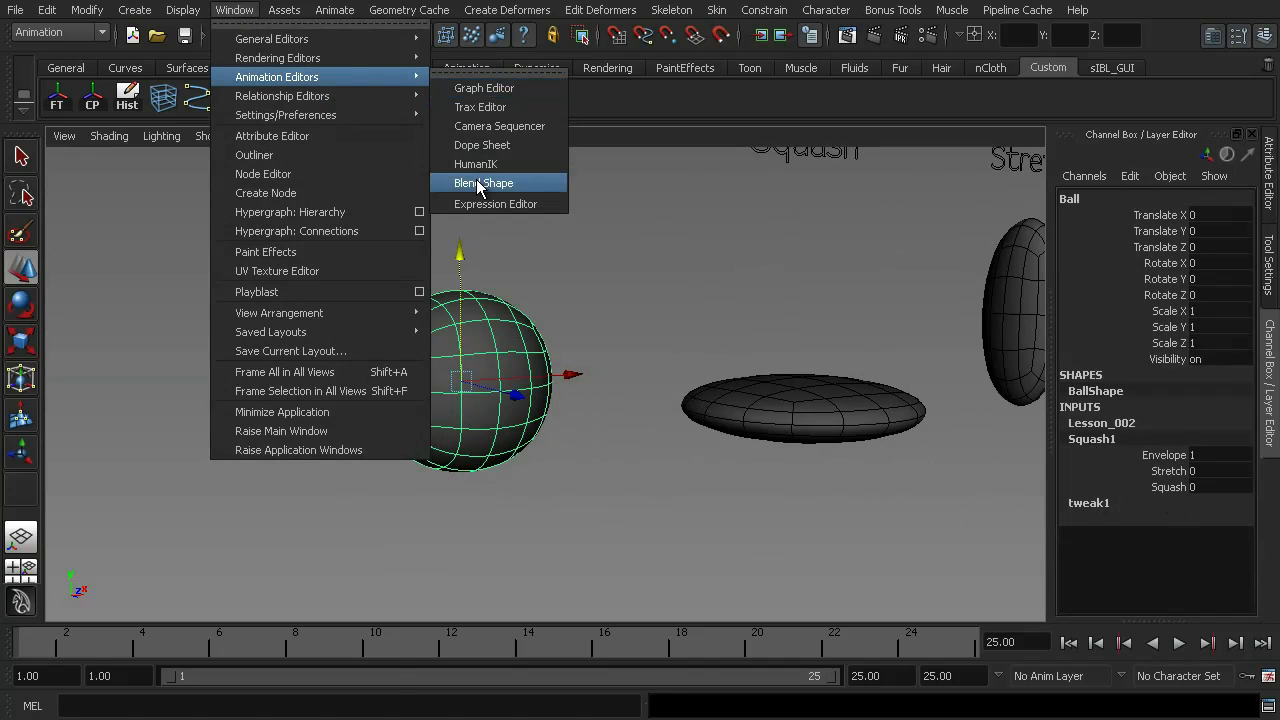
View the Squash1 Stretch and Squash sliders in the Blend Shape editor, then close it
{"action": "left_click", "coordinate": [484, 182]}
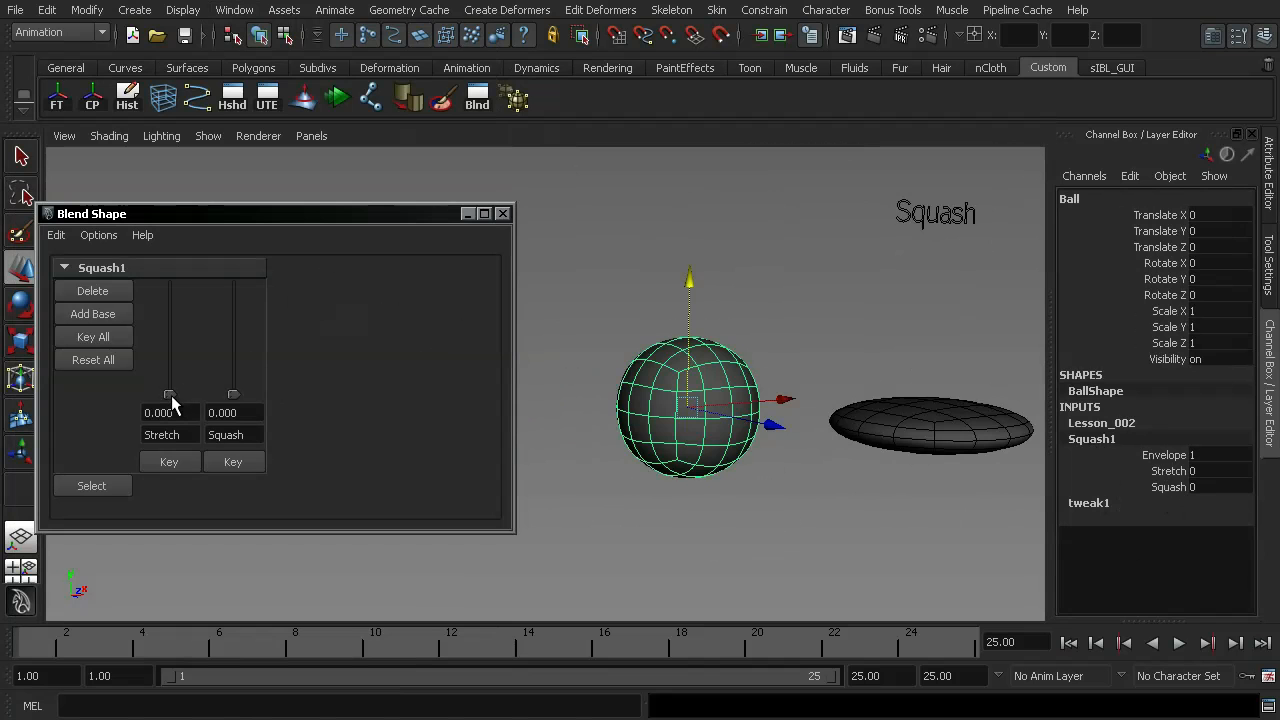
{"action": "left_click_drag", "start_coordinate": [168, 396], "coordinate": [168, 288]}
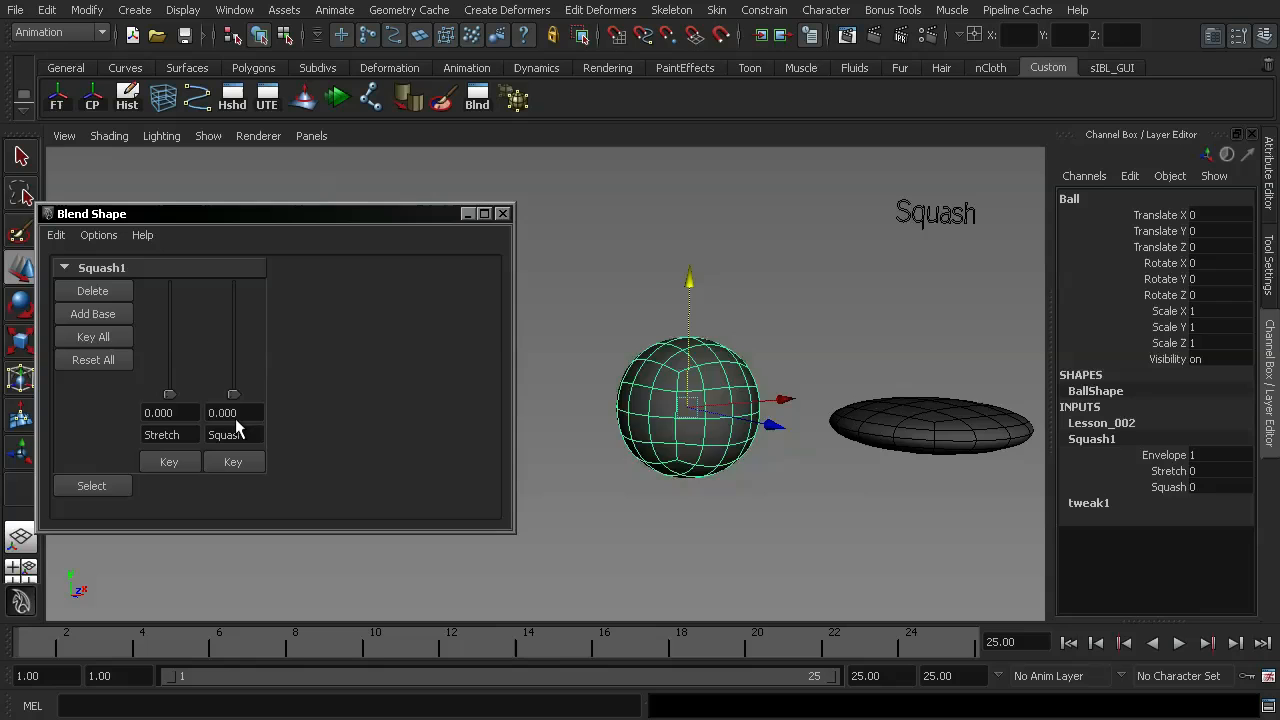
{"action": "left_click", "coordinate": [670, 390]}
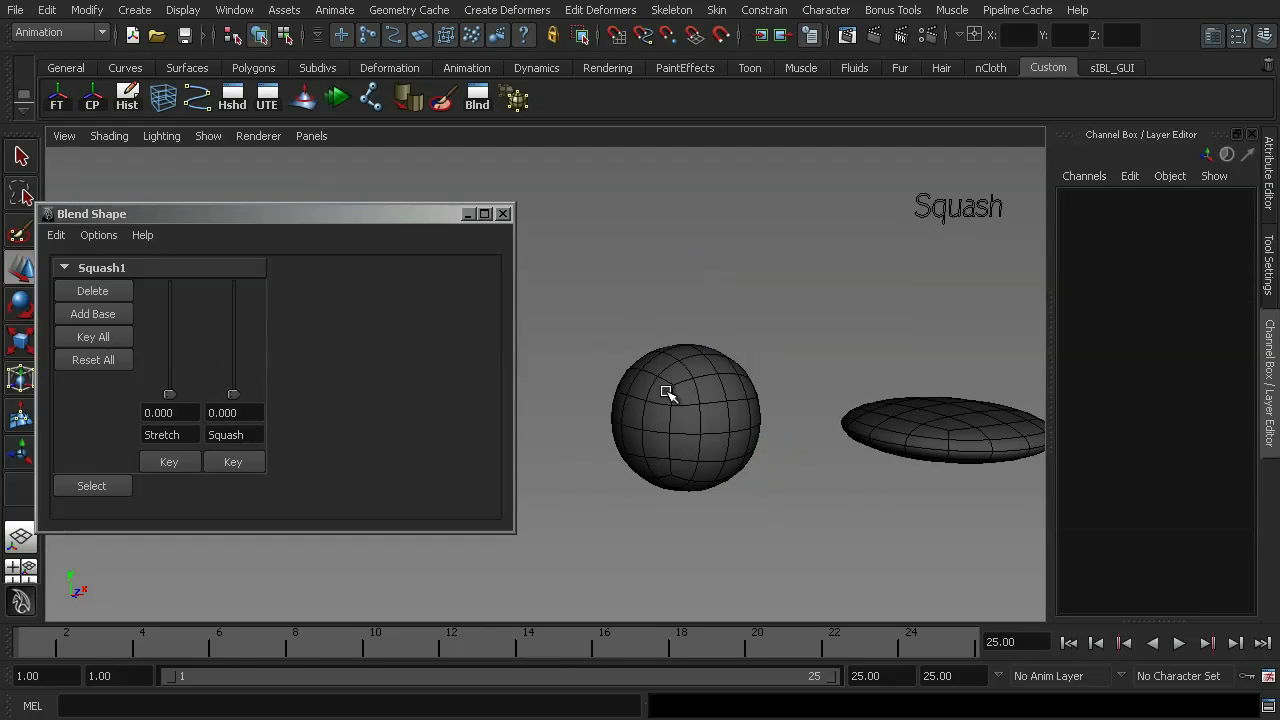
{"action": "mouse_move", "coordinate": [108, 252]}
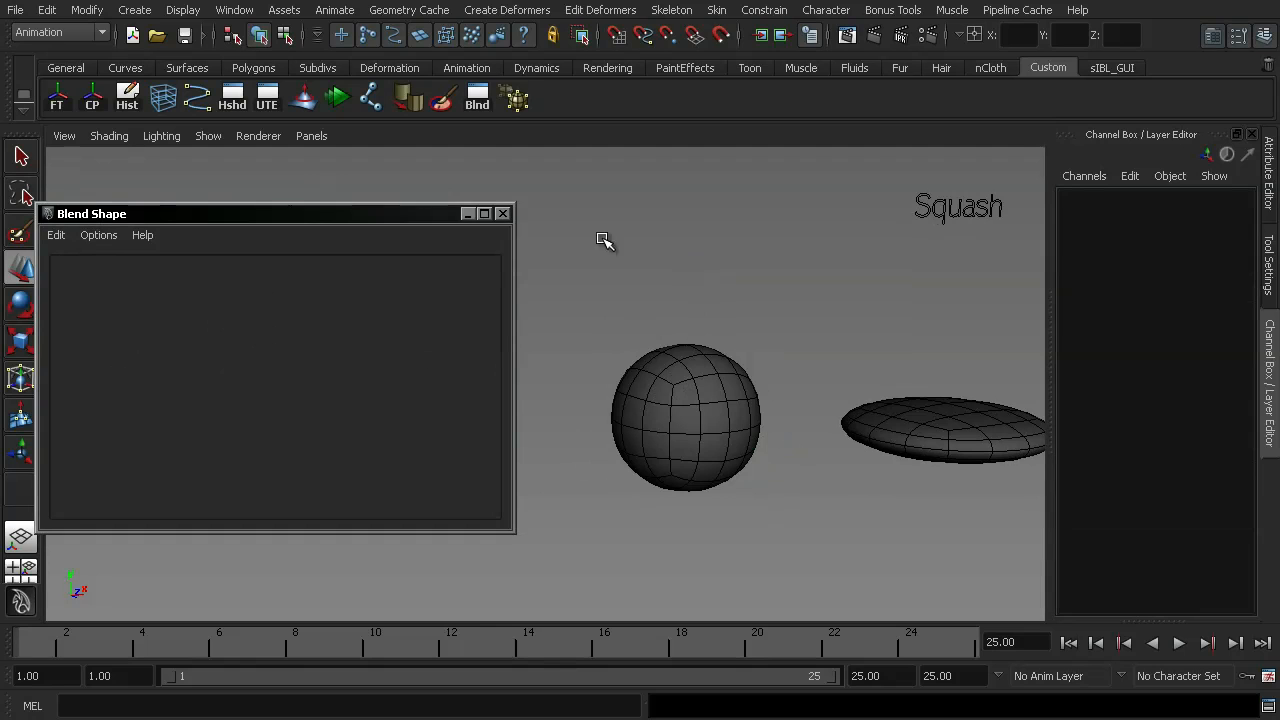
{"action": "left_click", "coordinate": [684, 414]}
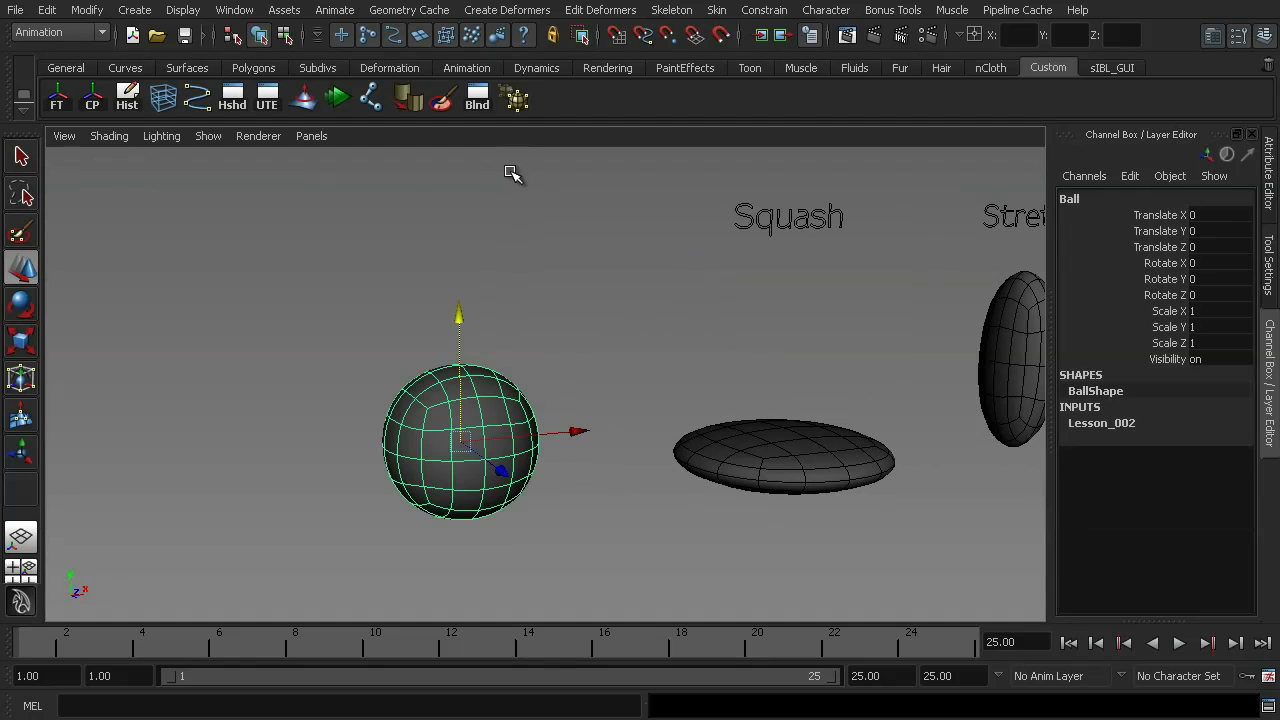
{"action": "mouse_move", "coordinate": [468, 172]}
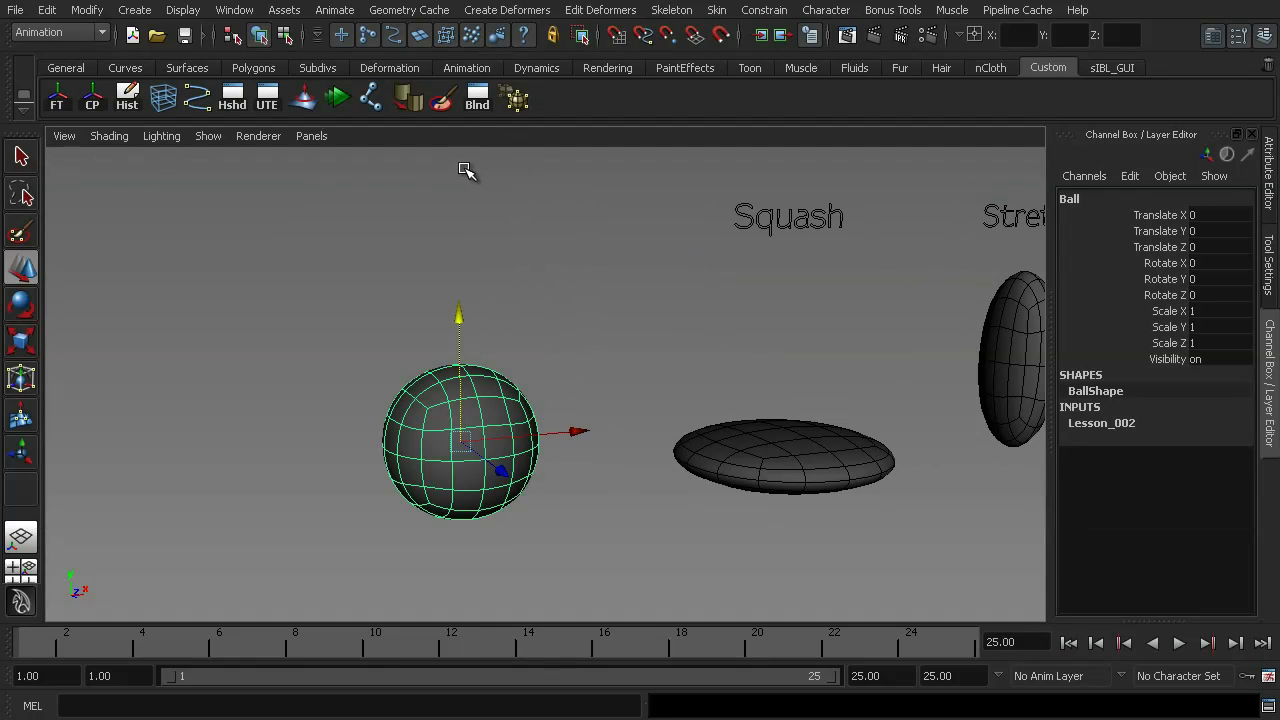
{"action": "mouse_move", "coordinate": [570, 404]}
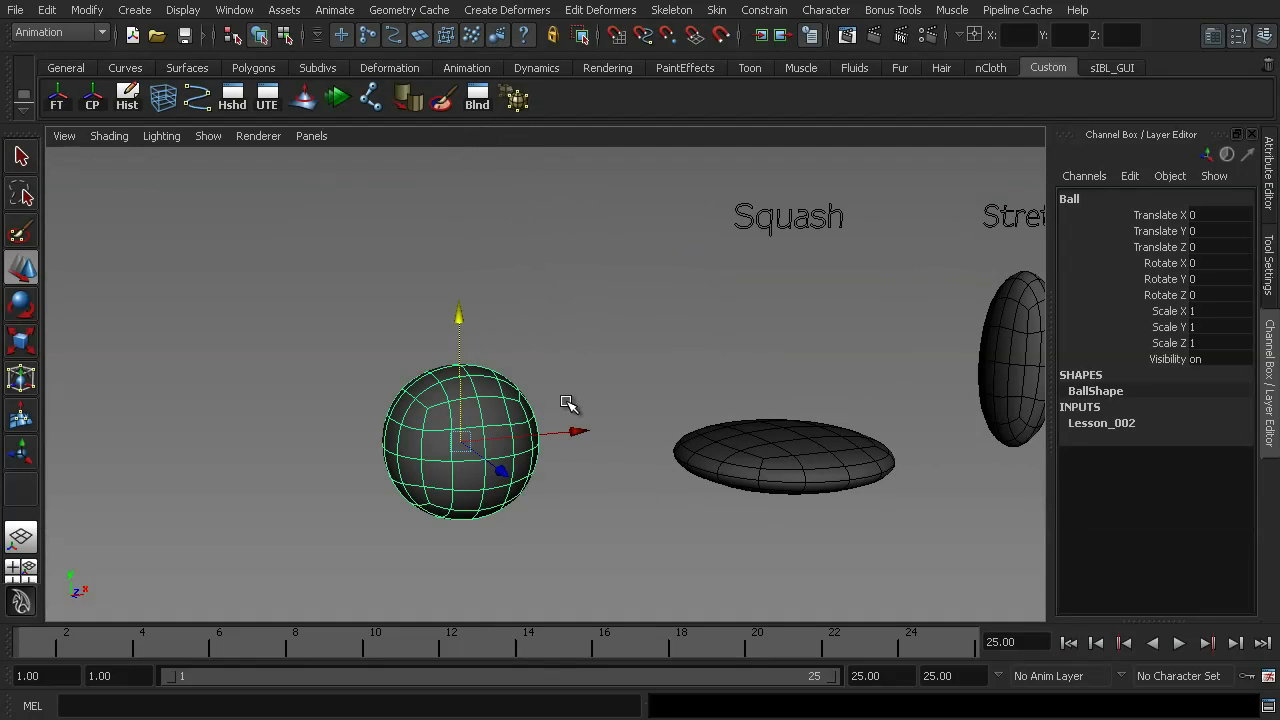
{"action": "mouse_move", "coordinate": [484, 362]}
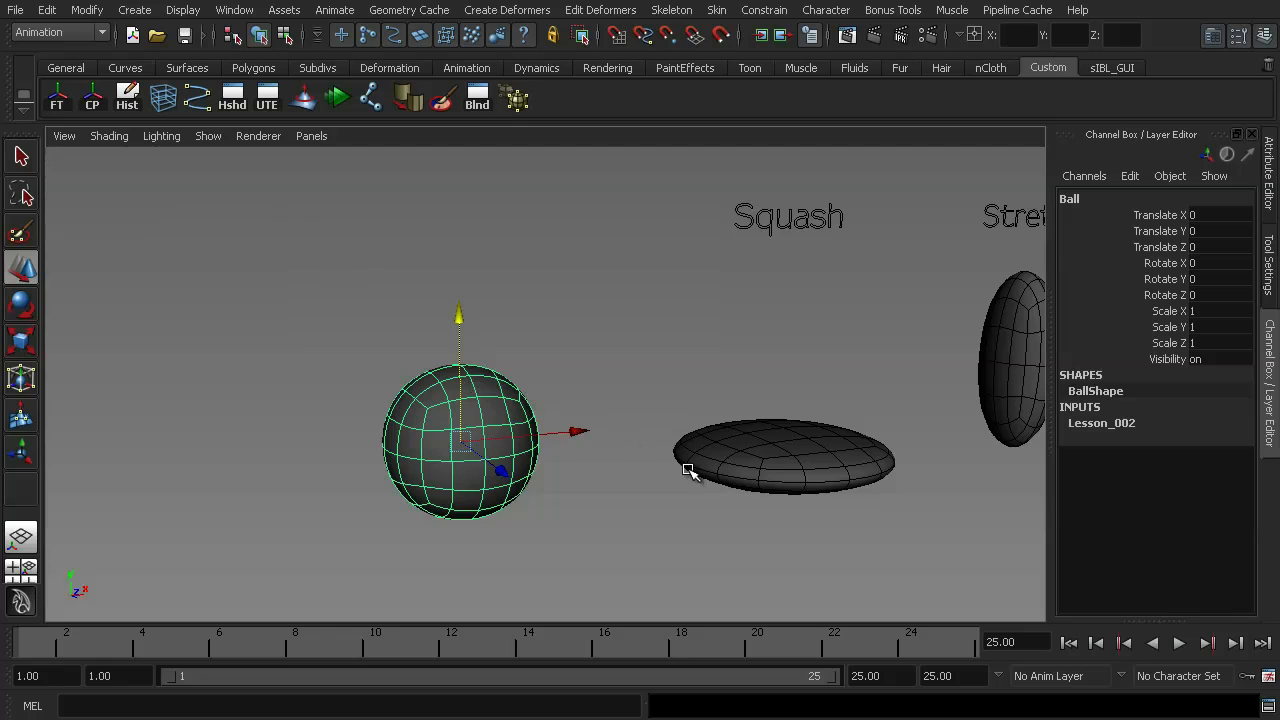
{"action": "mouse_move", "coordinate": [480, 430]}
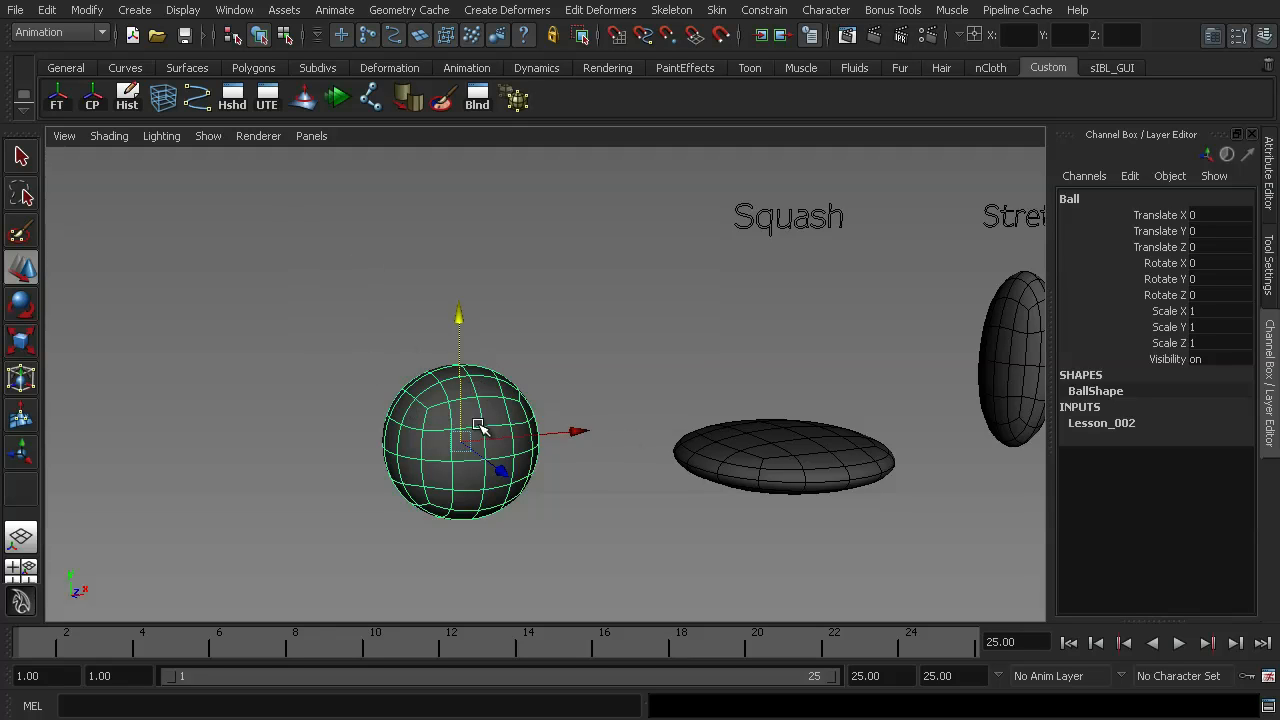
{"action": "mouse_move", "coordinate": [450, 420]}
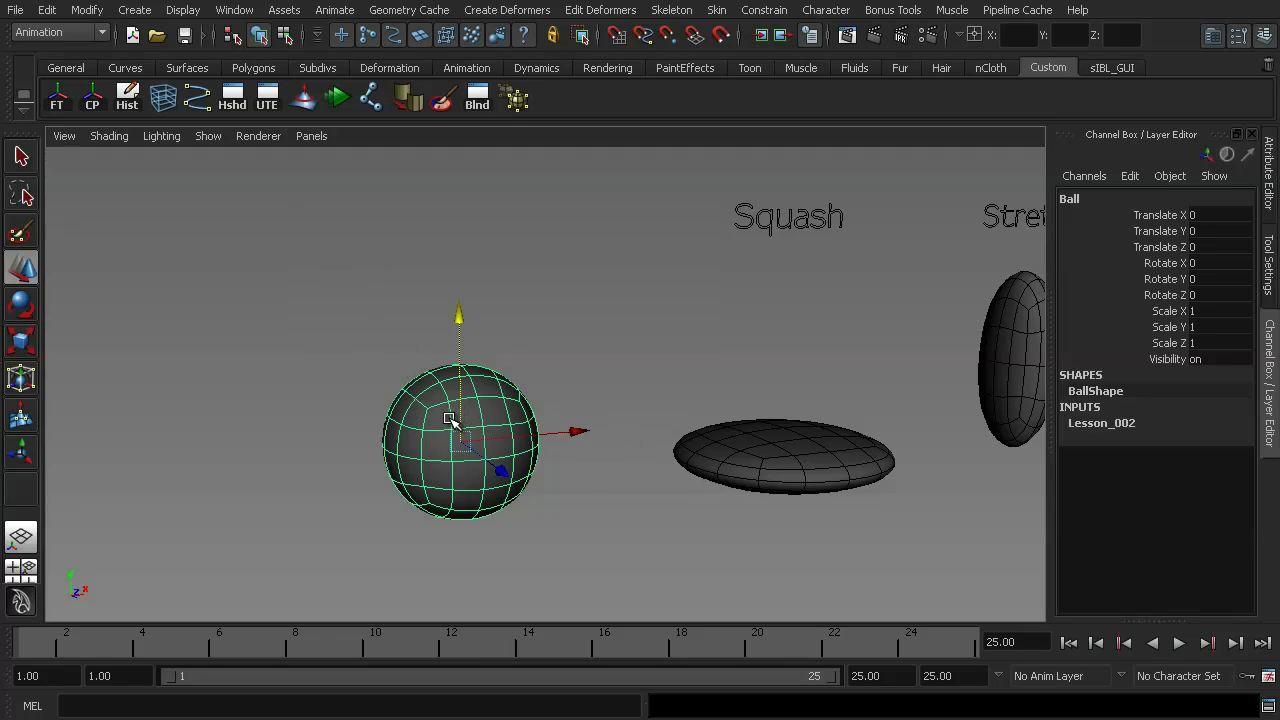
{"action": "mouse_move", "coordinate": [512, 412]}
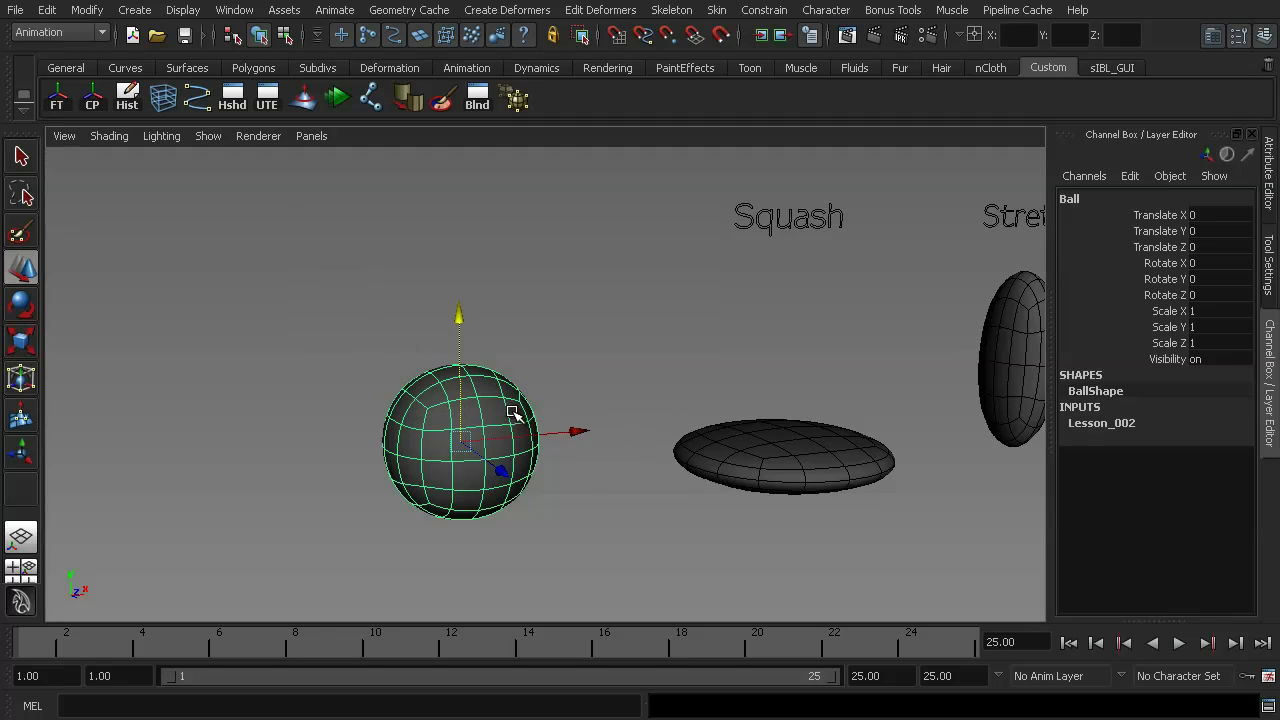
{"action": "mouse_move", "coordinate": [456, 232]}
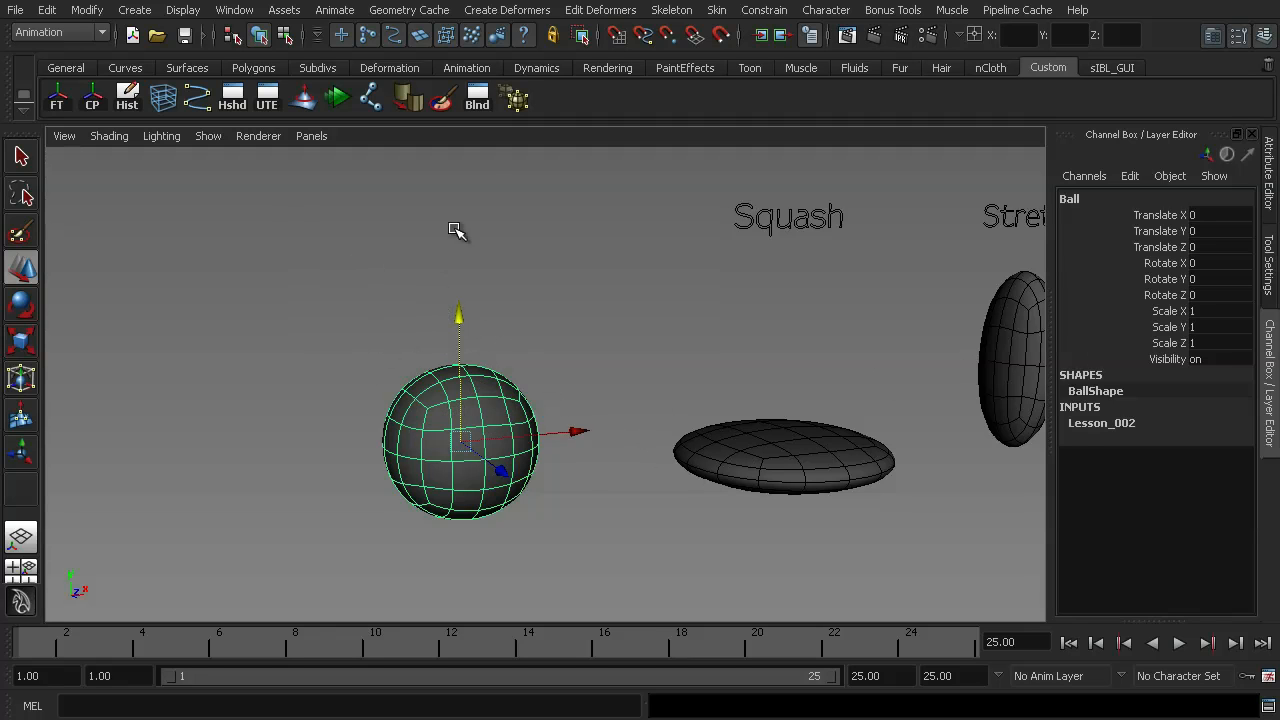
Create blendShape1 on the ball with Check topology on and Origin Local
{"action": "left_click", "coordinate": [508, 10]}
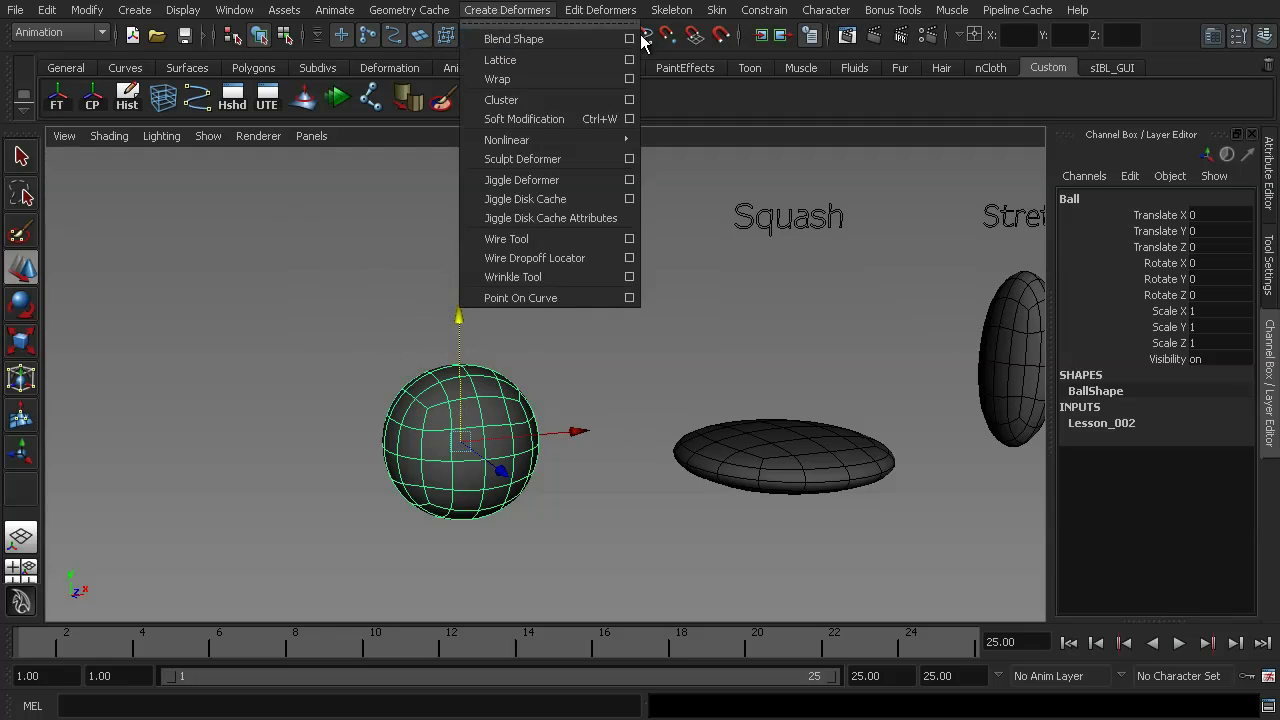
{"action": "left_click", "coordinate": [628, 40]}
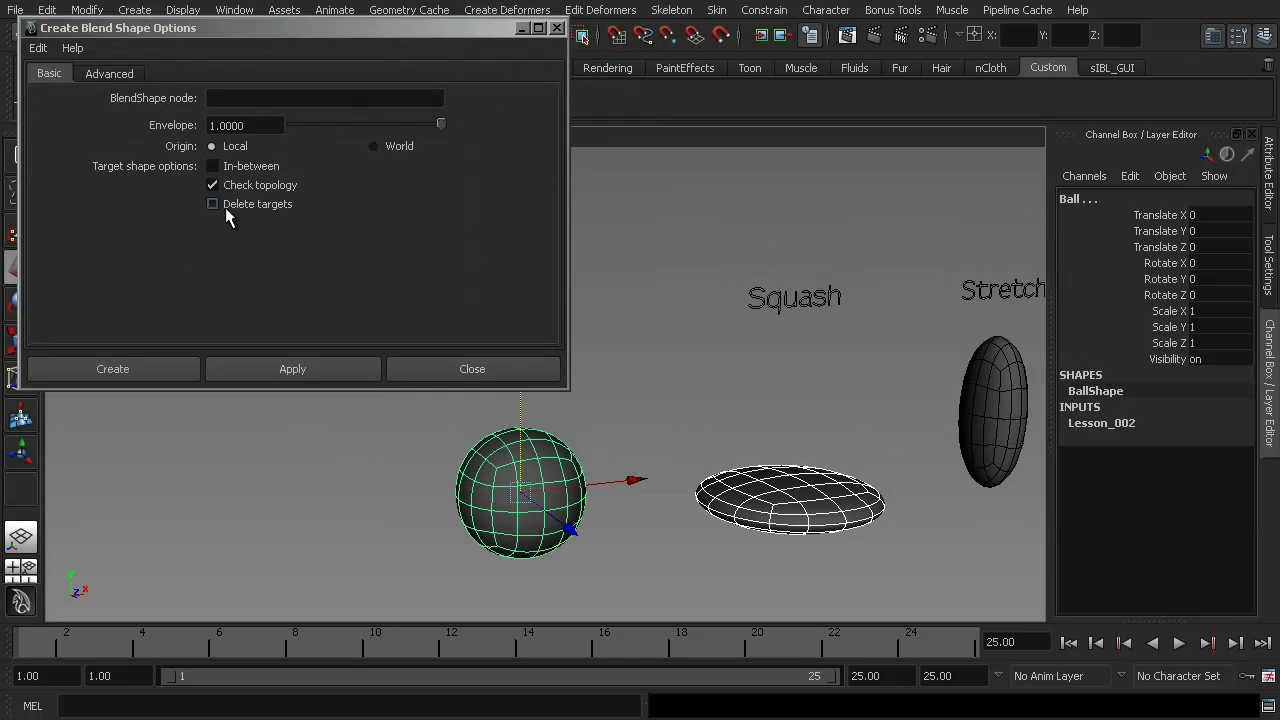
{"action": "left_click", "coordinate": [212, 184]}
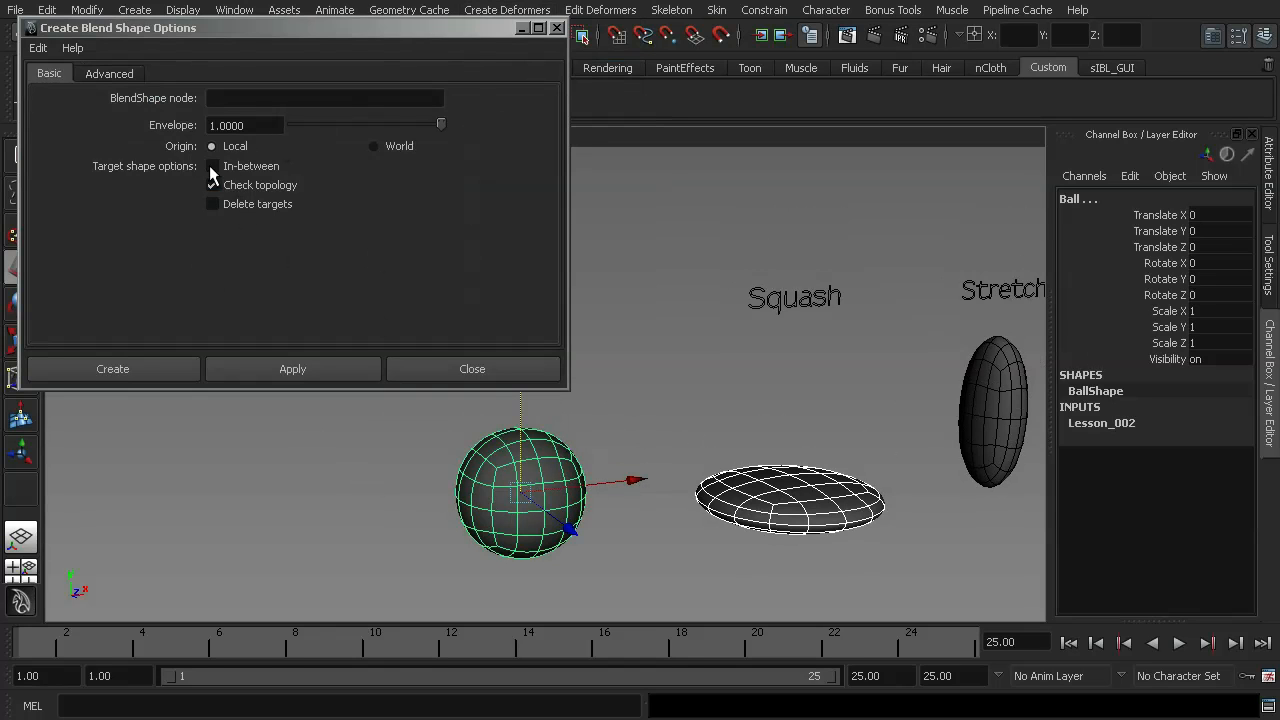
{"action": "left_click", "coordinate": [212, 184]}
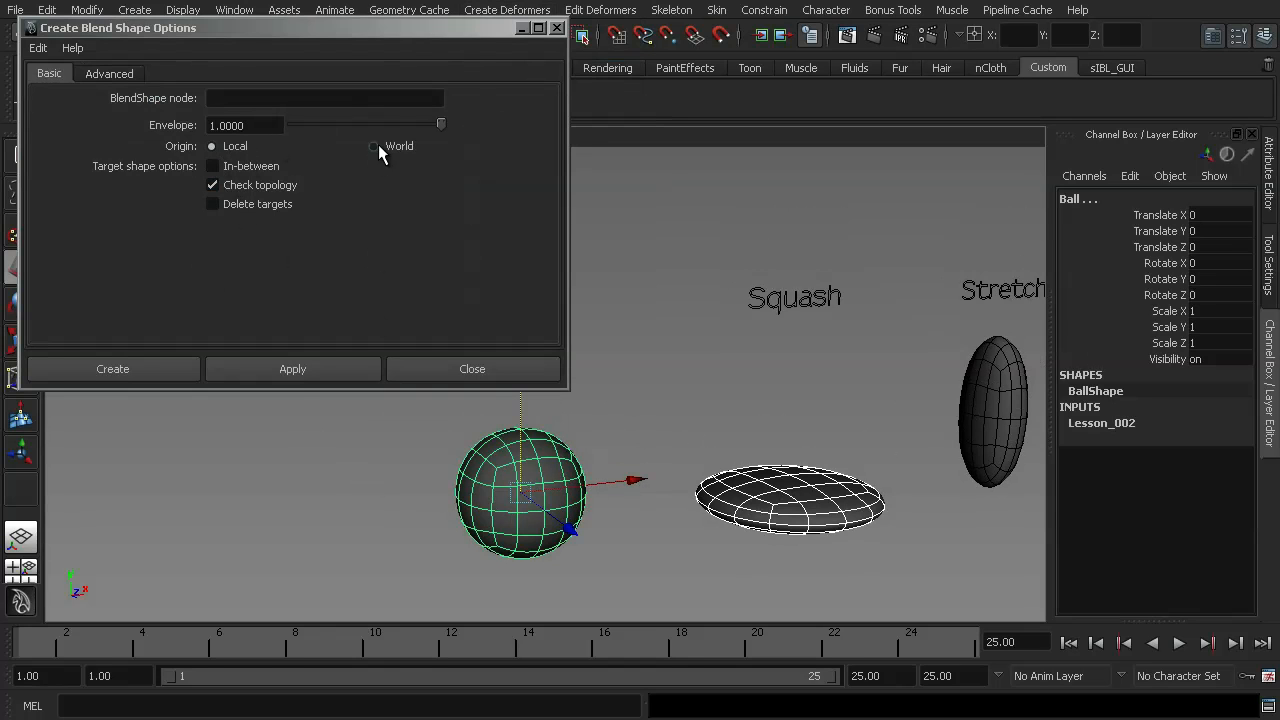
{"action": "left_click", "coordinate": [112, 368]}
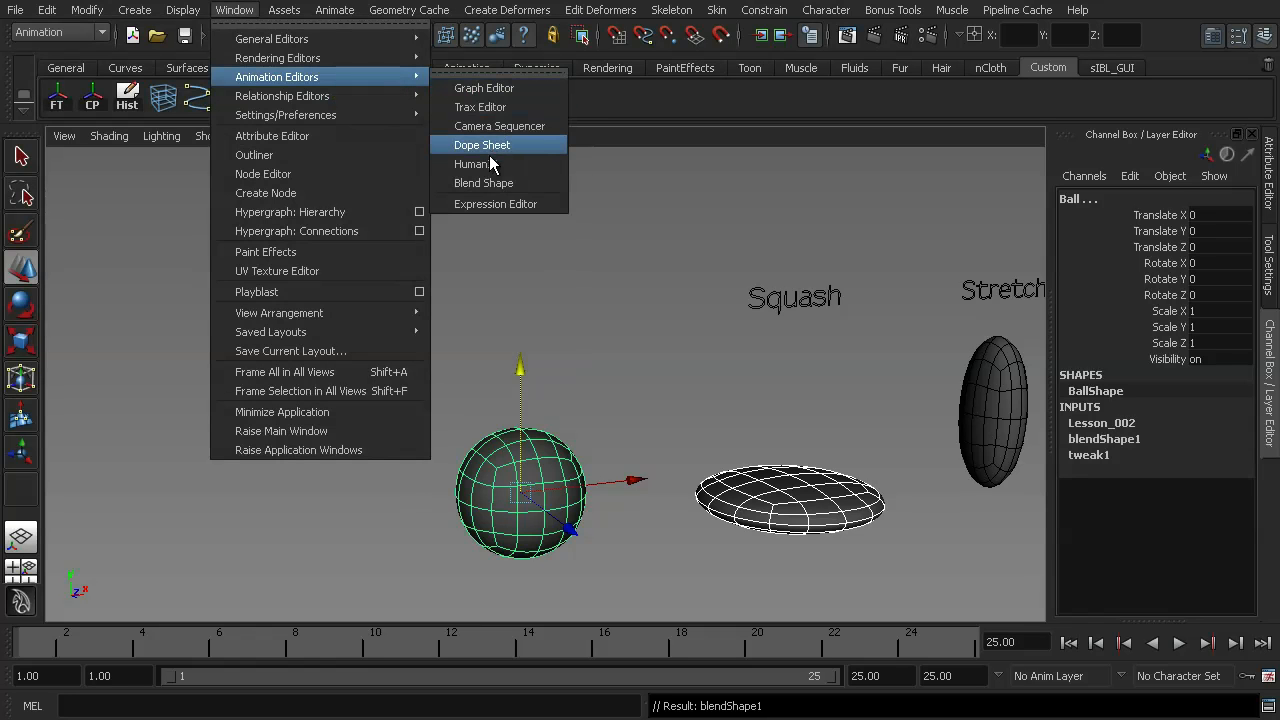
Drag blendShape1's Squash slider to full and back to 0 to test the flattening
{"action": "left_click", "coordinate": [484, 184]}
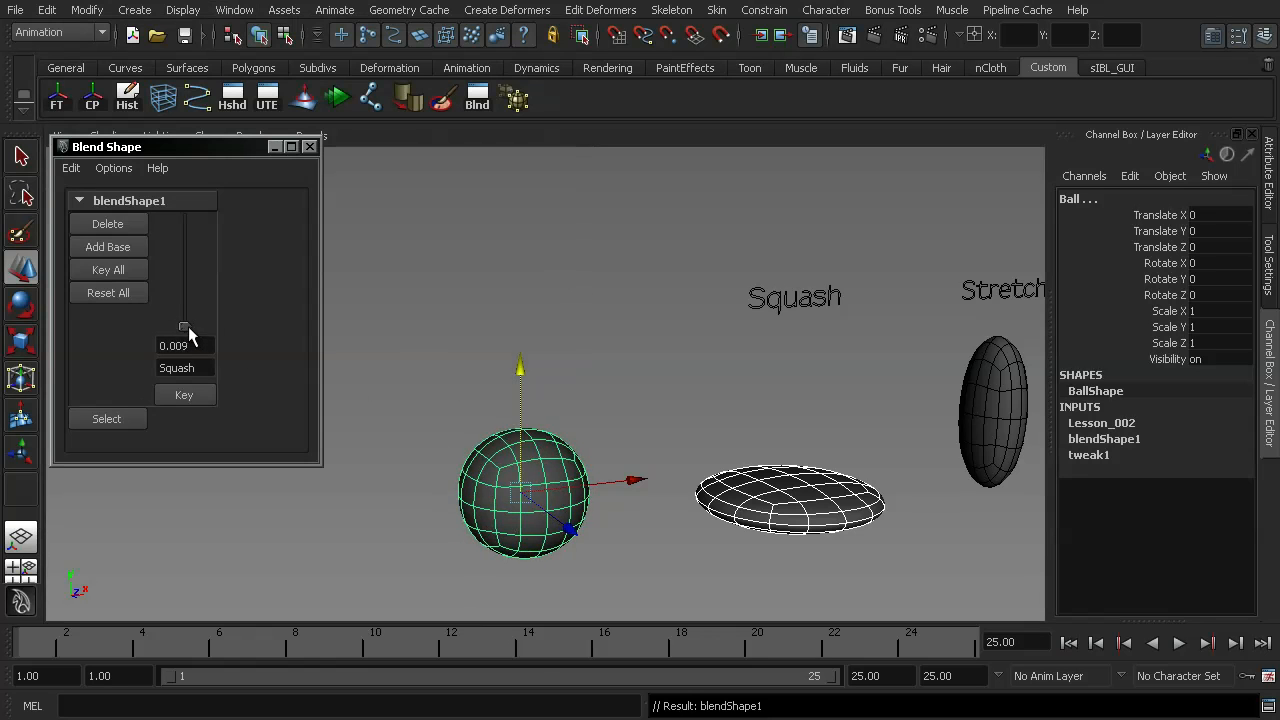
{"action": "left_click_drag", "start_coordinate": [184, 324], "coordinate": [184, 218]}
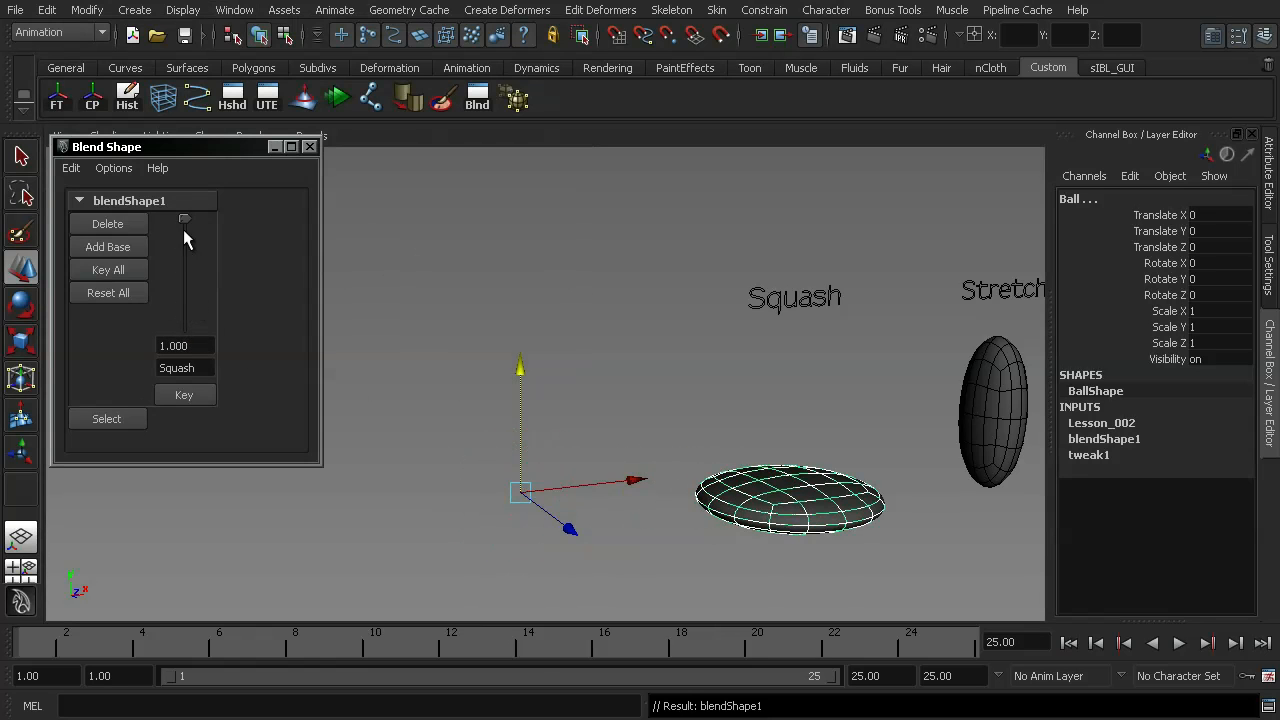
{"action": "left_click_drag", "start_coordinate": [184, 218], "coordinate": [184, 328]}
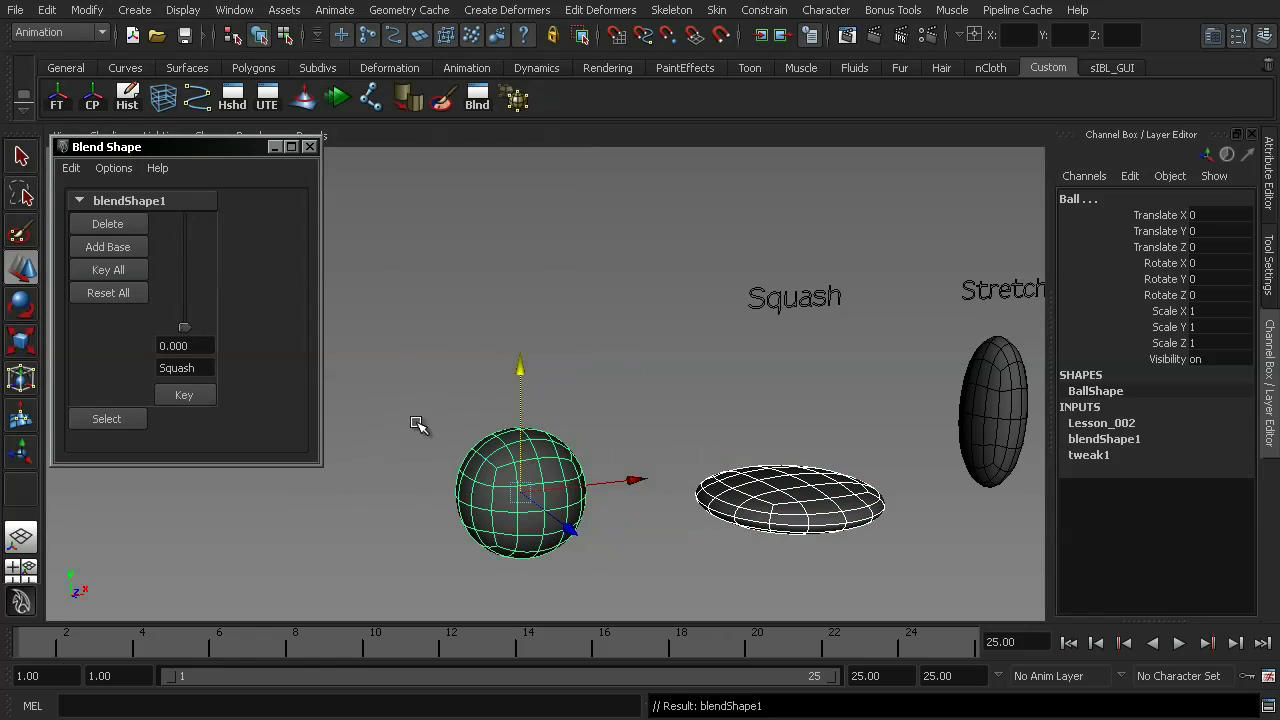
{"action": "mouse_move", "coordinate": [448, 428]}
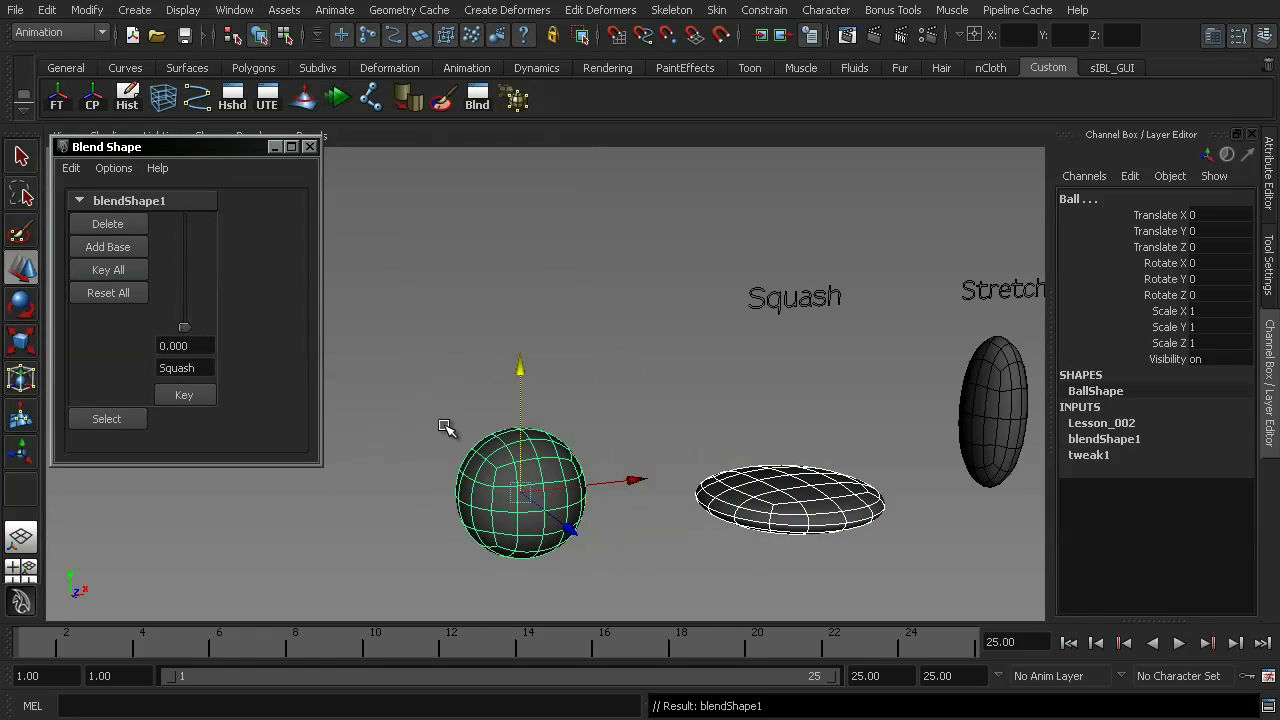
{"action": "mouse_move", "coordinate": [270, 364]}
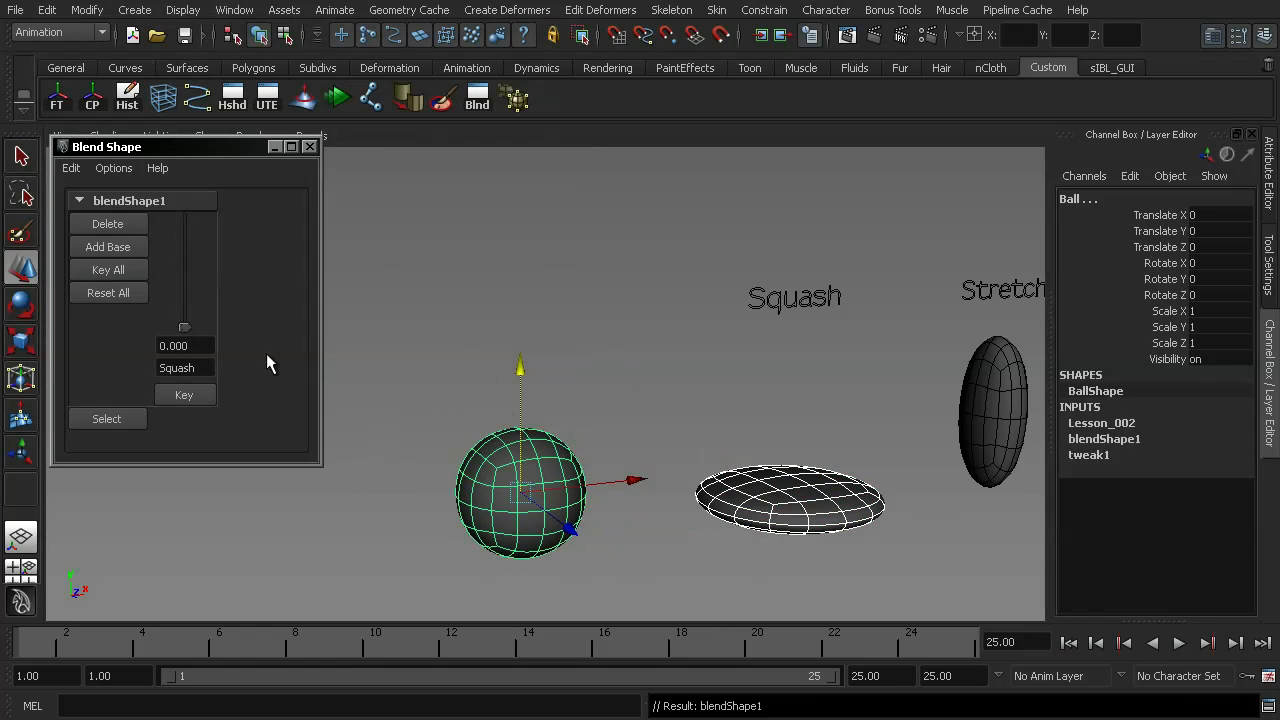
{"action": "left_click_drag", "start_coordinate": [184, 328], "coordinate": [184, 284]}
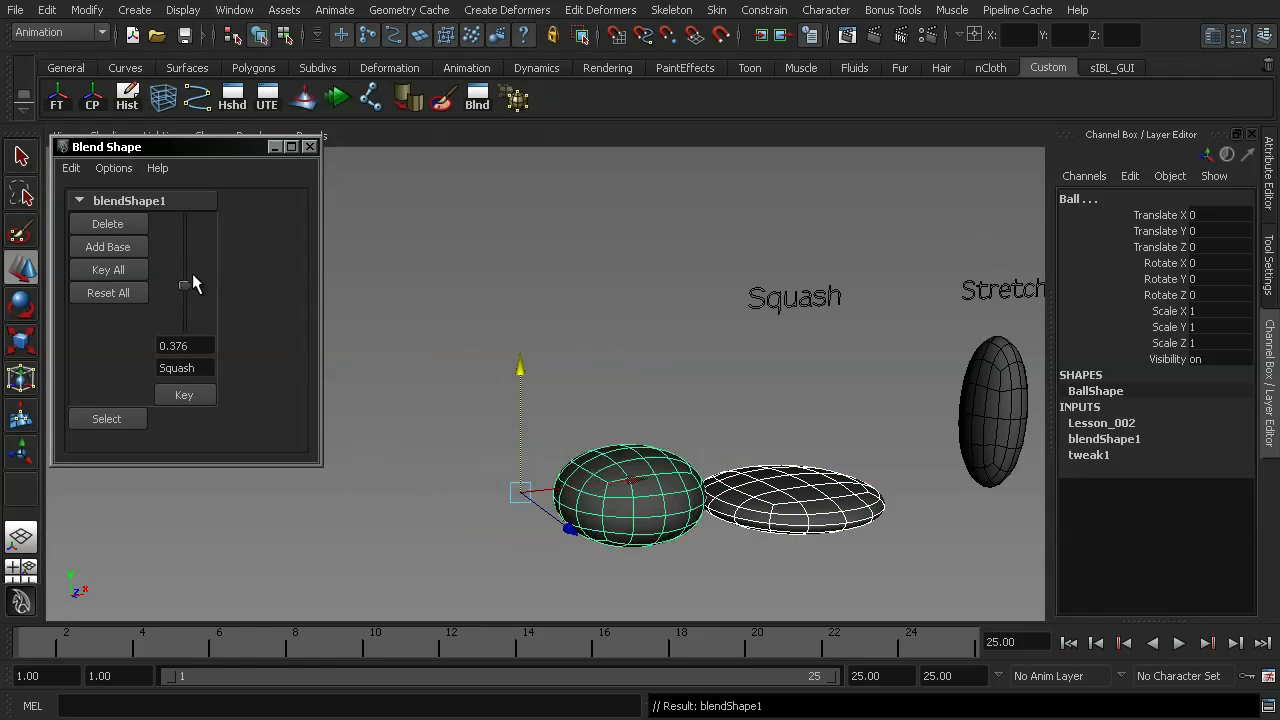
{"action": "left_click_drag", "start_coordinate": [184, 284], "coordinate": [184, 328]}
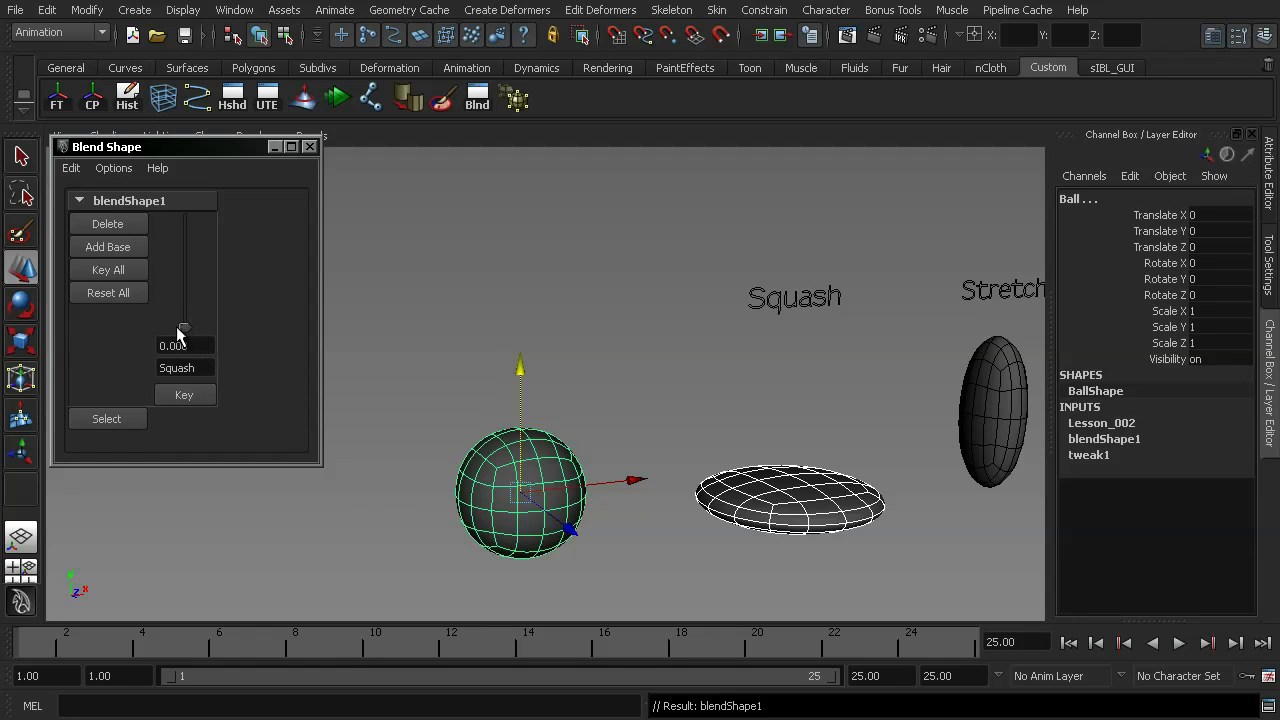
{"action": "mouse_move", "coordinate": [182, 336]}
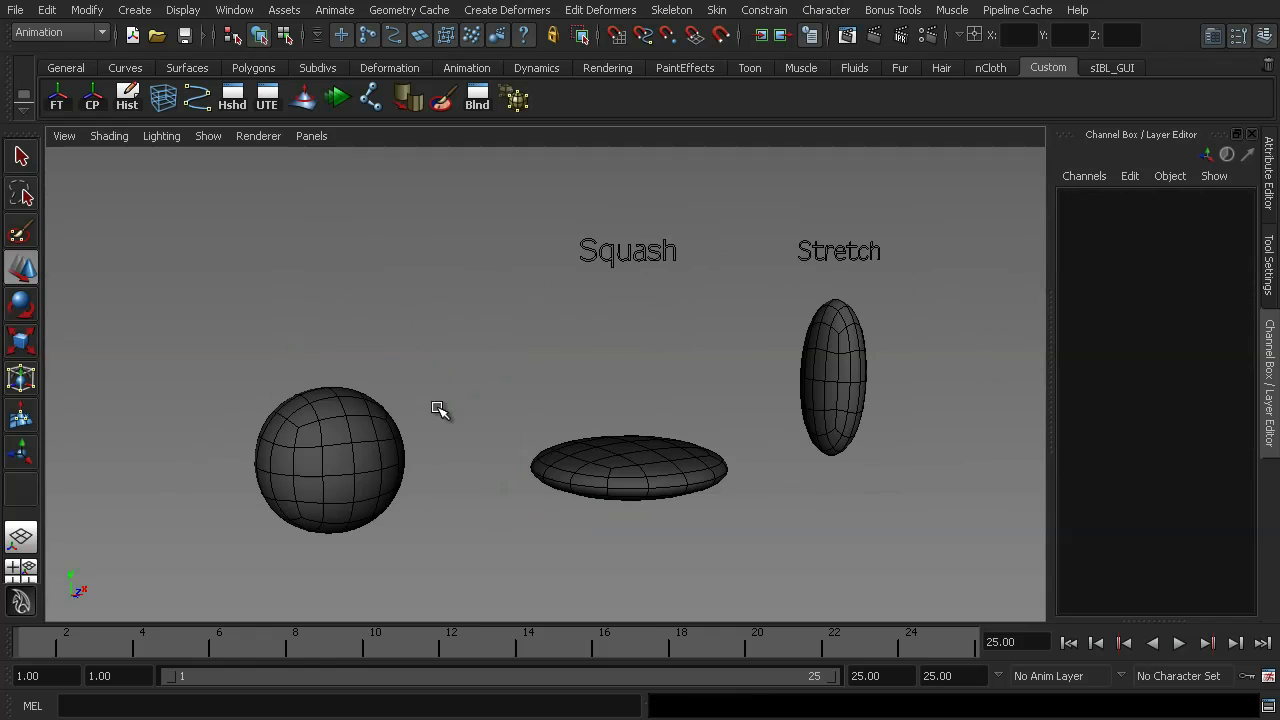
{"action": "mouse_move", "coordinate": [322, 548]}
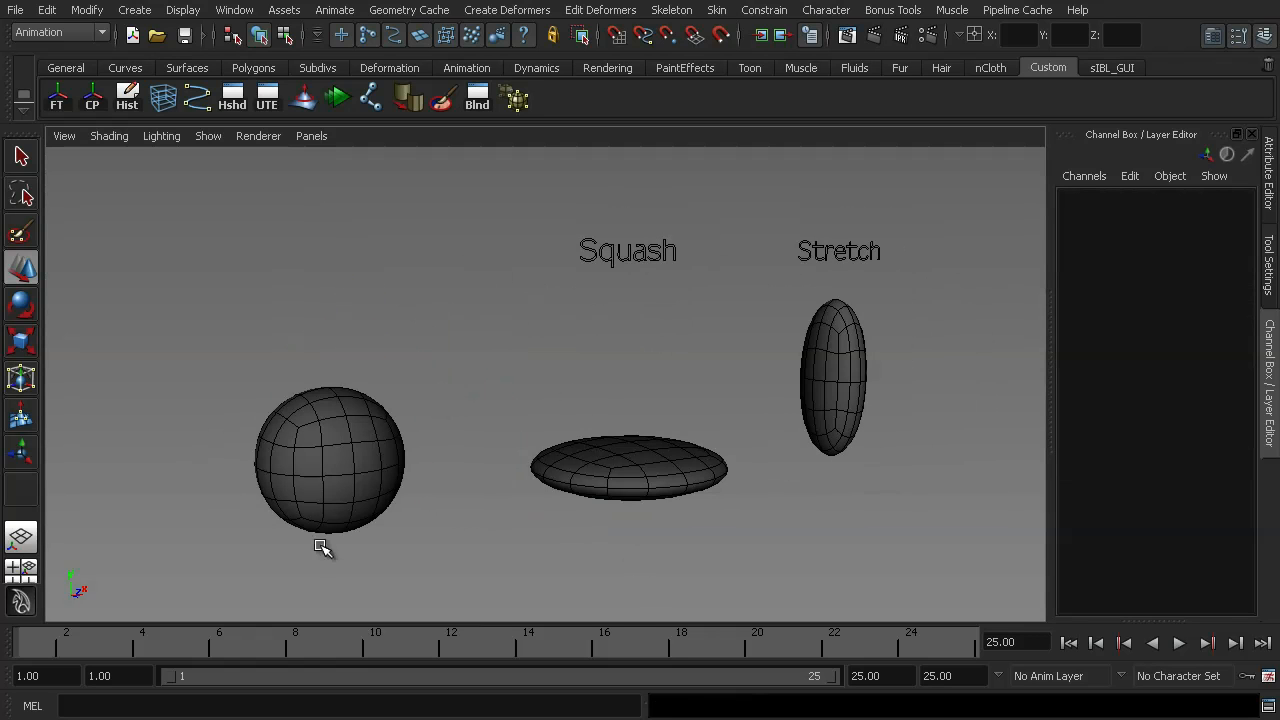
{"action": "mouse_move", "coordinate": [764, 410]}
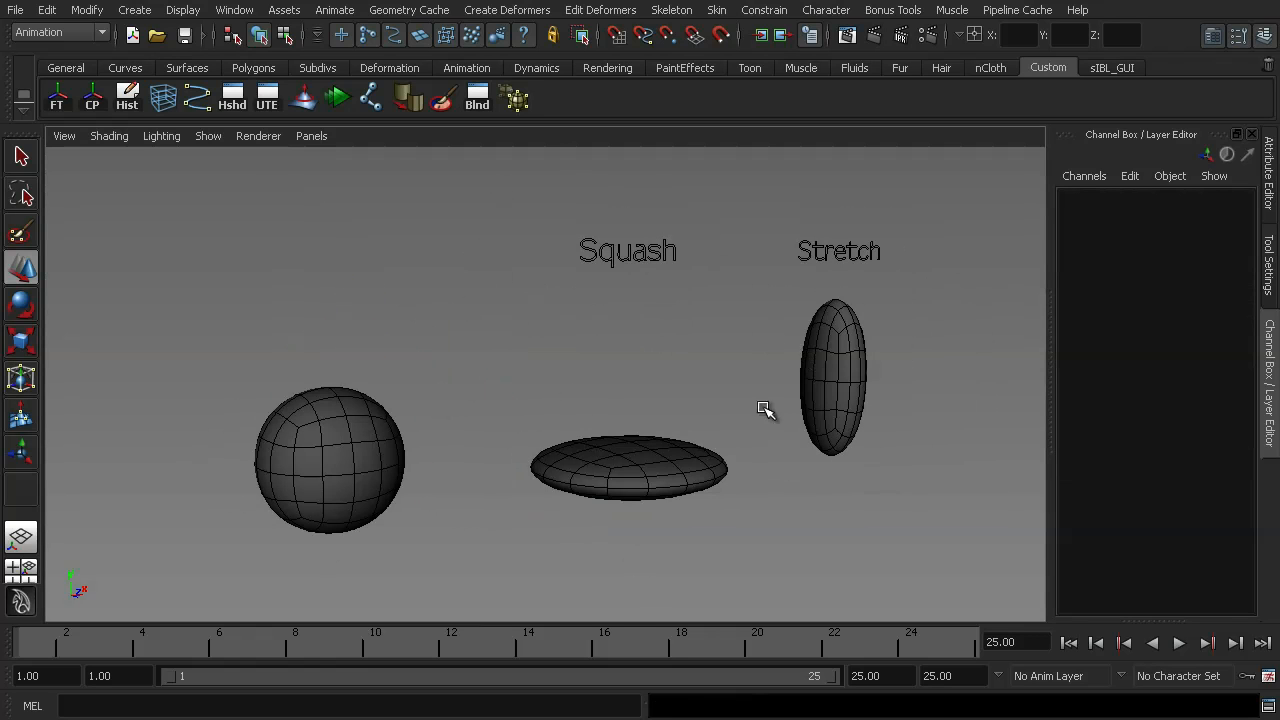
Select Stretch, add Squash, then add the ball last as the base object
{"action": "left_click", "coordinate": [836, 376]}
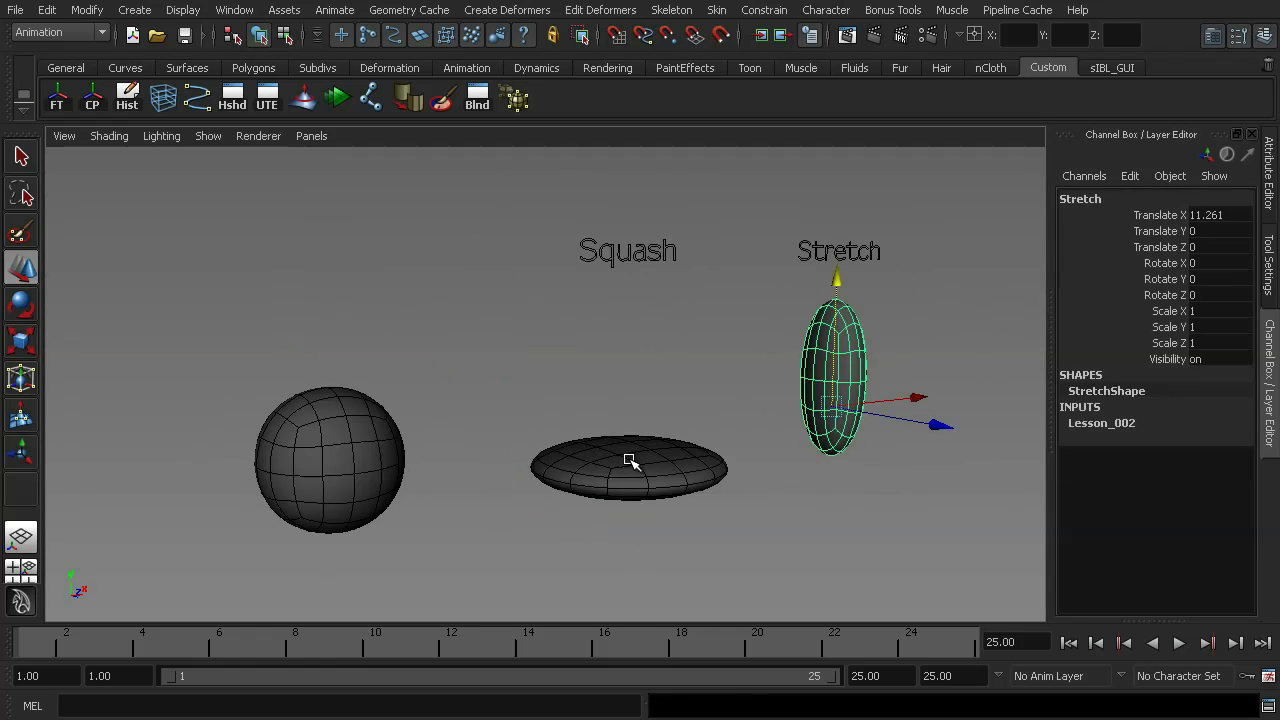
{"action": "left_click", "coordinate": [628, 470]}
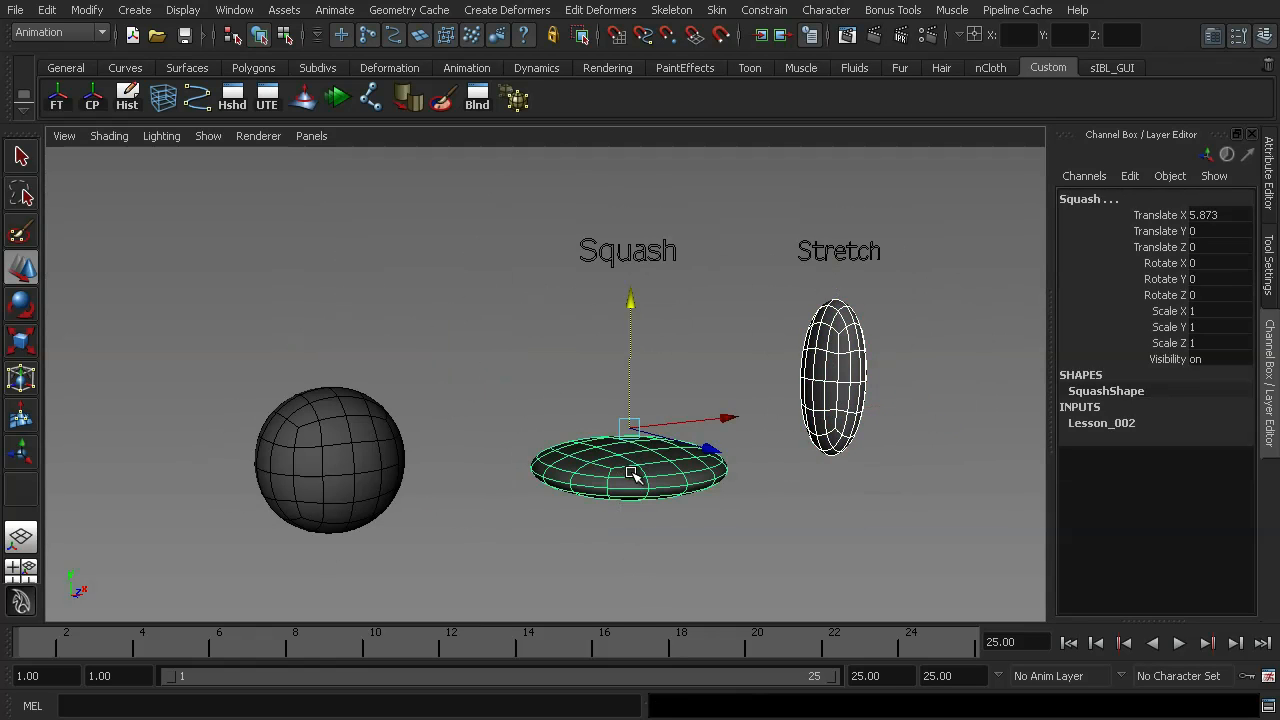
{"action": "mouse_move", "coordinate": [876, 336]}
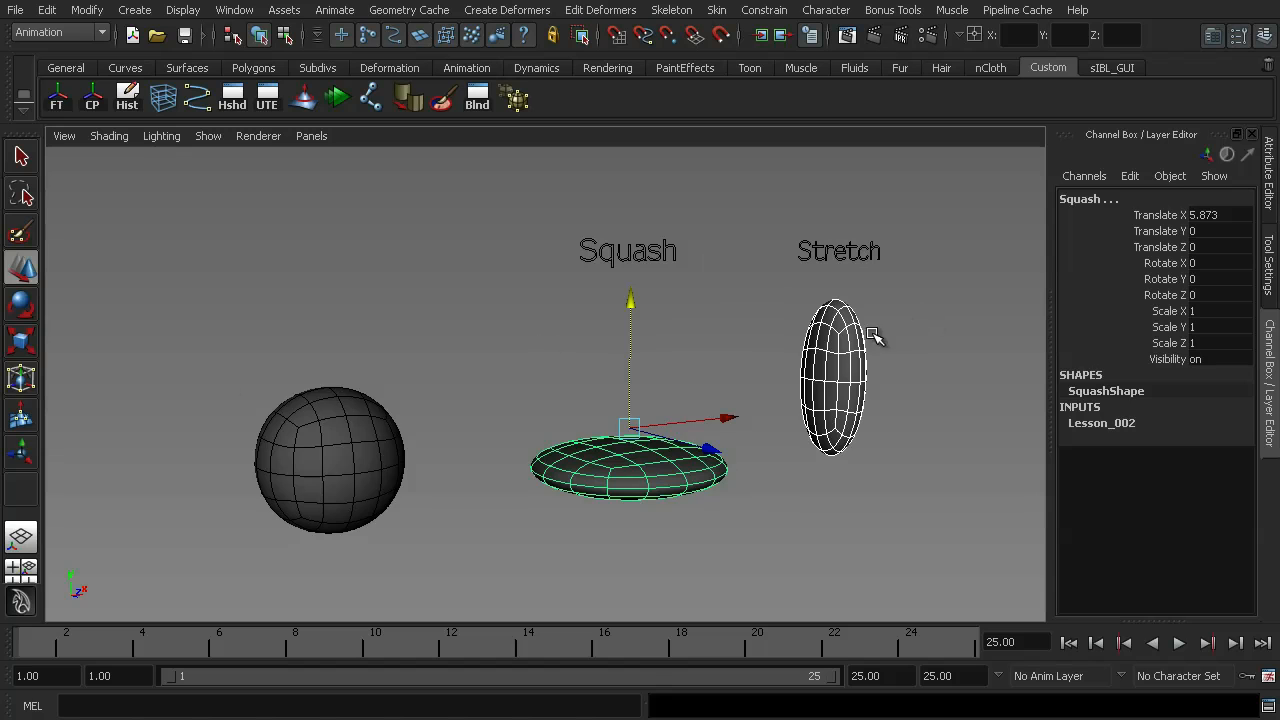
{"action": "left_click", "coordinate": [328, 460]}
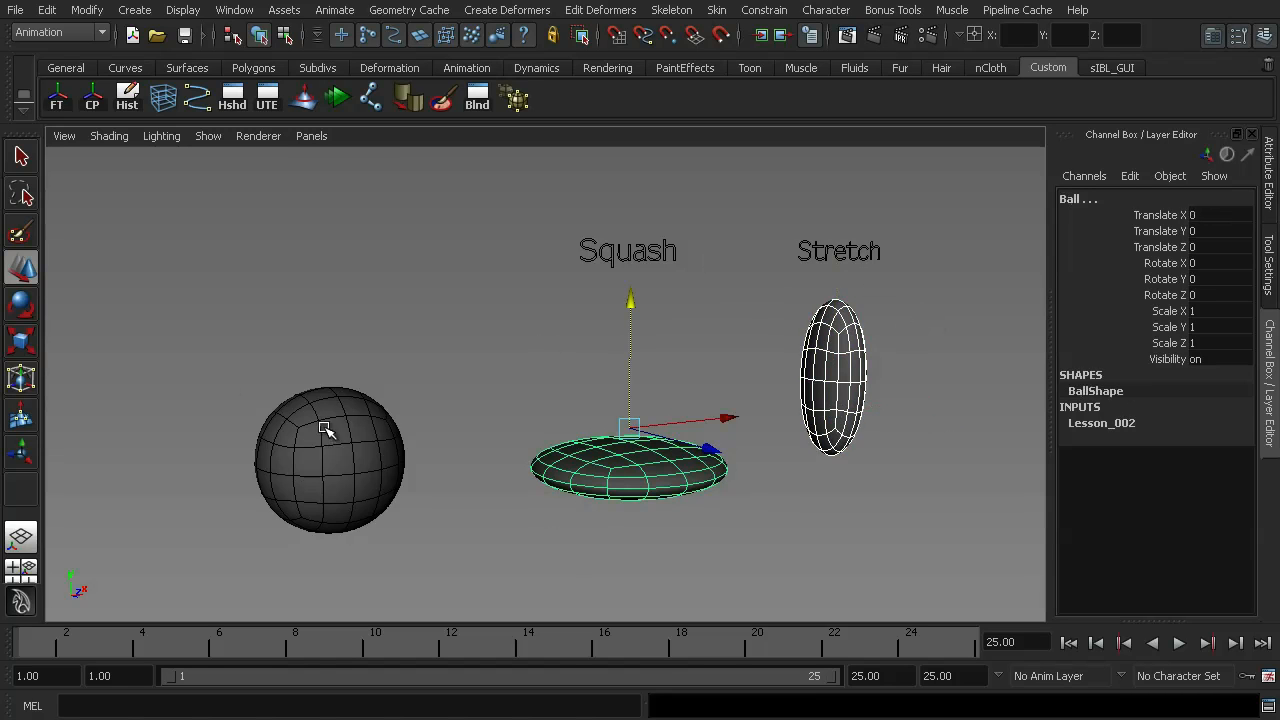
{"action": "left_click", "coordinate": [330, 460]}
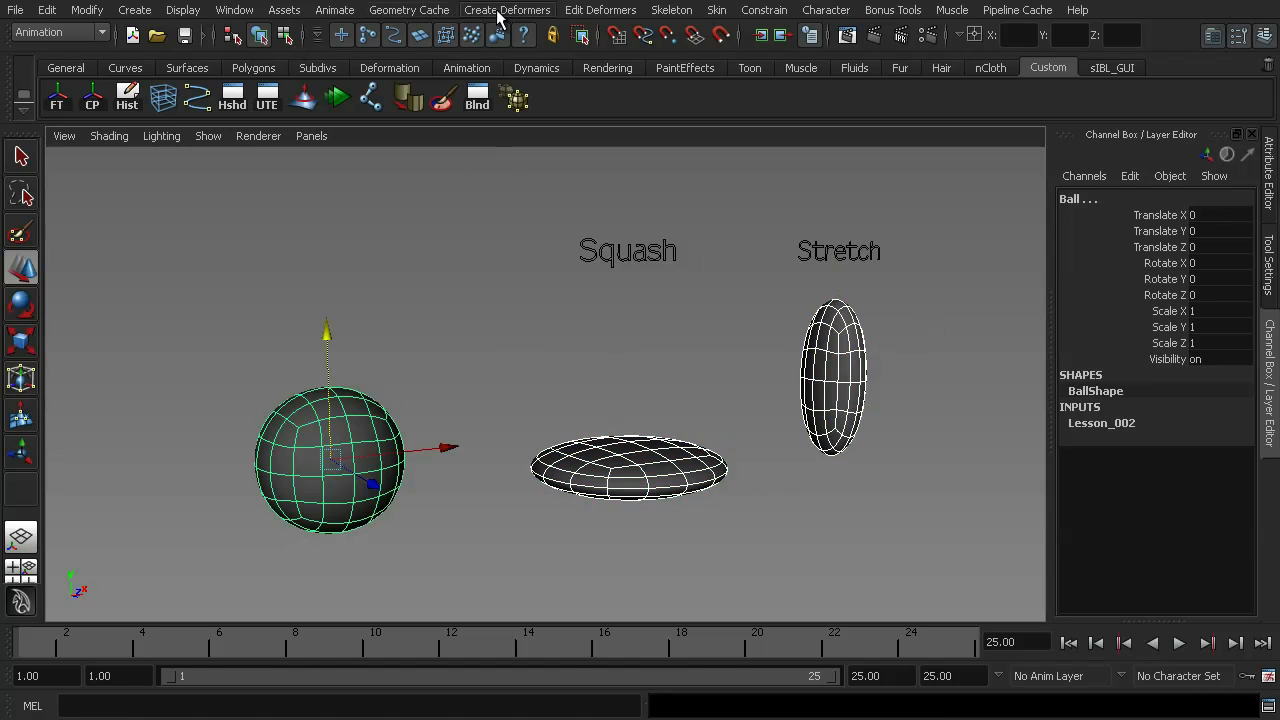
Name the new blend shape node SquashandStretch and set its Origin to Local
{"action": "left_click", "coordinate": [508, 10]}
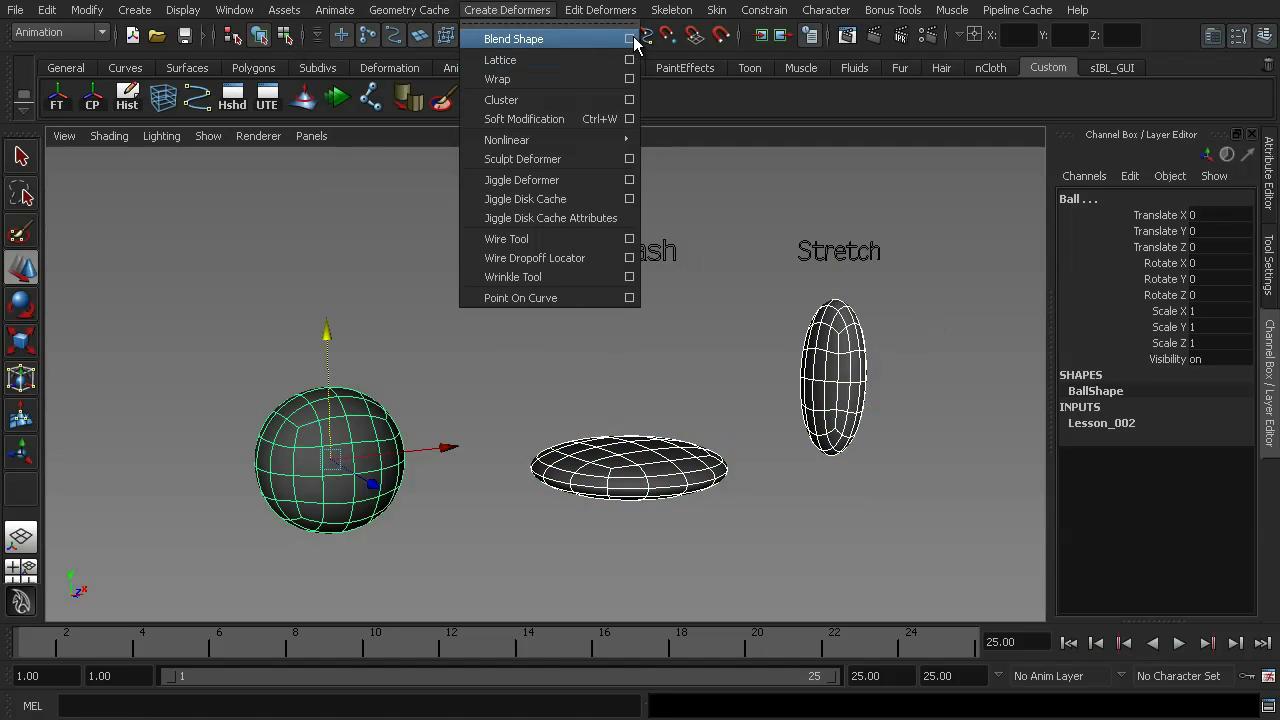
{"action": "left_click", "coordinate": [628, 38]}
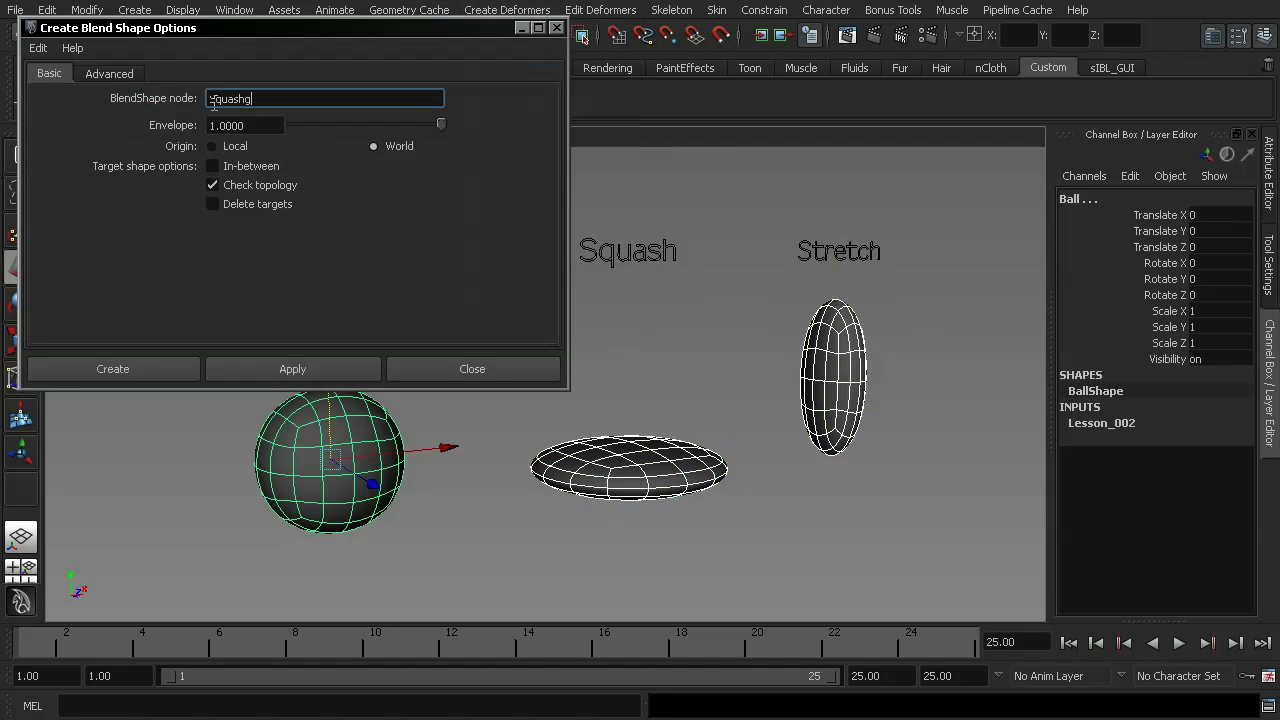
{"action": "type", "text": "SquashandStretch"}
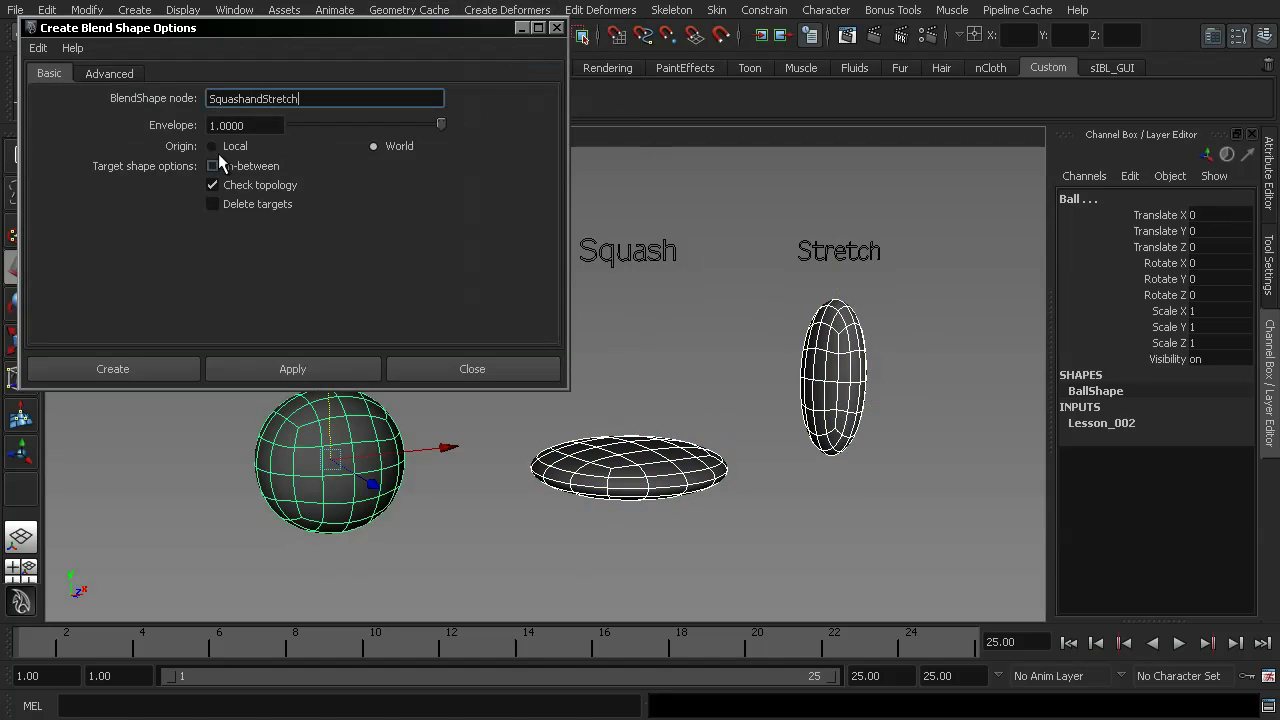
{"action": "left_click", "coordinate": [212, 146]}
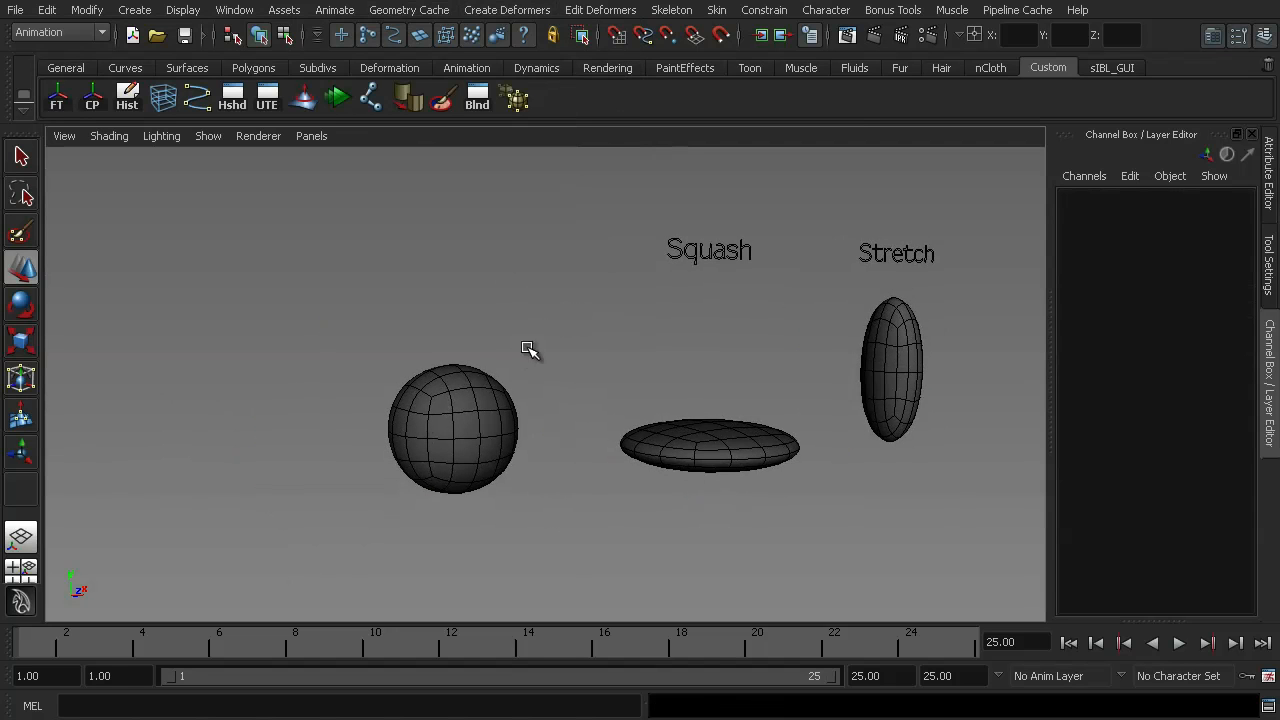
{"action": "mouse_move", "coordinate": [712, 358]}
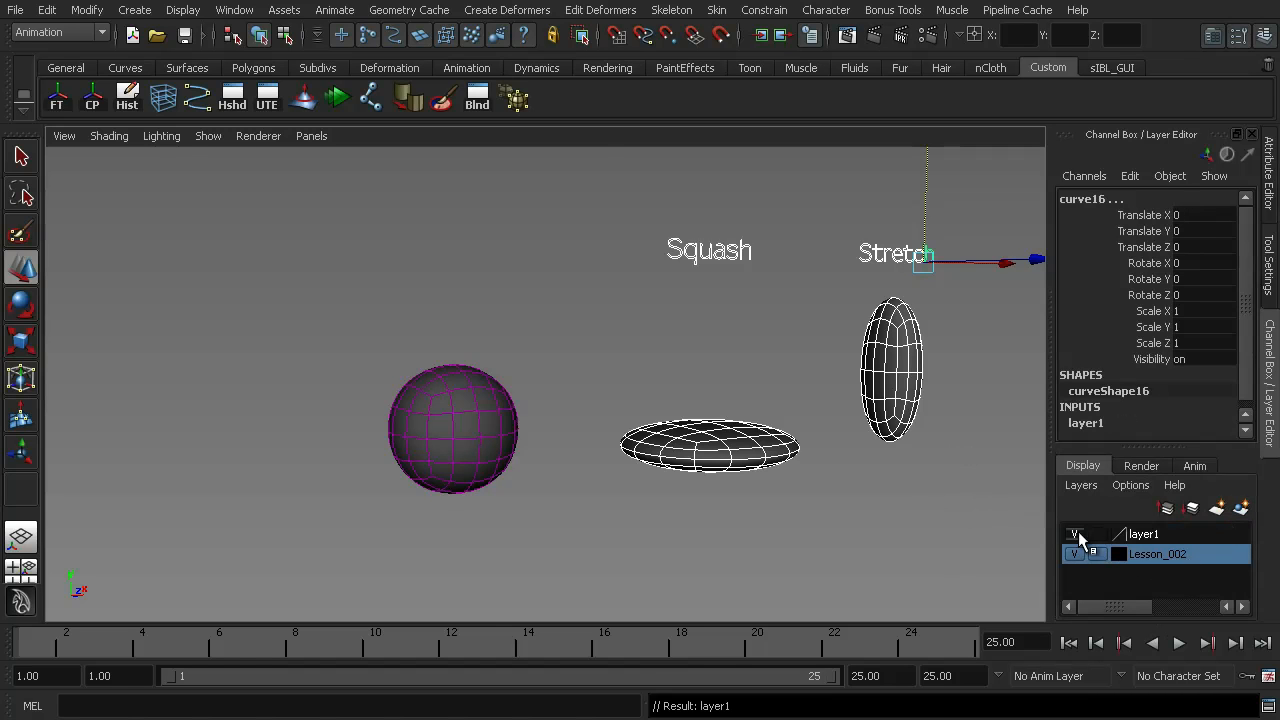
Turn off visibility of the new layer1 holding the target shapes
{"action": "left_click", "coordinate": [234, 10]}
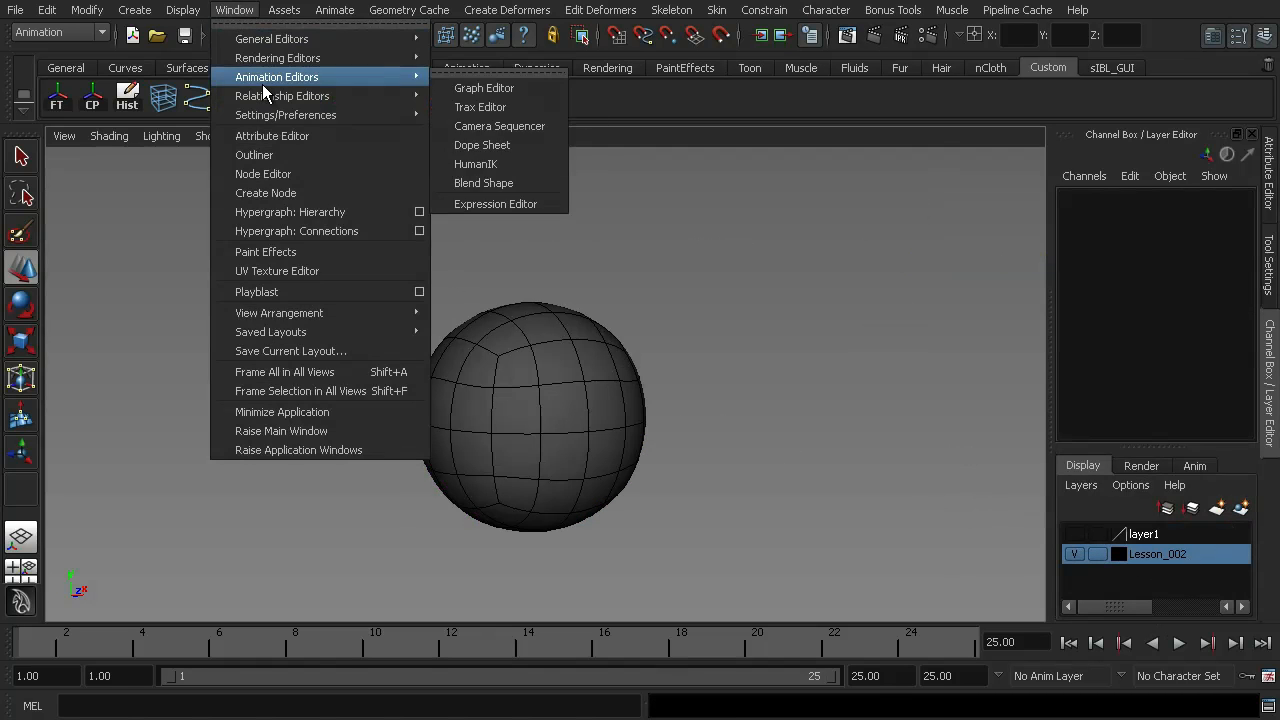
Show the SquashandStretch weights and raise Squash to about 0.15, flattening the ball slightly
{"action": "left_click", "coordinate": [484, 184]}
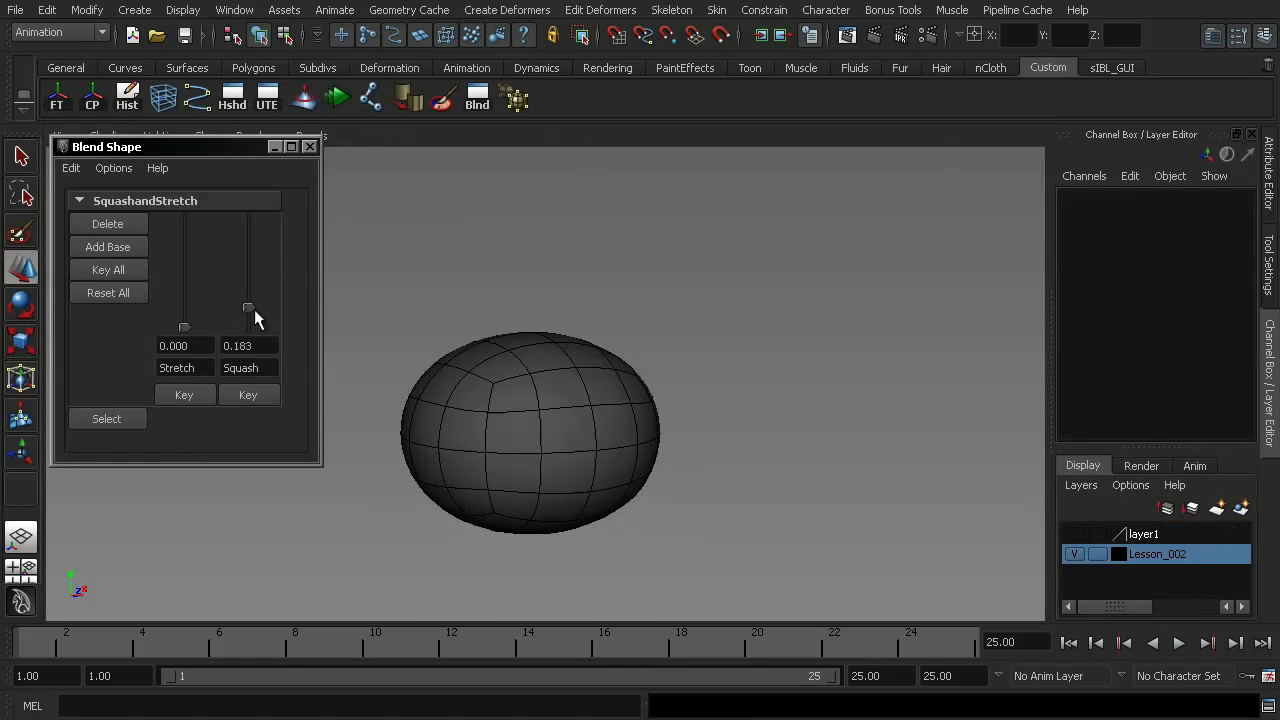
{"action": "left_click_drag", "start_coordinate": [248, 308], "coordinate": [248, 312]}
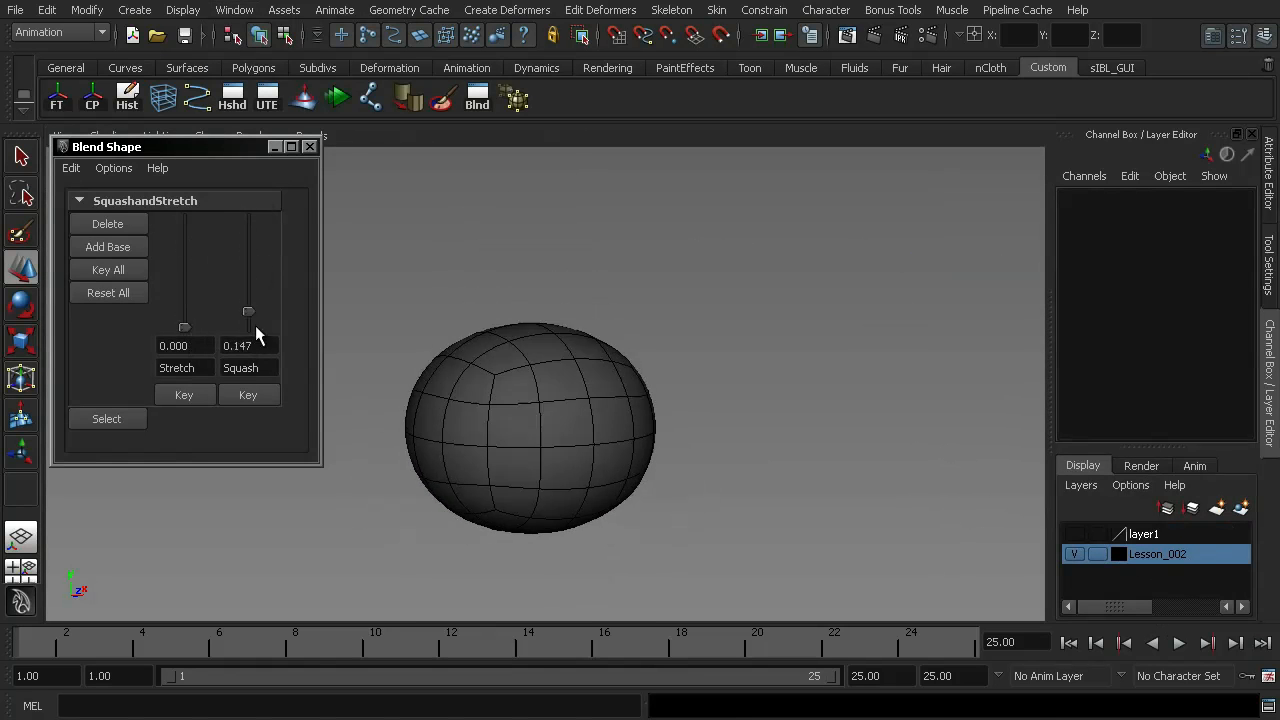